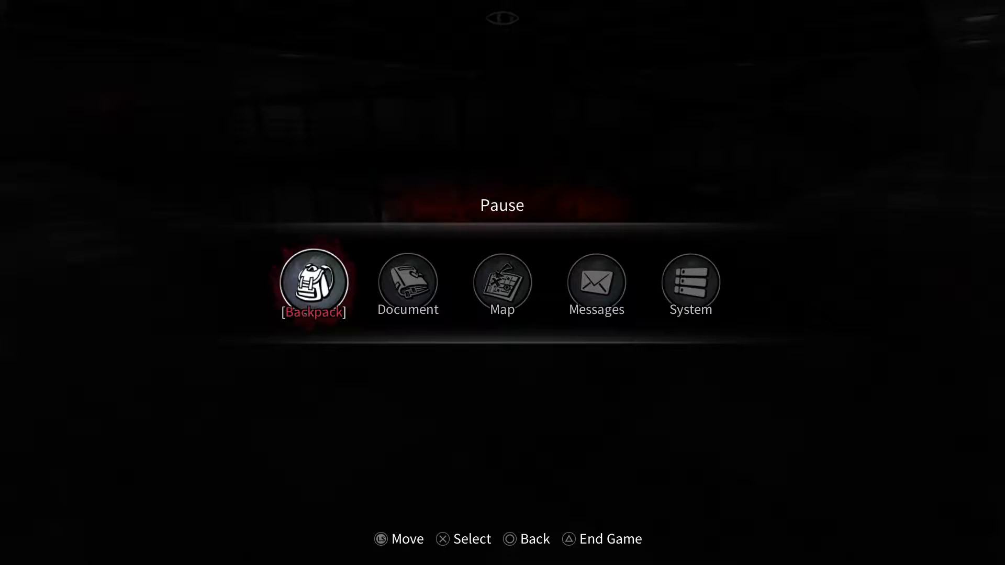
Open the backpack to the essential items, showing the Water Token and its description.
{"action": "left_click", "coordinate": [314, 283]}
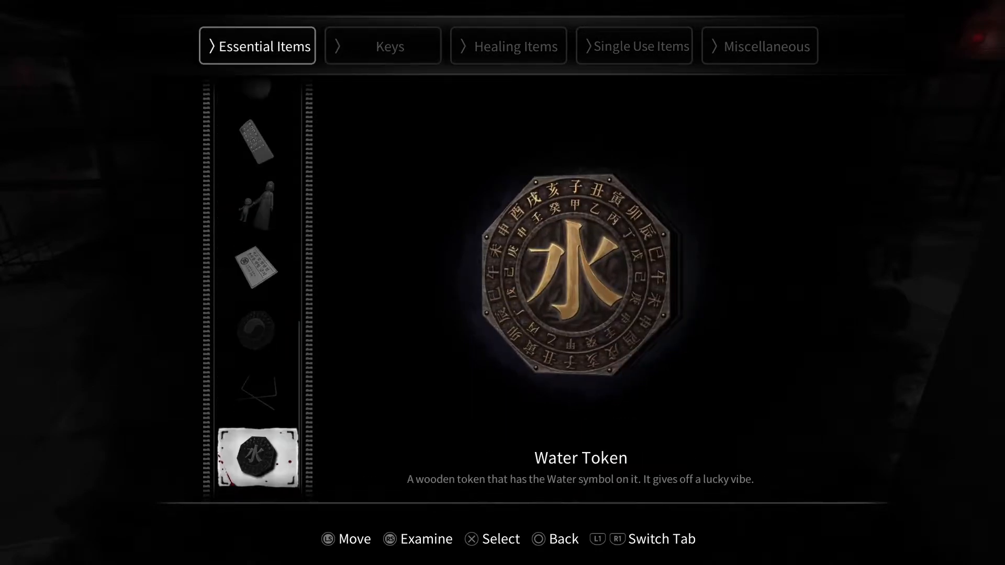
Browse the Miscellaneous items: Eye-Testing Lens, Spirit-Bell, Preserved Spider and Wooden Handle.
{"action": "key", "text": "up"}
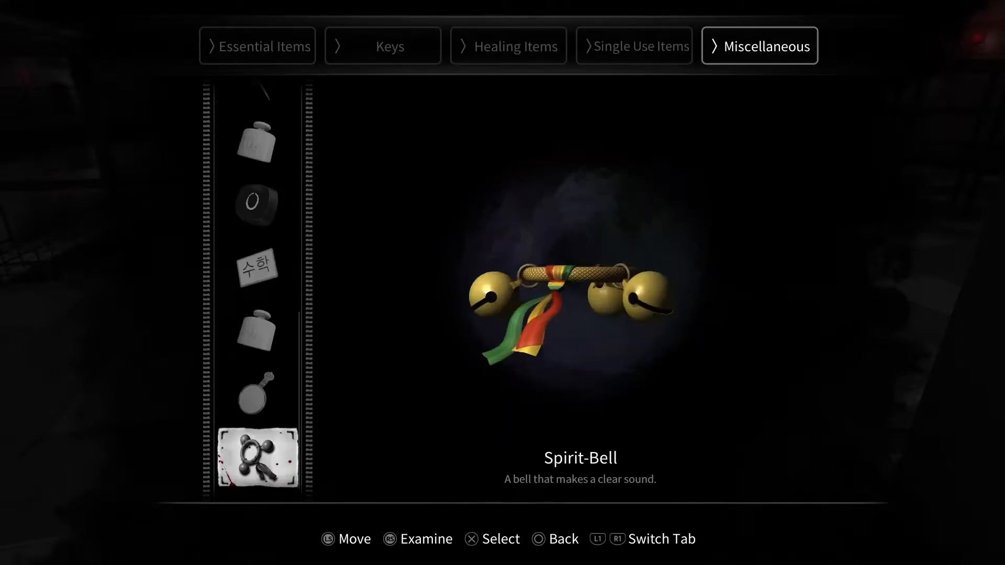
{"action": "key", "text": "Up"}
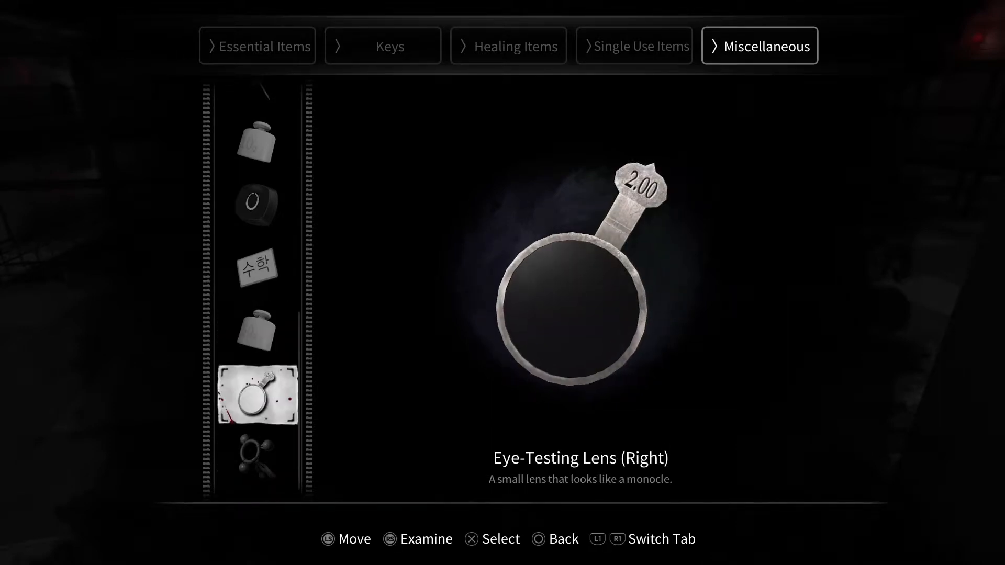
{"action": "key", "text": "Down"}
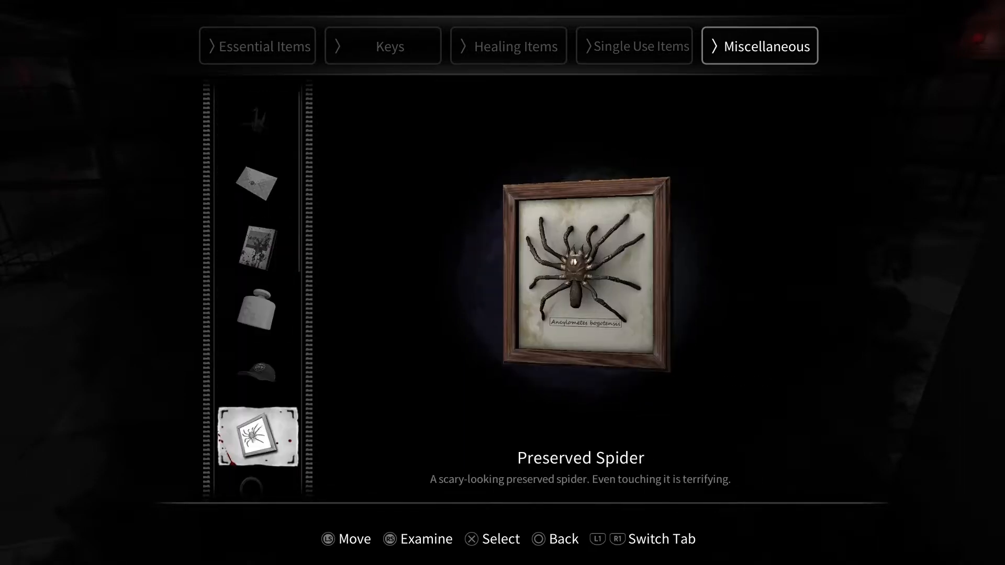
{"action": "scroll", "scroll_direction": "down", "scroll_amount": 3}
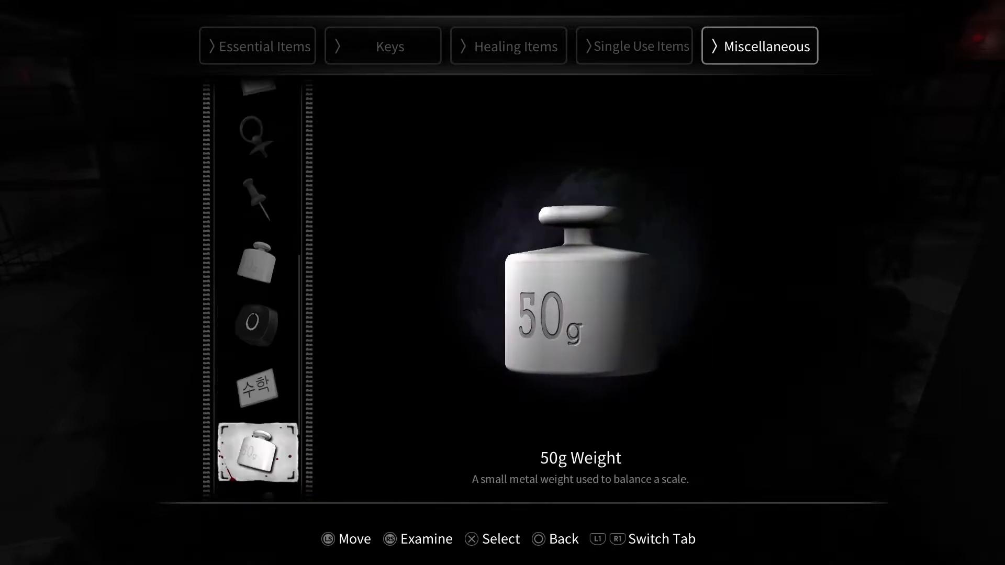
{"action": "scroll", "scroll_direction": "down", "scroll_amount": 3}
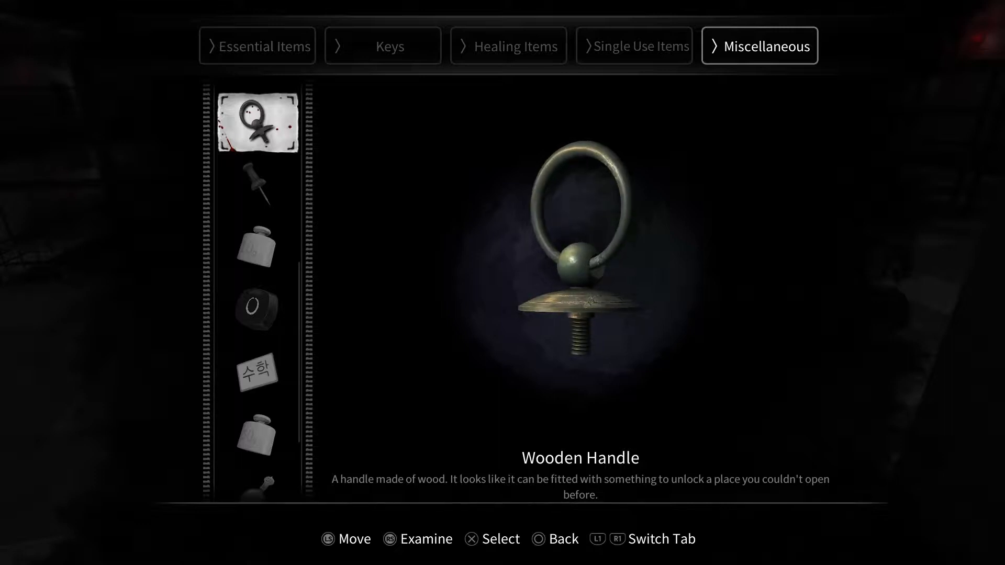
{"action": "key", "text": "R1"}
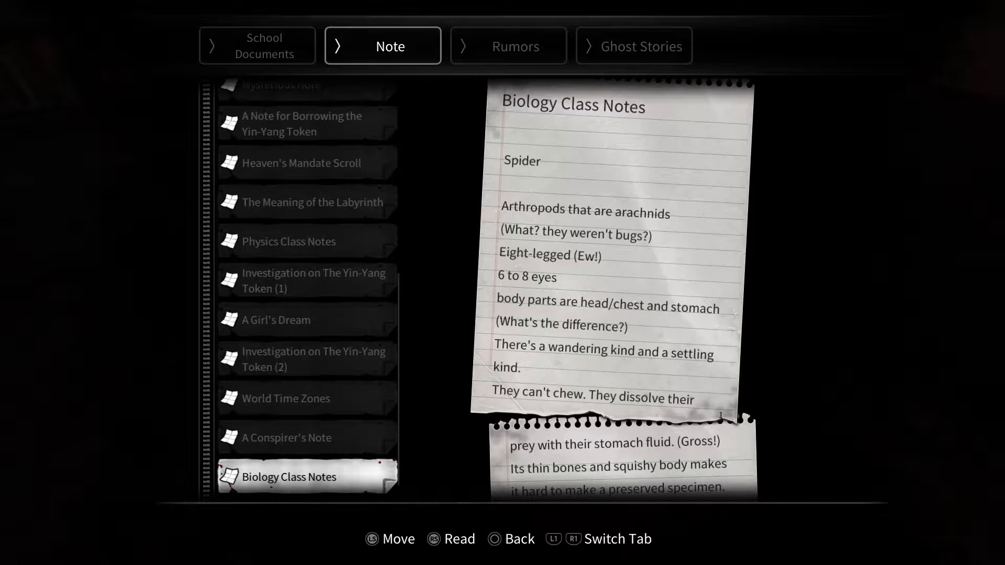
Scroll through the Biology Class Notes about spiders to the end.
{"action": "scroll", "scroll_direction": "down", "scroll_amount": 3}
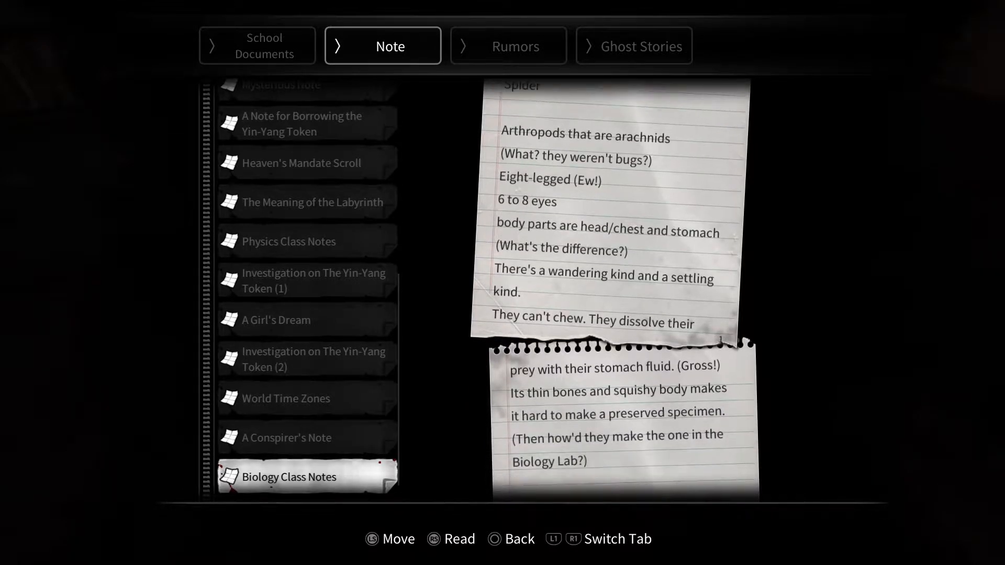
{"action": "scroll", "scroll_direction": "down", "scroll_amount": 3}
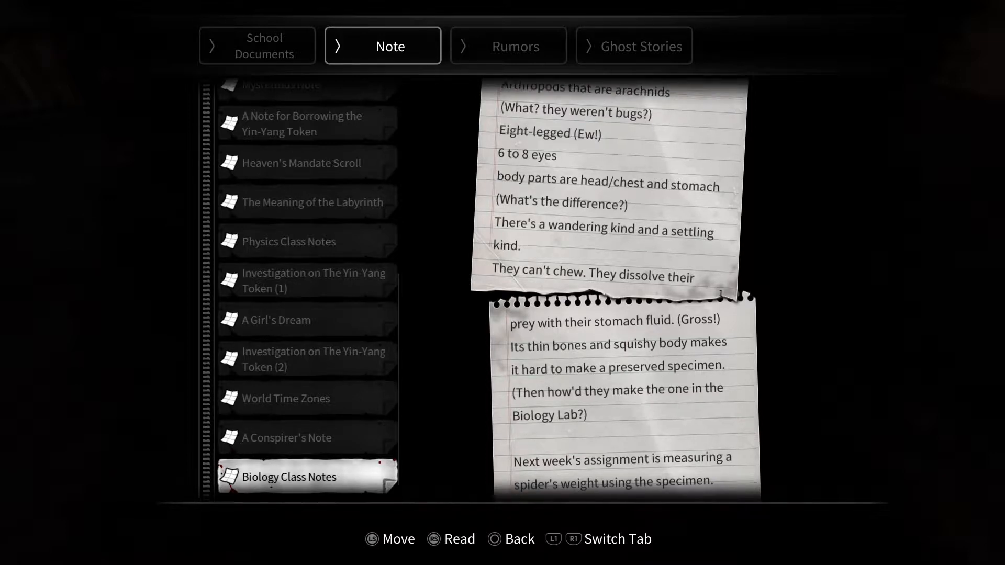
{"action": "scroll", "scroll_direction": "down", "scroll_amount": 3}
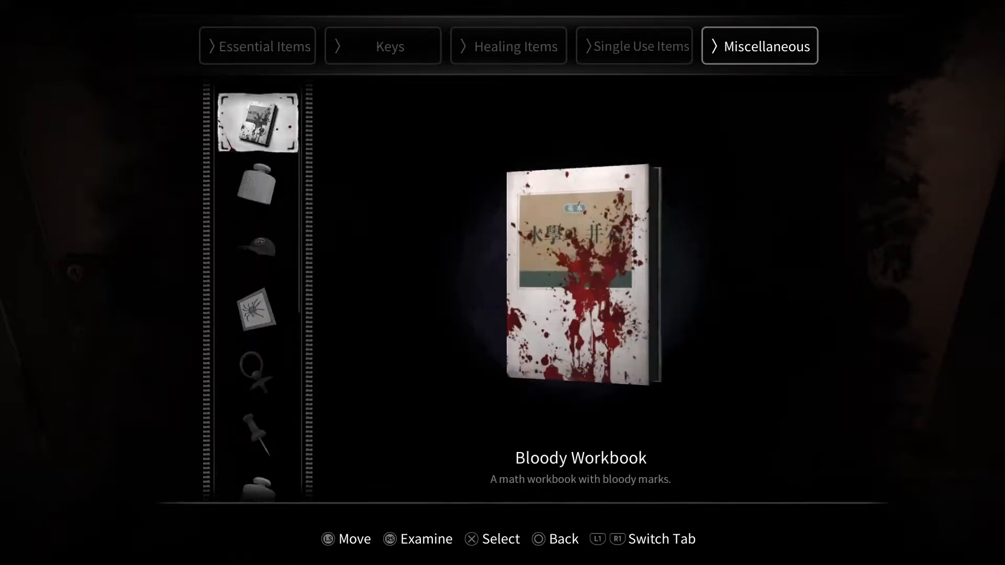
Inspect the Bloody Workbook, the three Pins and the Preserved Spider.
{"action": "scroll", "scroll_direction": "down", "scroll_amount": 3}
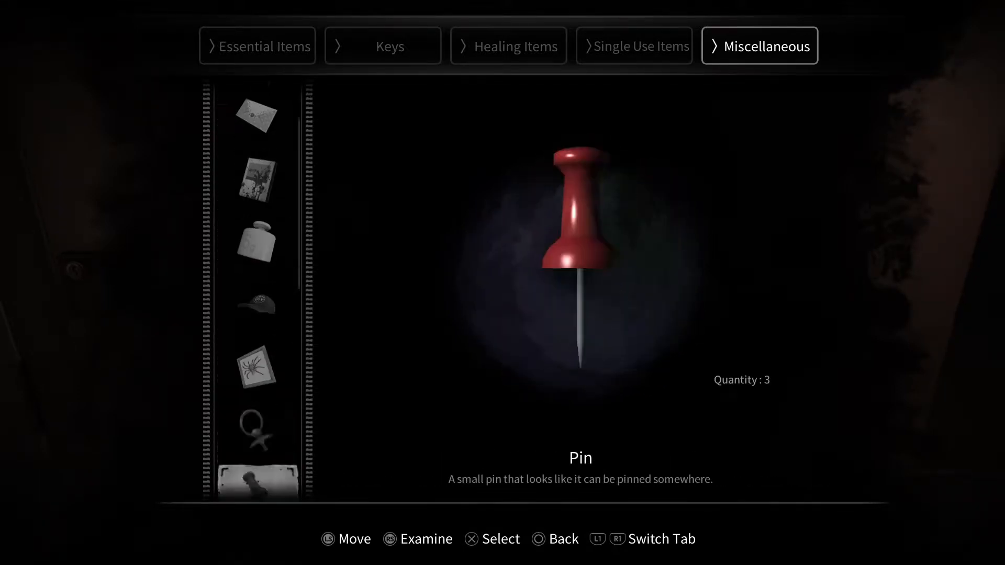
{"action": "scroll", "scroll_direction": "down", "scroll_amount": 3}
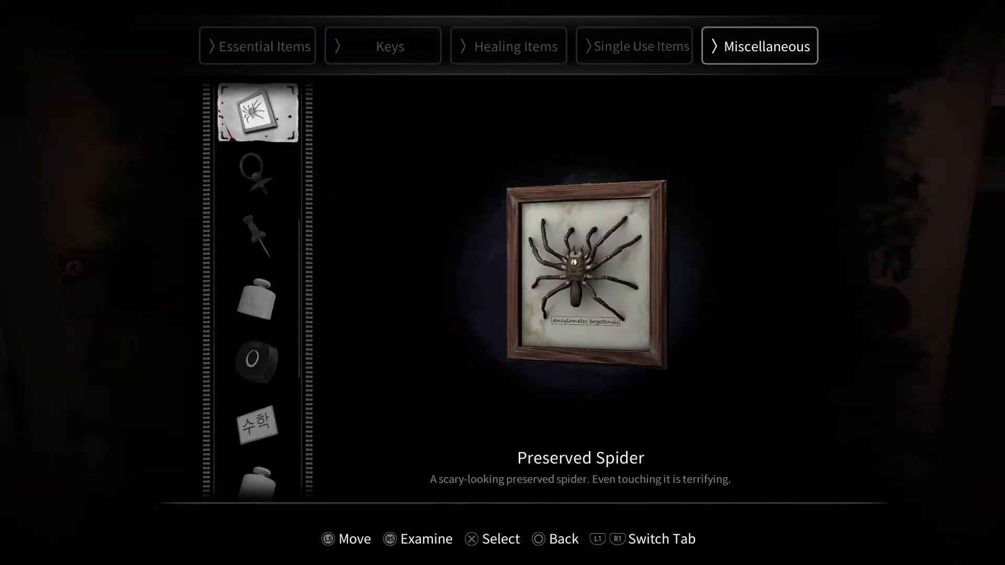
{"action": "scroll", "scroll_direction": "down", "scroll_amount": 3}
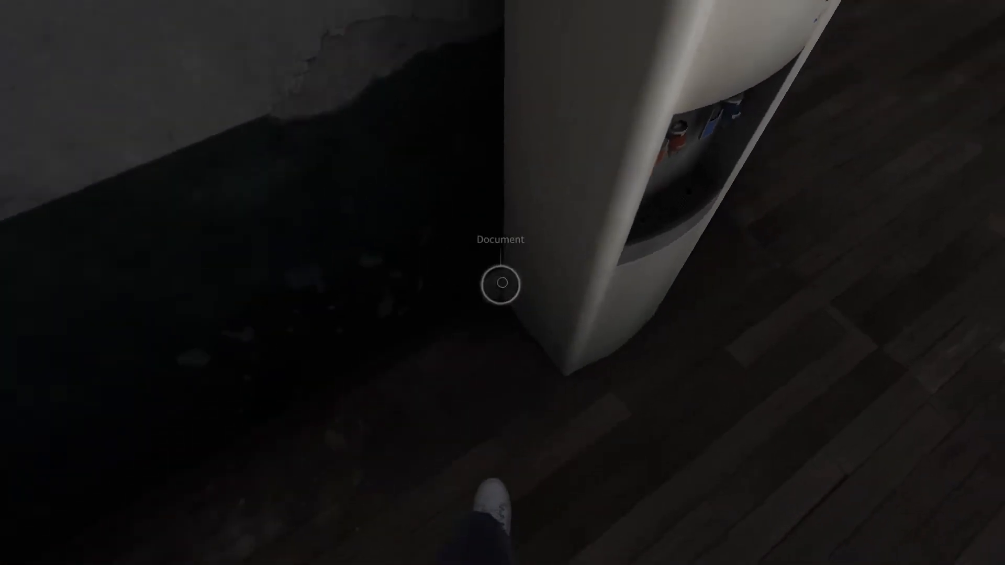
Pick up the document by the water cooler and start reading The Secret of the Pond.
{"action": "left_click", "coordinate": [501, 283]}
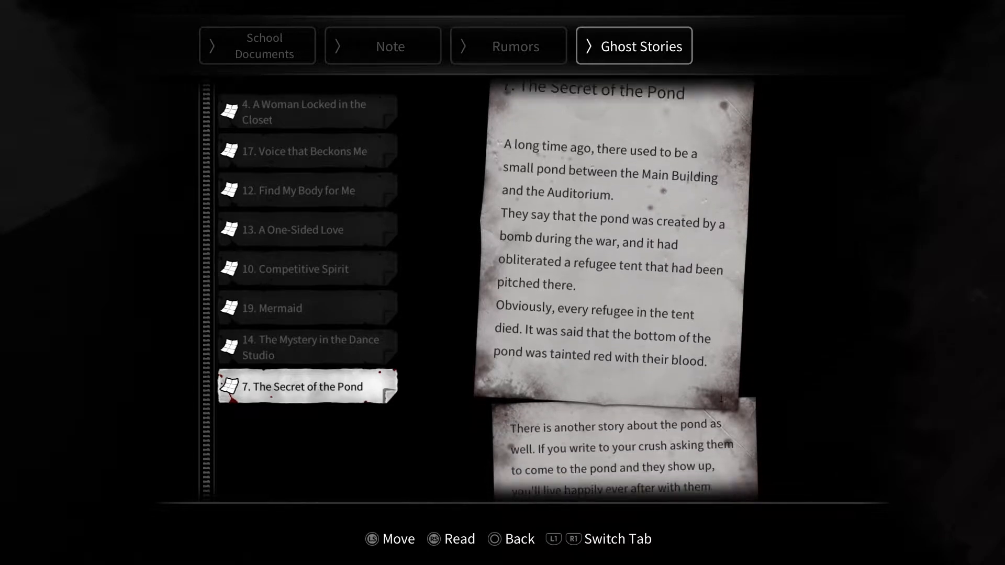
{"action": "scroll", "scroll_direction": "down", "scroll_amount": 3}
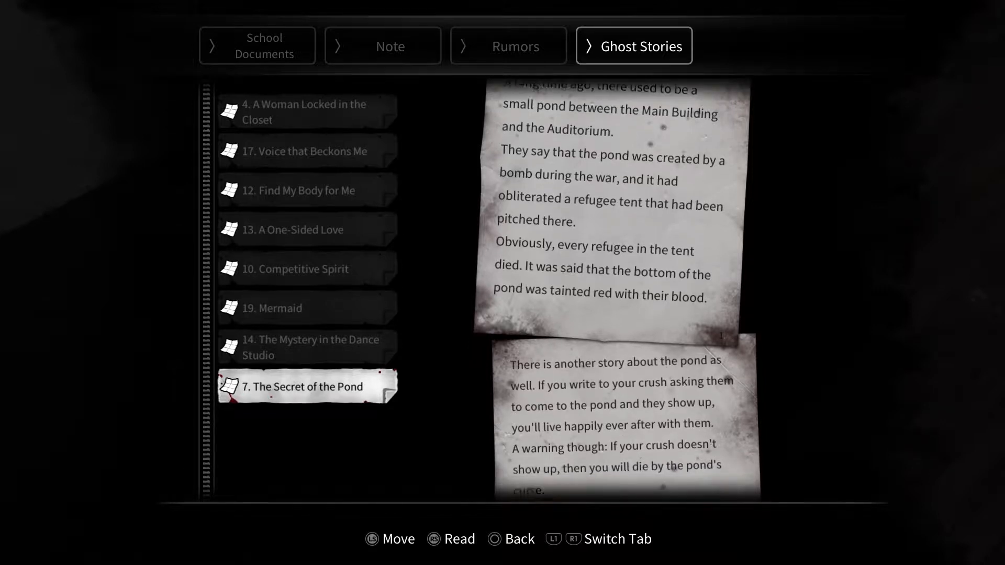
{"action": "scroll", "scroll_direction": "down", "scroll_amount": 3}
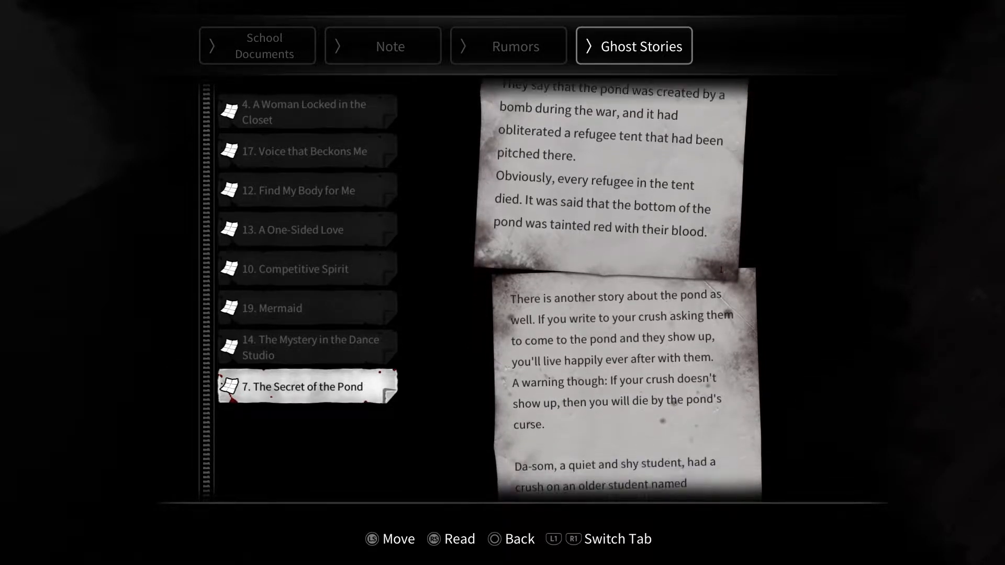
{"action": "scroll", "scroll_direction": "down", "scroll_amount": 3}
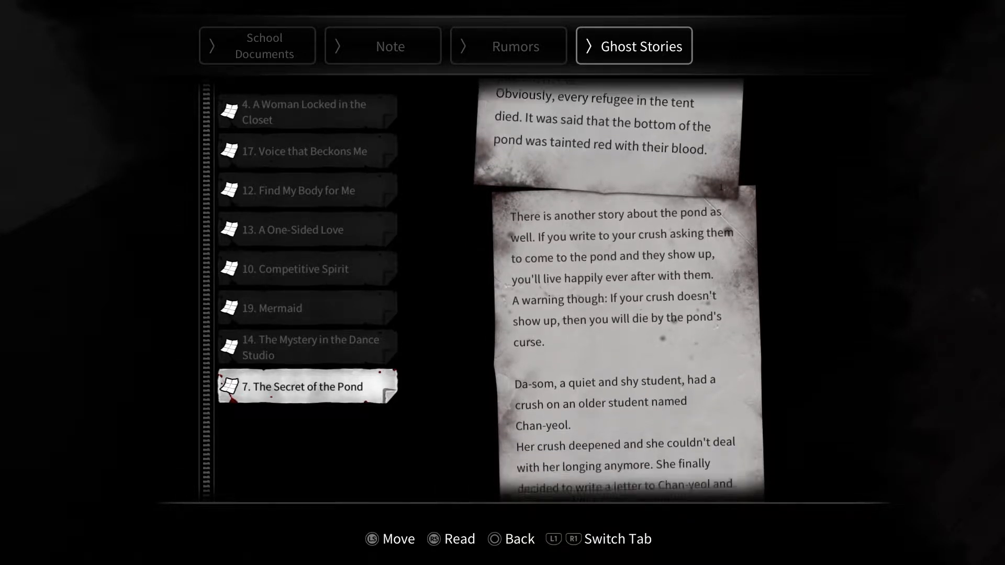
{"action": "scroll", "scroll_direction": "down", "scroll_amount": 3}
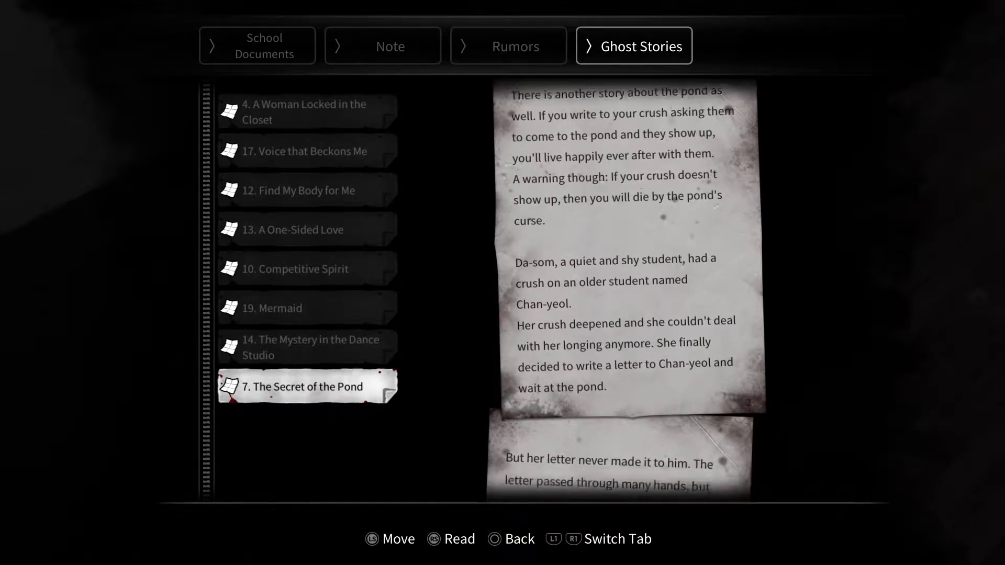
Read ghost story 7, The Secret of the Pond, through to the end.
{"action": "scroll", "scroll_direction": "down", "scroll_amount": 3}
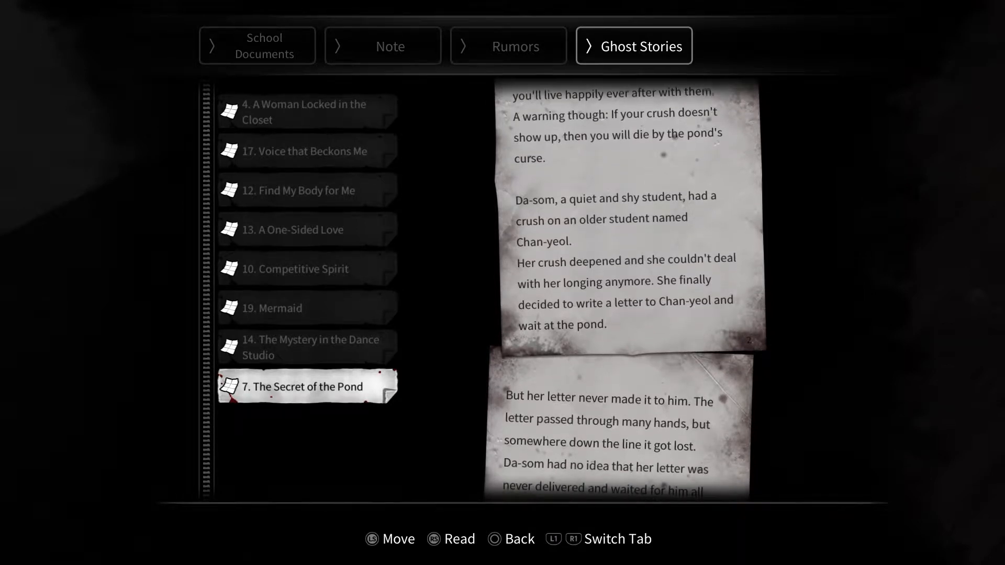
{"action": "scroll", "scroll_direction": "down", "scroll_amount": 3}
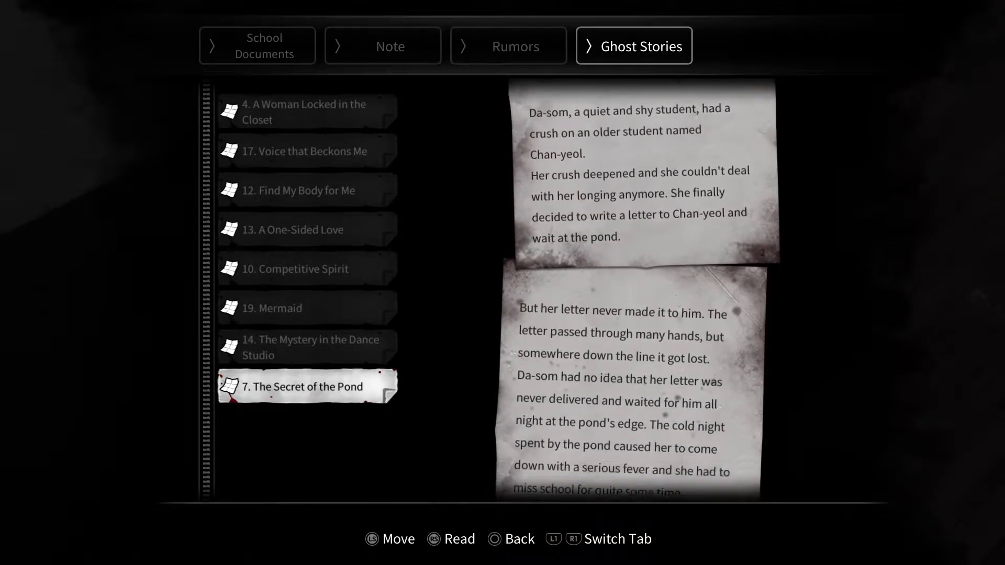
{"action": "scroll", "scroll_direction": "down", "scroll_amount": 3}
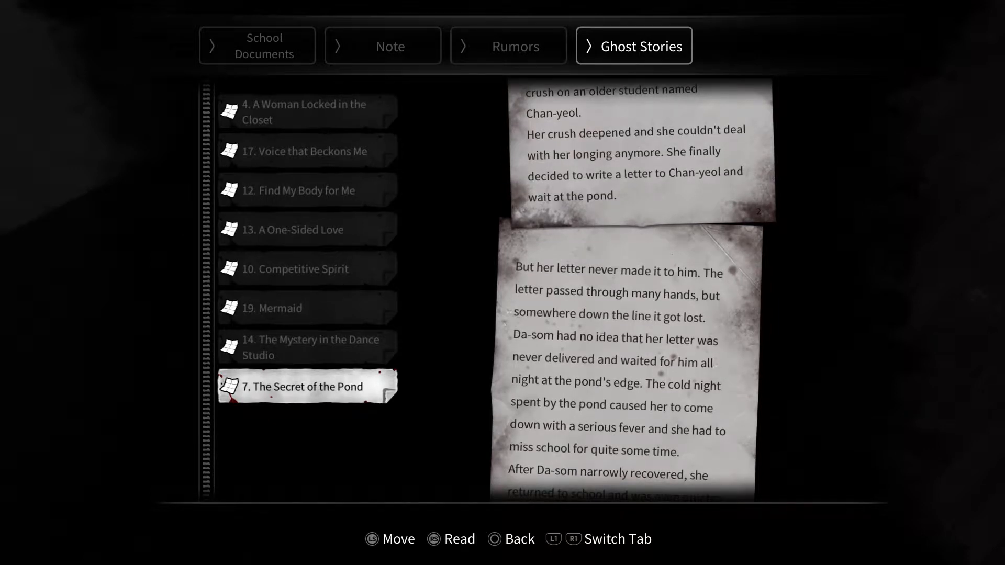
{"action": "scroll", "scroll_direction": "down", "scroll_amount": 3}
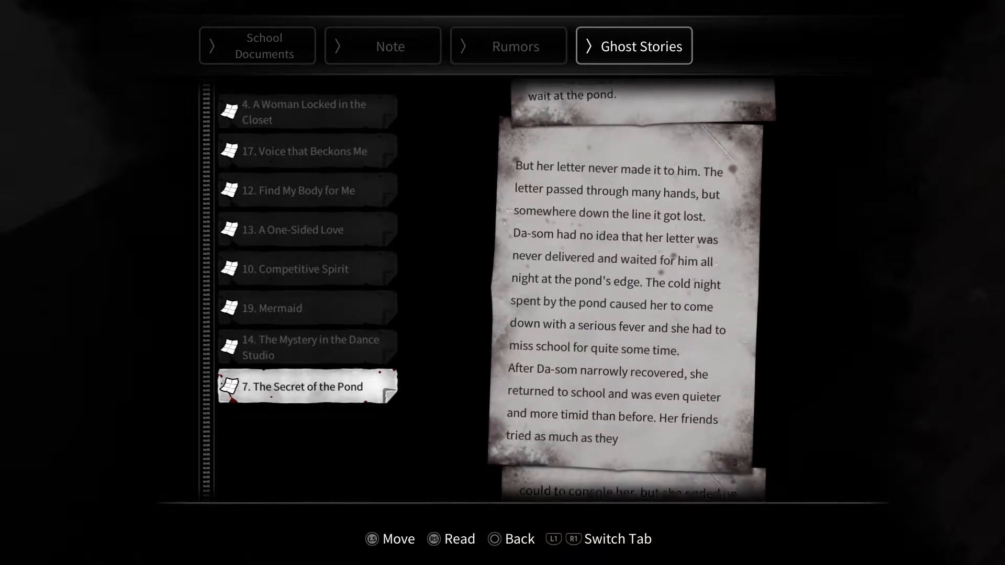
{"action": "scroll", "scroll_direction": "down", "scroll_amount": 3}
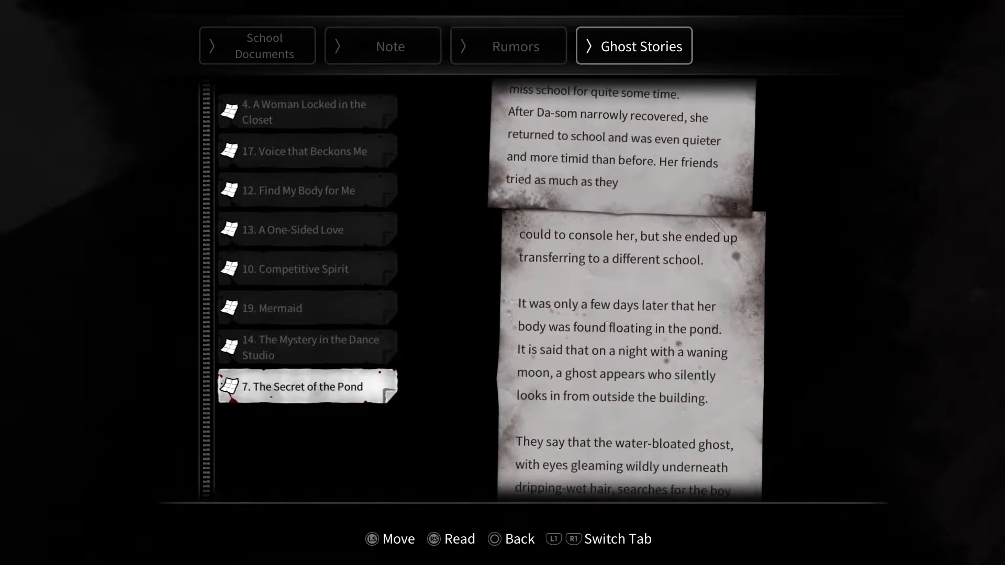
{"action": "scroll", "scroll_direction": "down", "scroll_amount": 3}
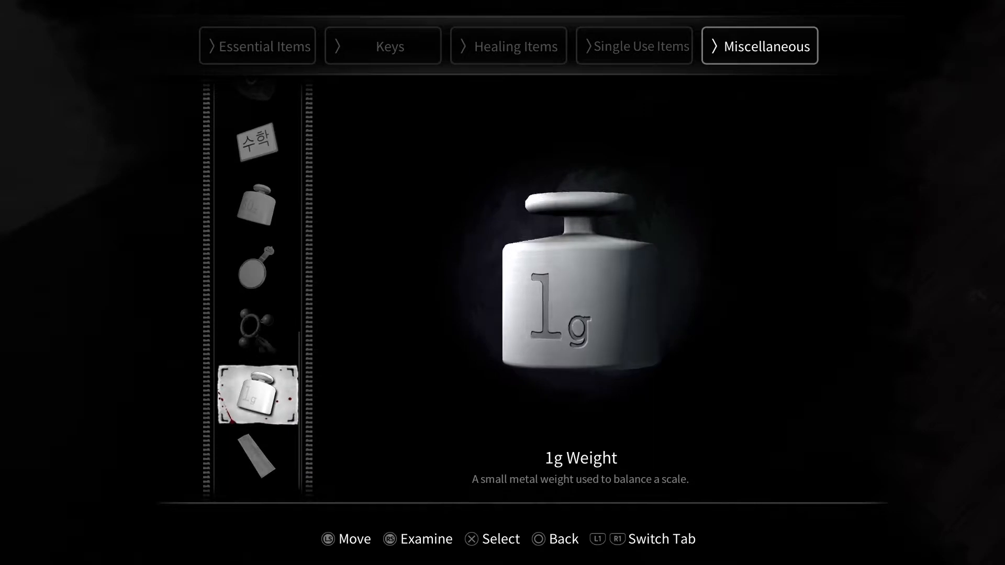
{"action": "scroll", "scroll_direction": "down", "scroll_amount": 3}
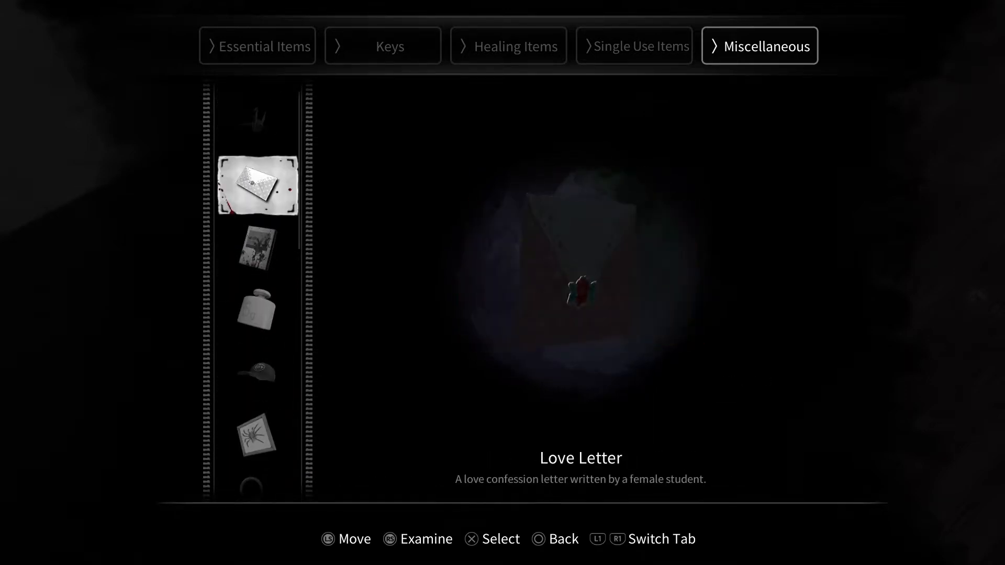
{"action": "scroll", "scroll_direction": "down", "scroll_amount": 3}
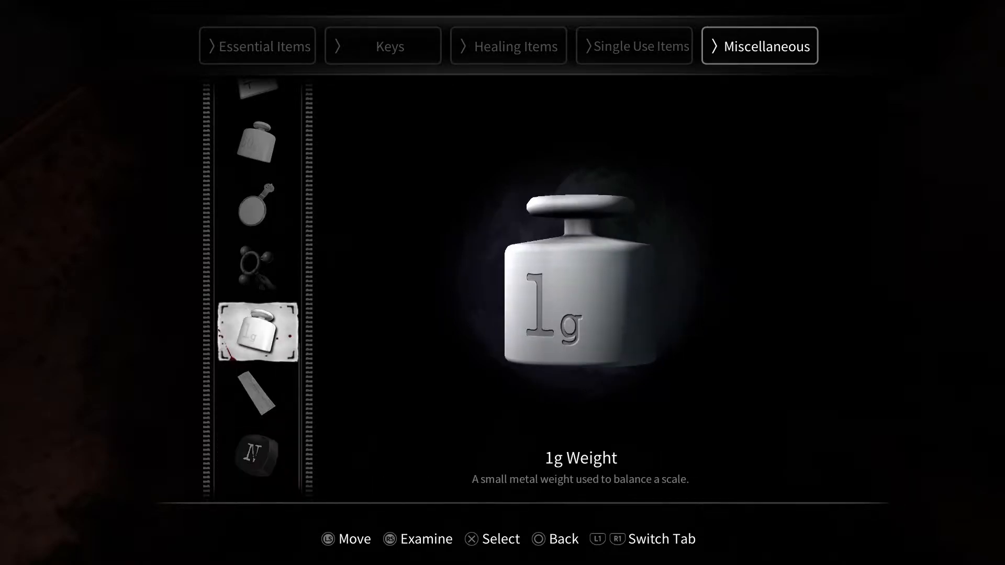
{"action": "scroll", "scroll_direction": "down", "scroll_amount": 3}
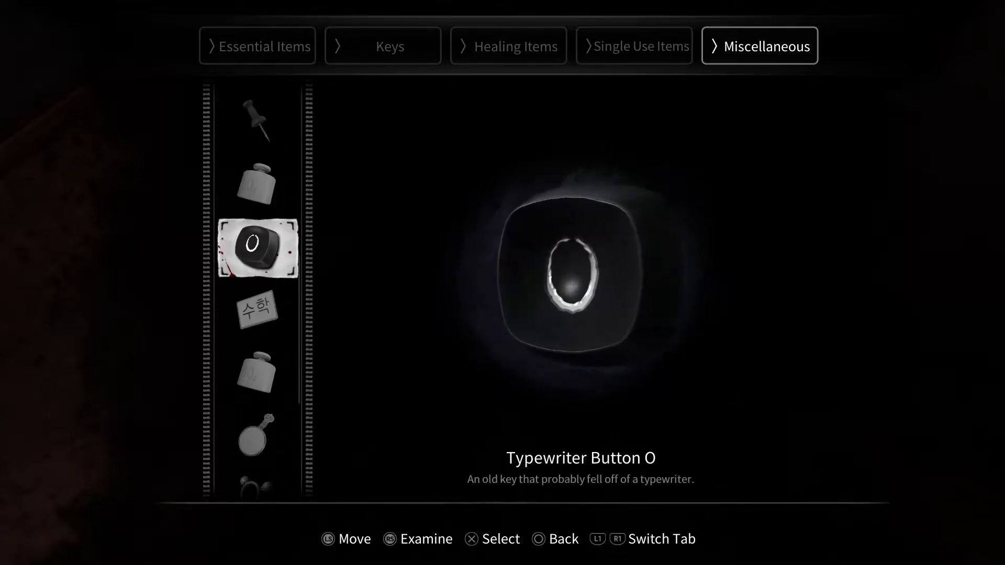
{"action": "scroll", "scroll_direction": "down", "scroll_amount": 3}
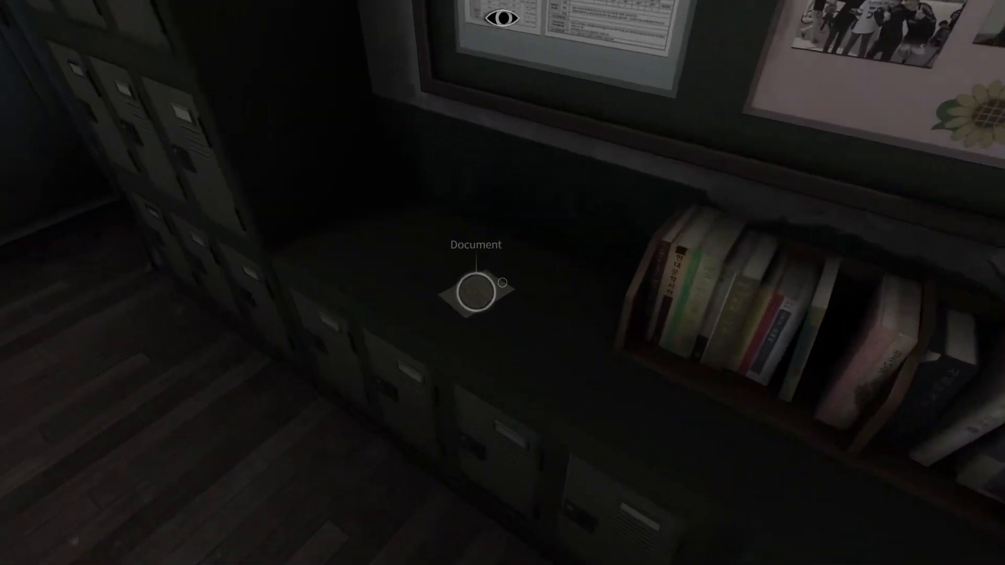
Pick up the document on the lockers and begin reading Truth Finder (3).
{"action": "left_click", "coordinate": [473, 294]}
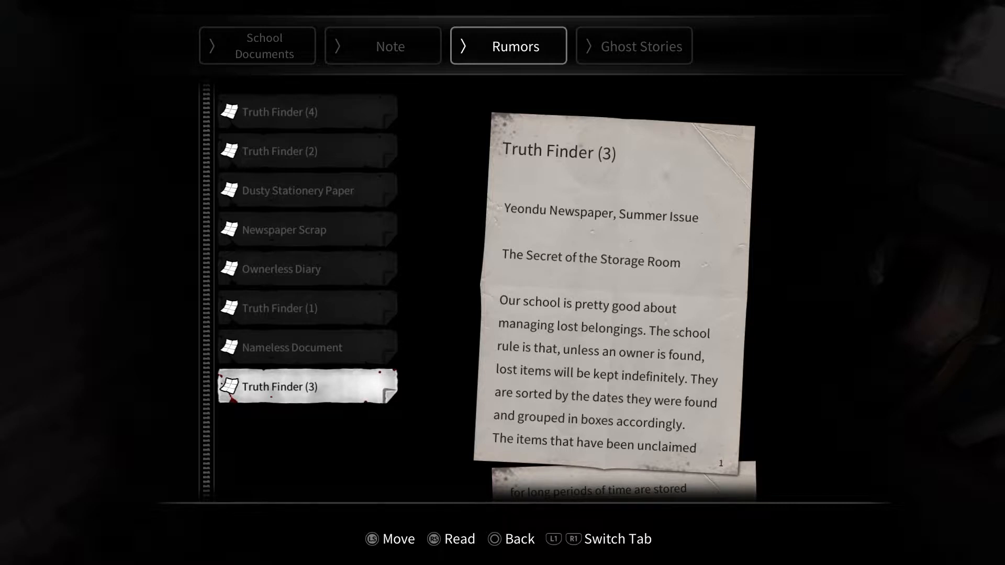
{"action": "scroll", "scroll_direction": "down", "scroll_amount": 3}
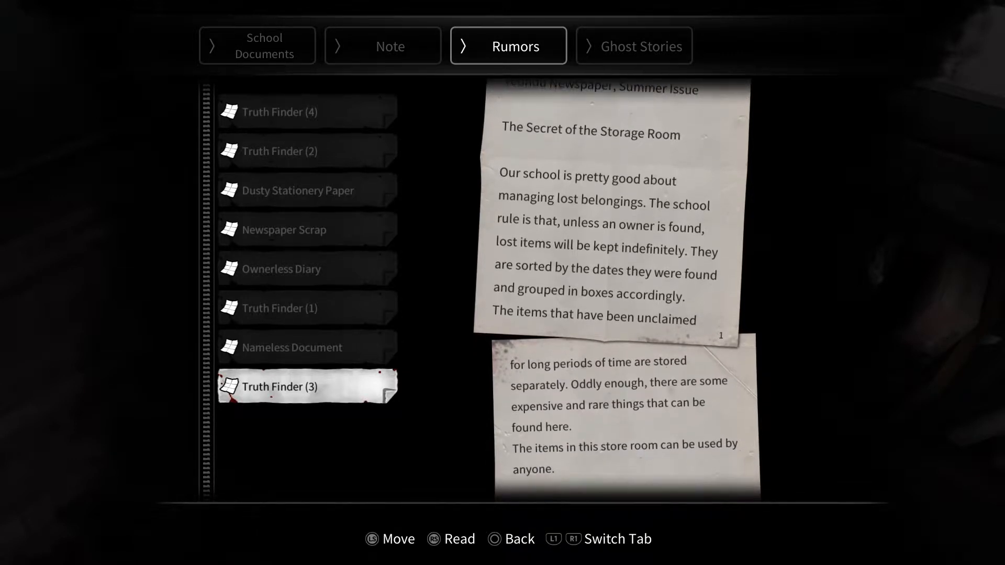
{"action": "scroll", "scroll_direction": "down", "scroll_amount": 3}
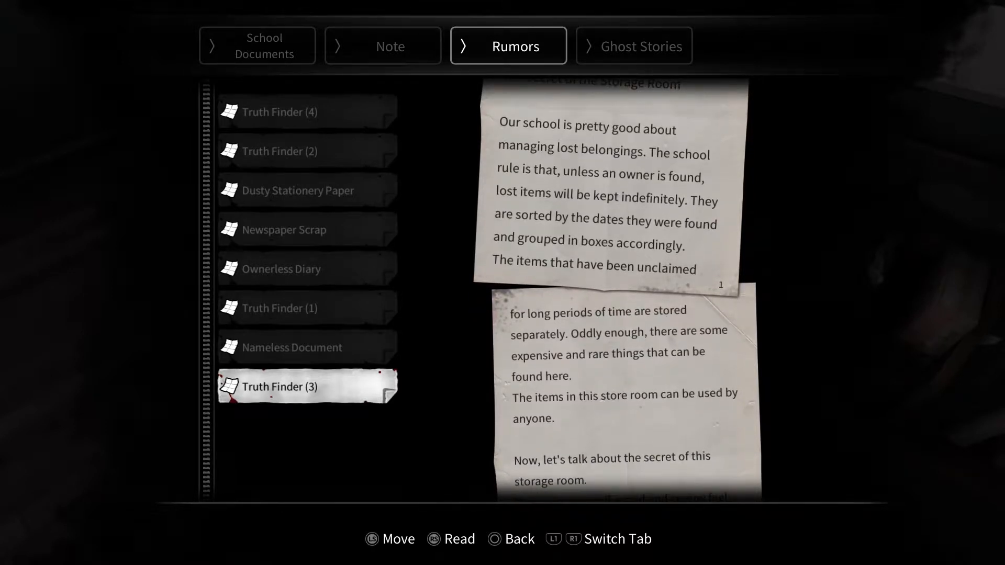
{"action": "scroll", "scroll_direction": "down", "scroll_amount": 3}
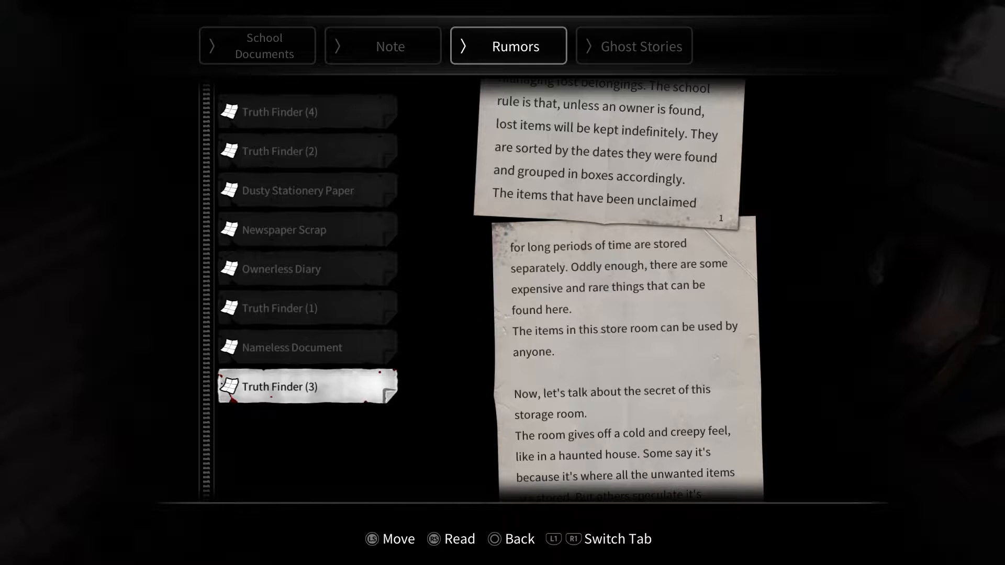
{"action": "scroll", "scroll_direction": "down", "scroll_amount": 3}
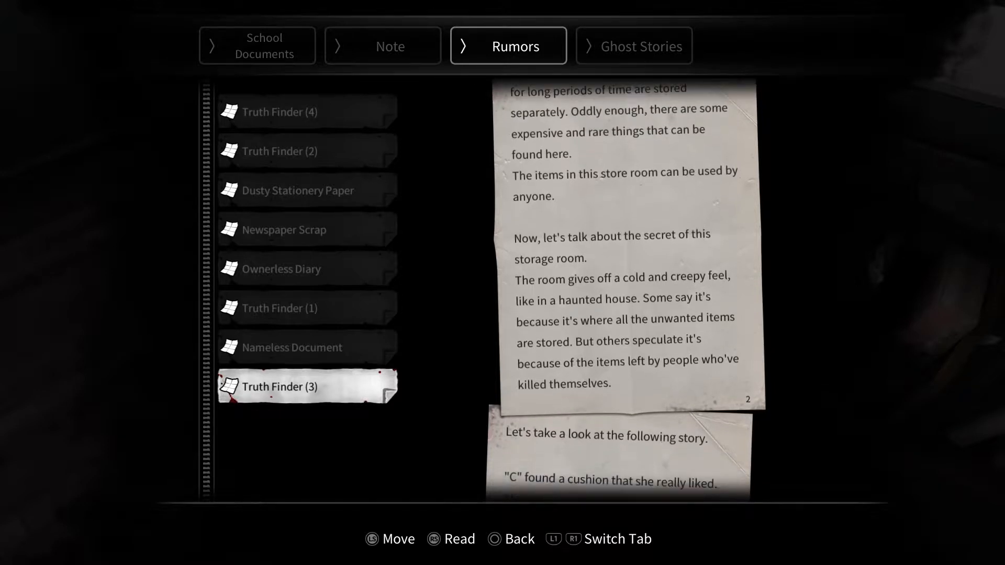
{"action": "scroll", "scroll_direction": "down", "scroll_amount": 3}
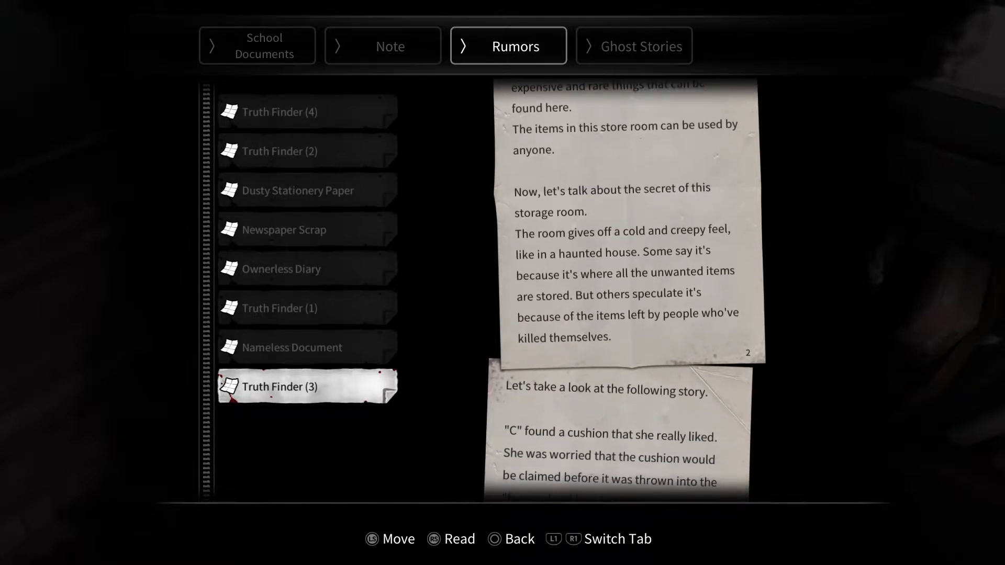
Finish reading the Truth Finder (3) rumor about the storage room.
{"action": "scroll", "scroll_direction": "down", "scroll_amount": 3}
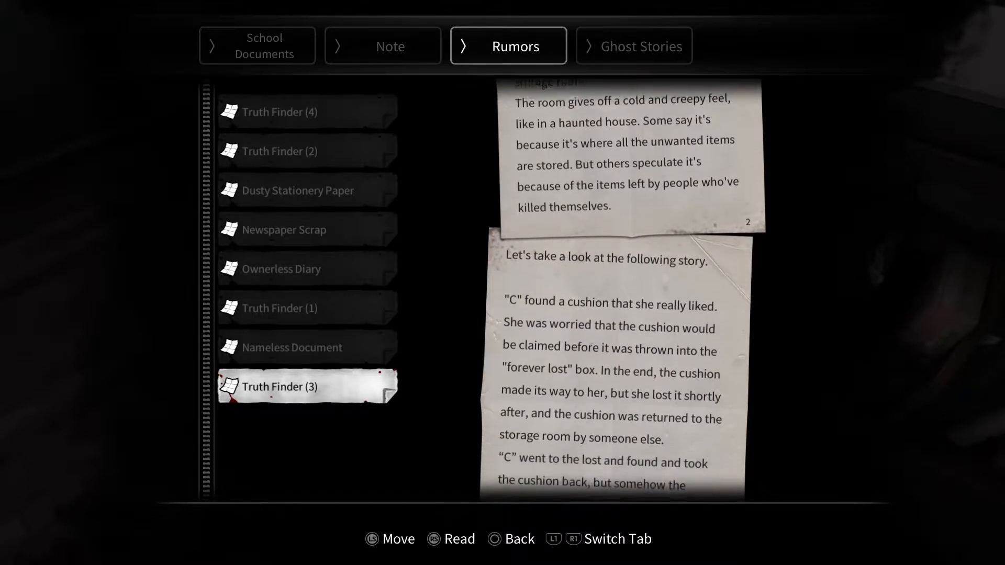
{"action": "scroll", "scroll_direction": "down", "scroll_amount": 3}
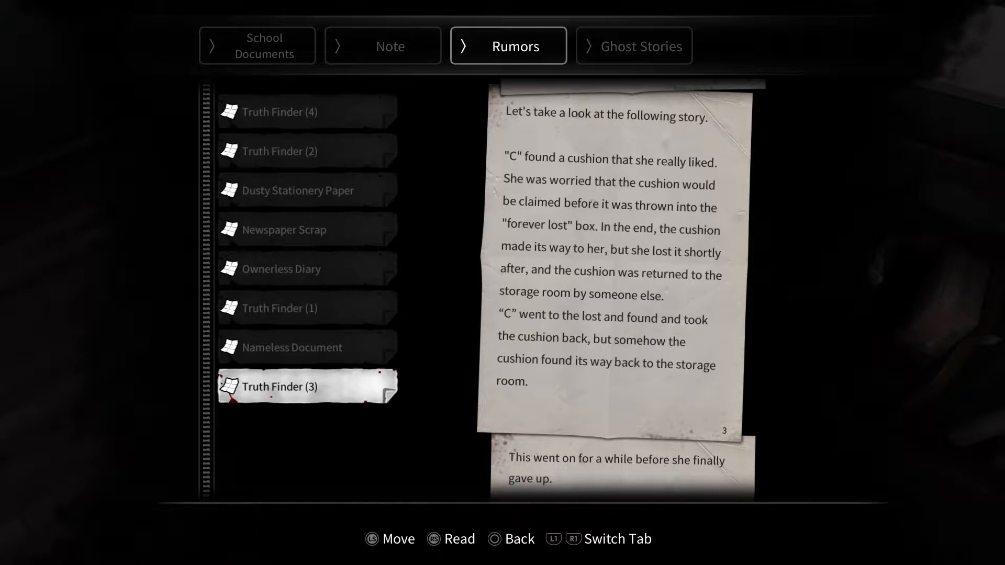
{"action": "scroll", "scroll_direction": "down", "scroll_amount": 3}
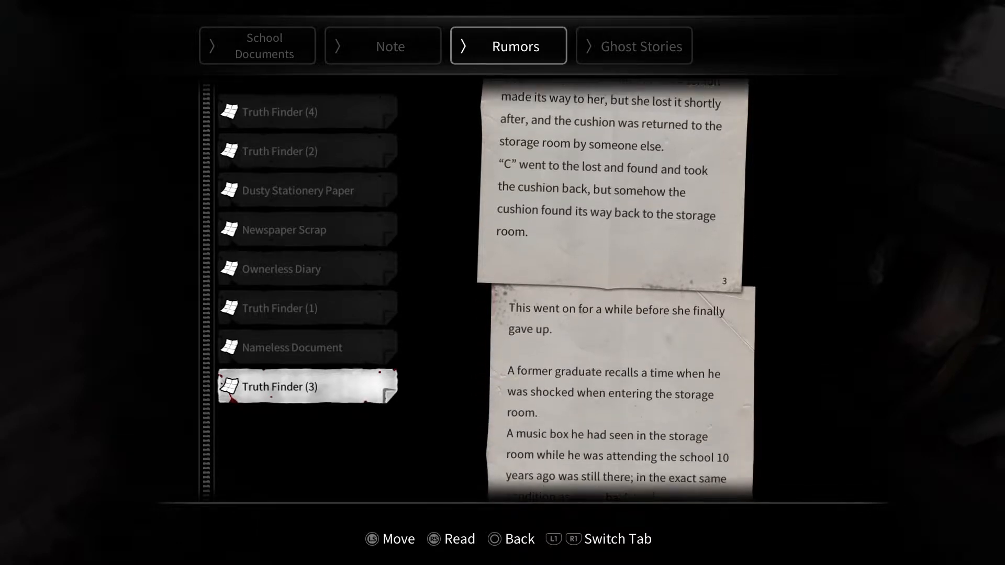
{"action": "scroll", "scroll_direction": "down", "scroll_amount": 3}
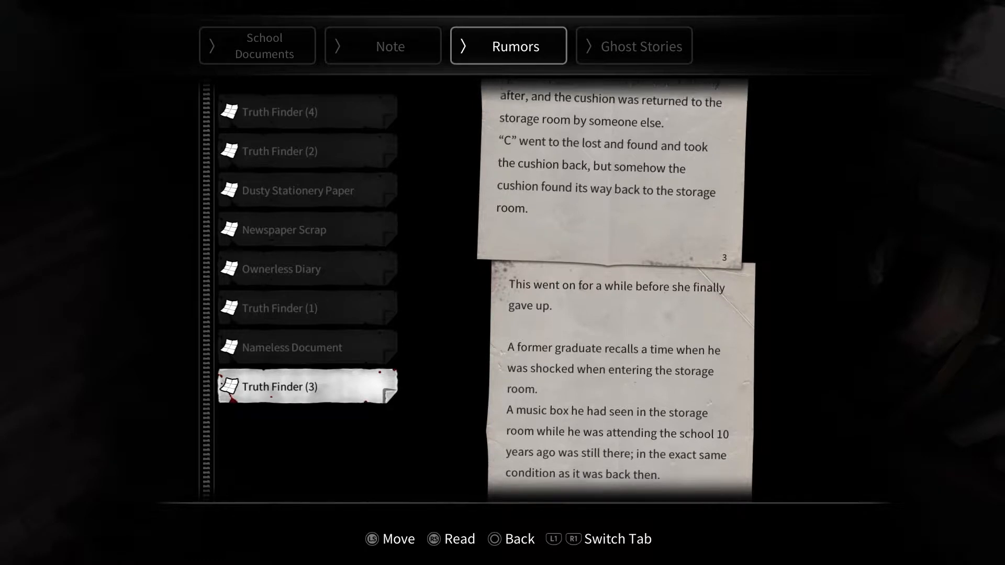
{"action": "scroll", "scroll_direction": "down", "scroll_amount": 3}
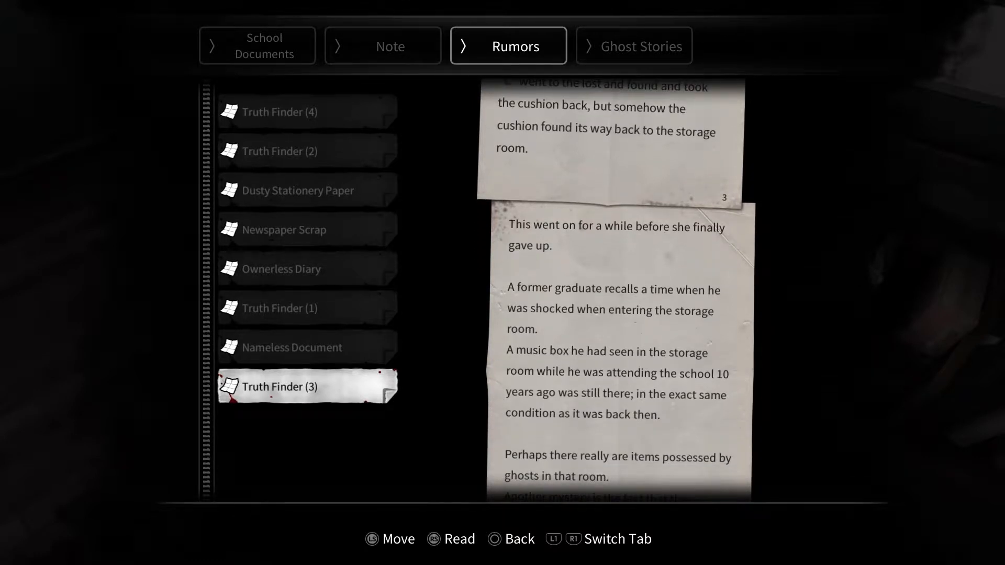
{"action": "scroll", "scroll_direction": "down", "scroll_amount": 3}
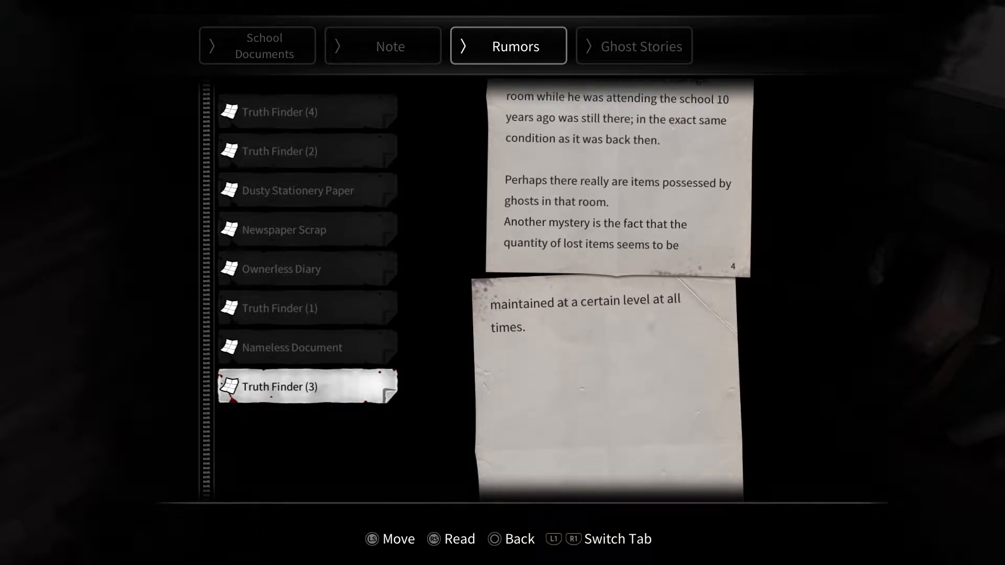
{"action": "scroll", "scroll_direction": "down", "scroll_amount": 3}
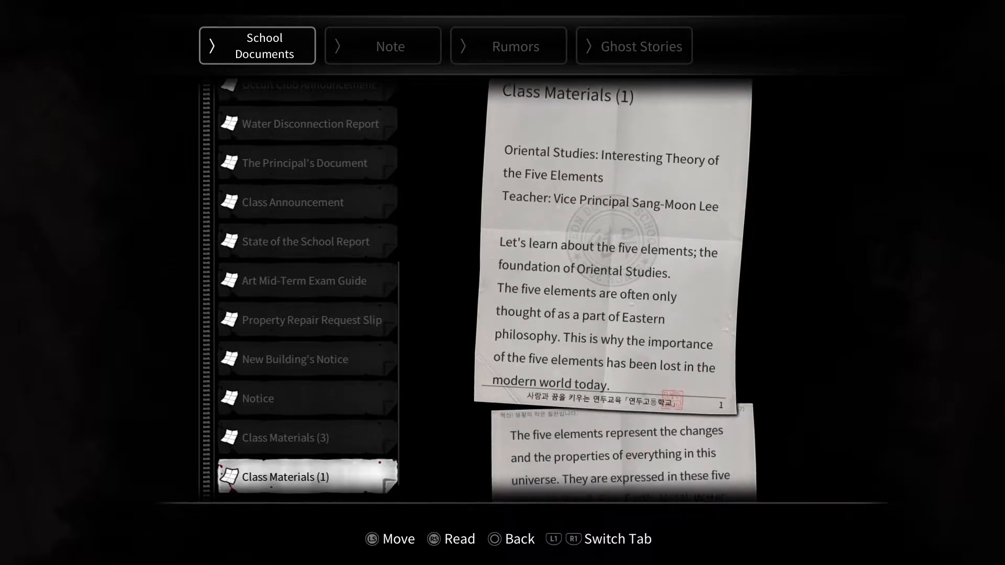
Read the five-elements handout Class Materials (1) to its last page.
{"action": "scroll", "scroll_direction": "down", "scroll_amount": 3}
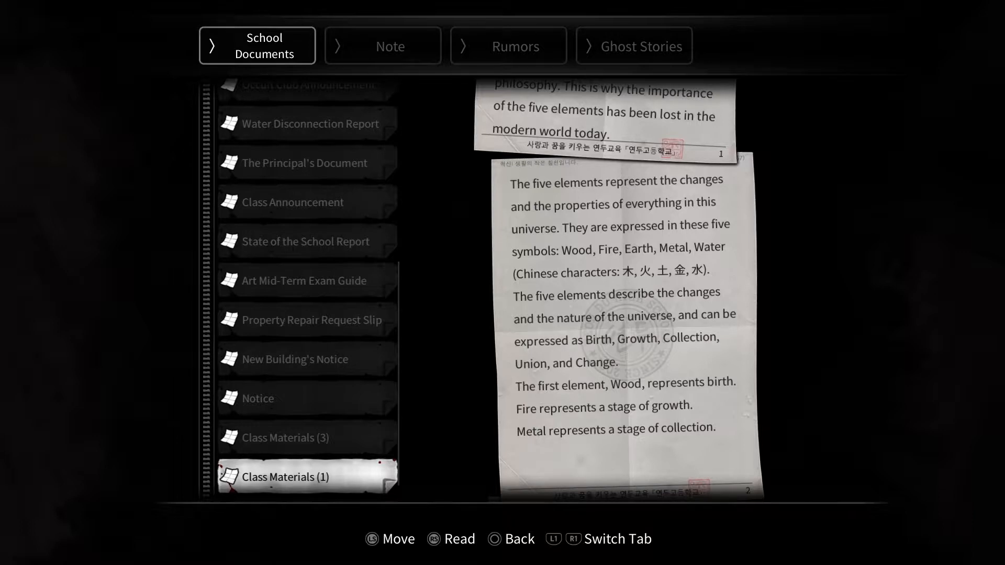
{"action": "scroll", "scroll_direction": "down", "scroll_amount": 3}
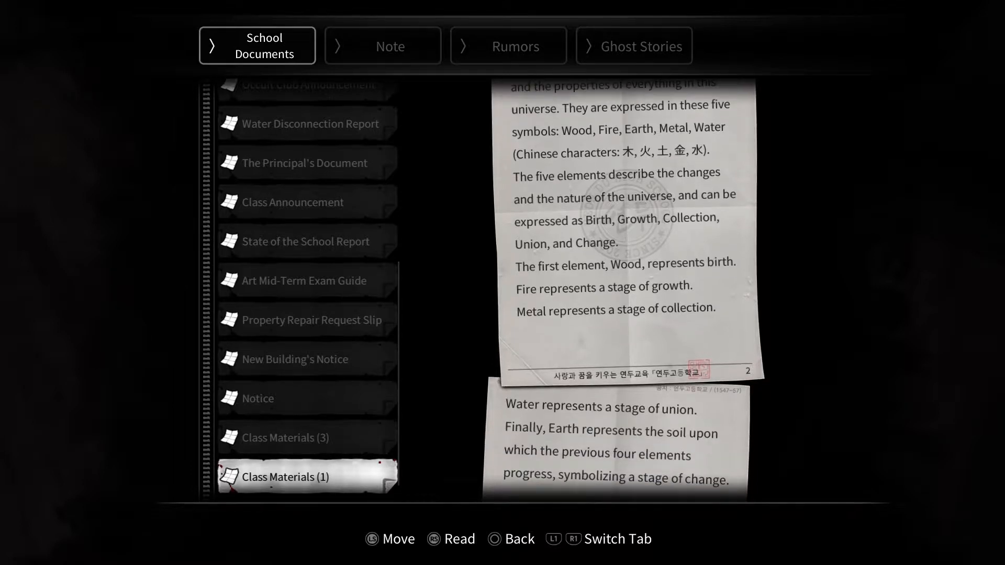
{"action": "scroll", "scroll_direction": "down", "scroll_amount": 3}
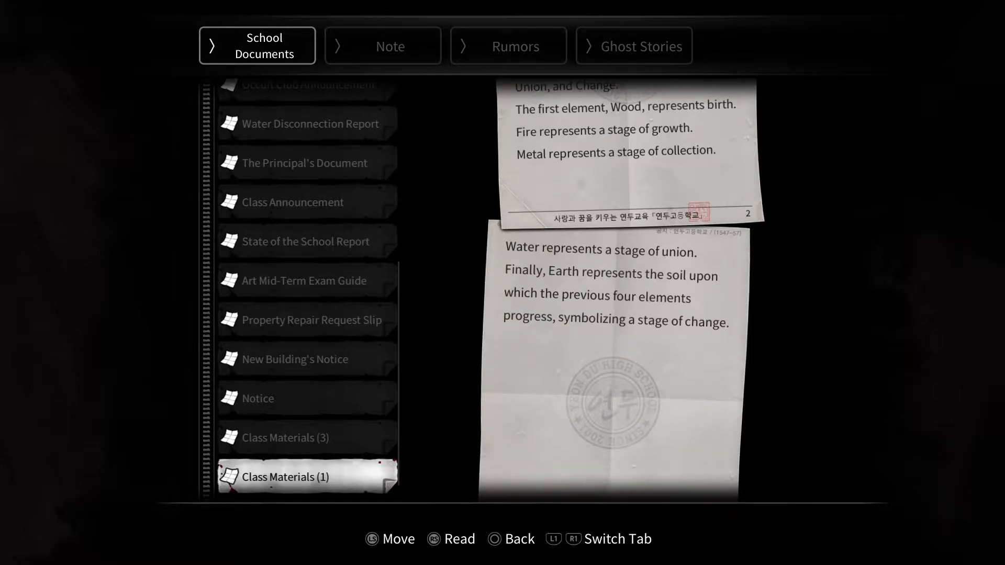
{"action": "key", "text": "R1"}
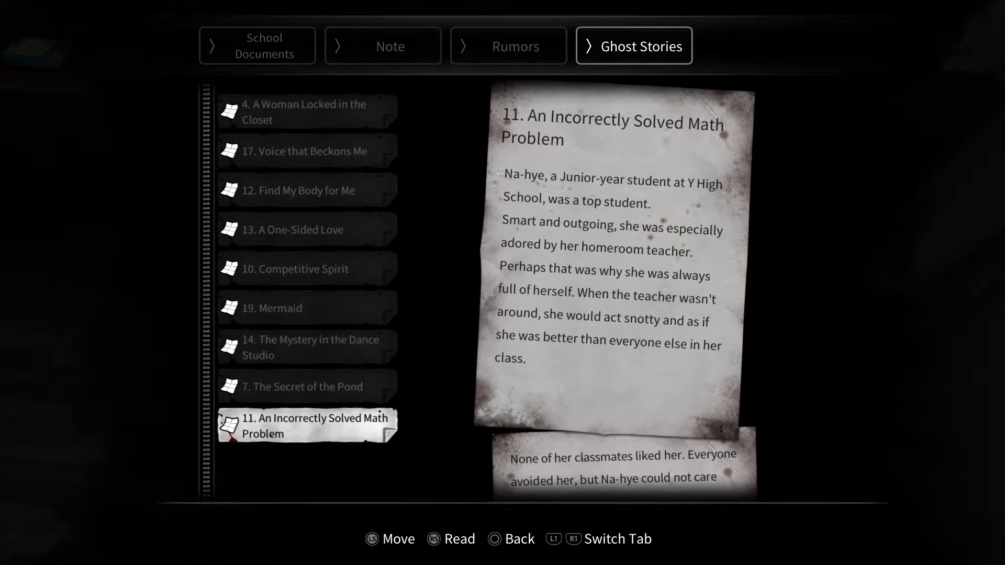
Read the first pages of ghost story 11, An Incorrectly Solved Math Problem.
{"action": "scroll", "scroll_direction": "down", "scroll_amount": 3}
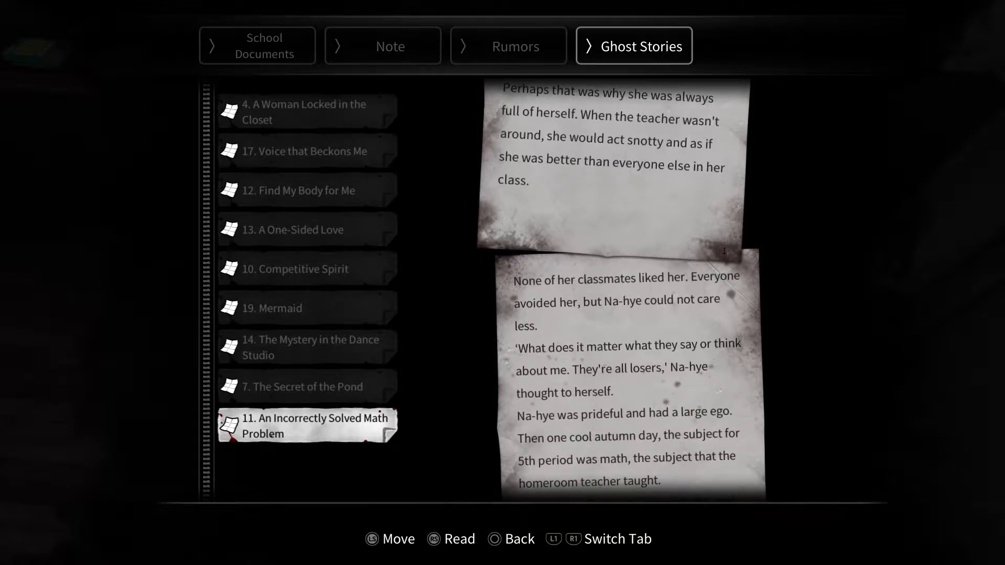
{"action": "scroll", "scroll_direction": "down", "scroll_amount": 3}
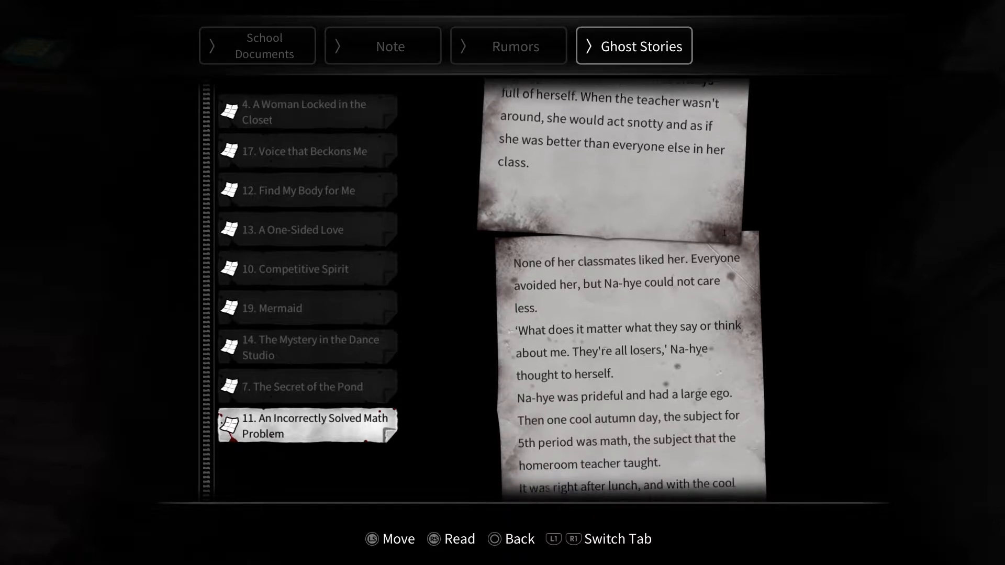
{"action": "scroll", "scroll_direction": "down", "scroll_amount": 3}
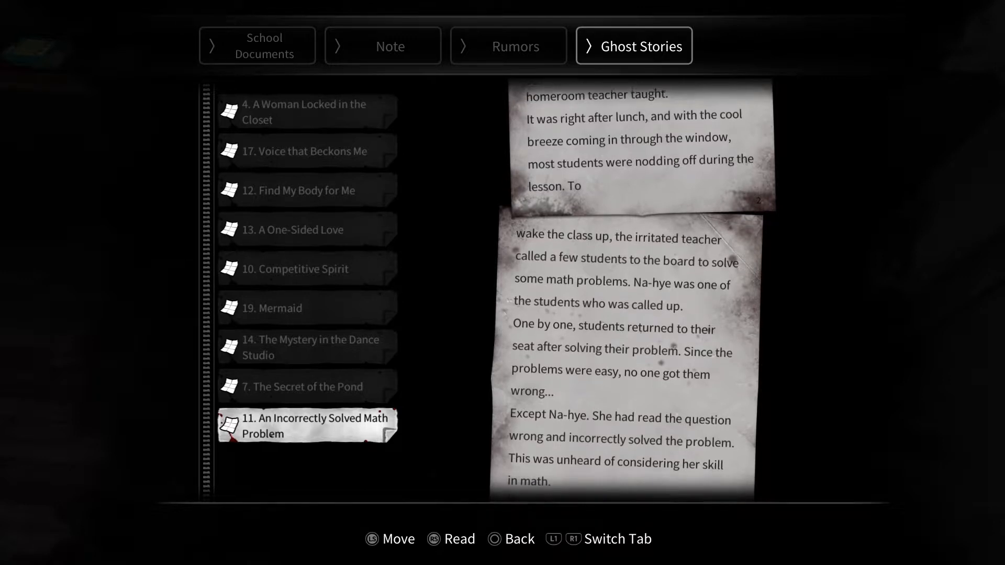
{"action": "scroll", "scroll_direction": "down", "scroll_amount": 3}
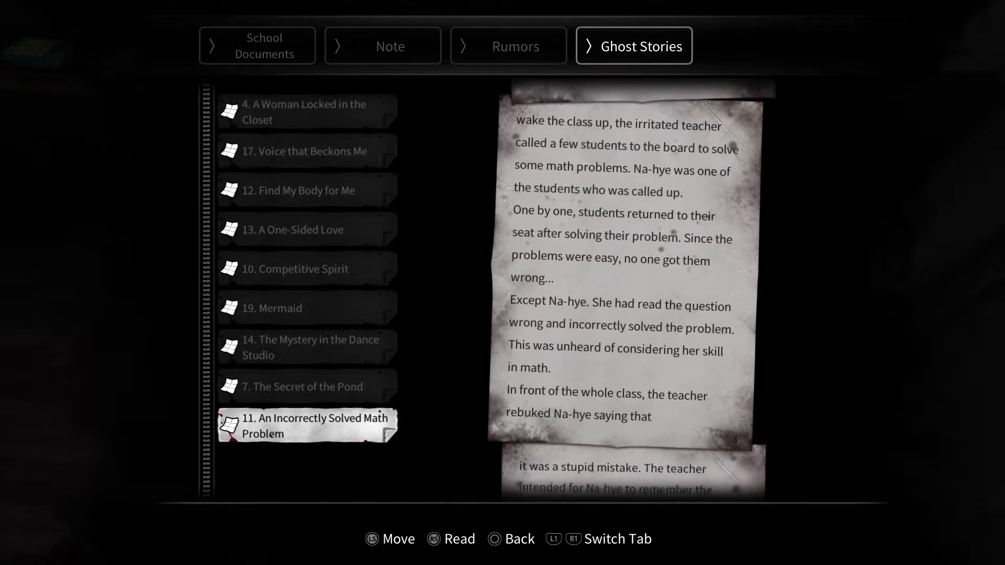
{"action": "scroll", "scroll_direction": "down", "scroll_amount": 3}
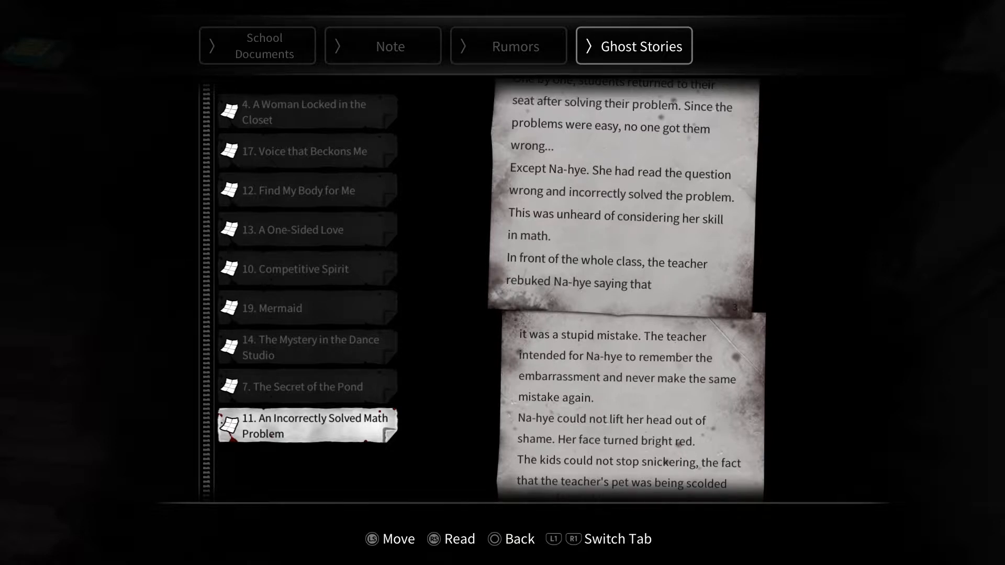
{"action": "scroll", "scroll_direction": "down", "scroll_amount": 3}
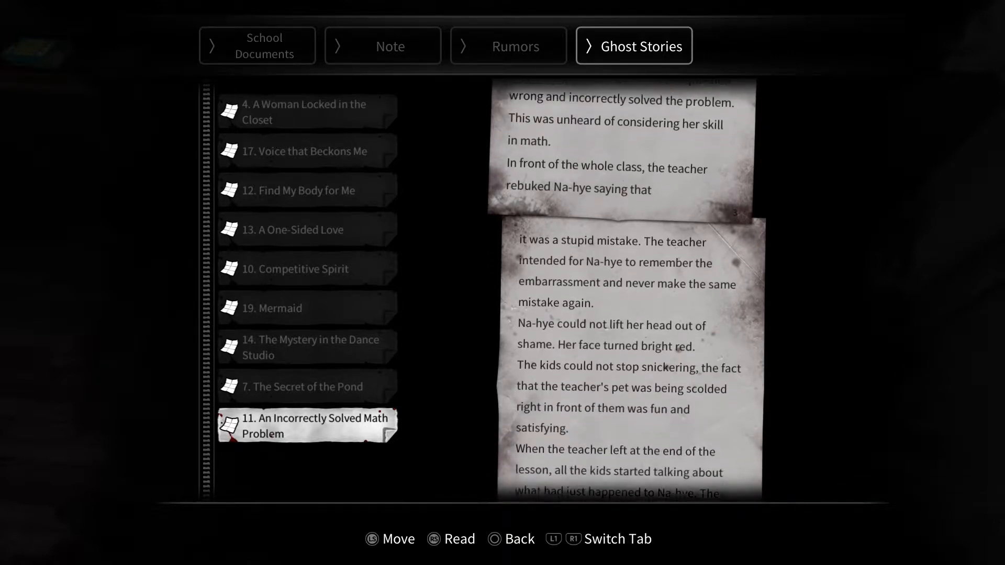
{"action": "scroll", "scroll_direction": "down", "scroll_amount": 3}
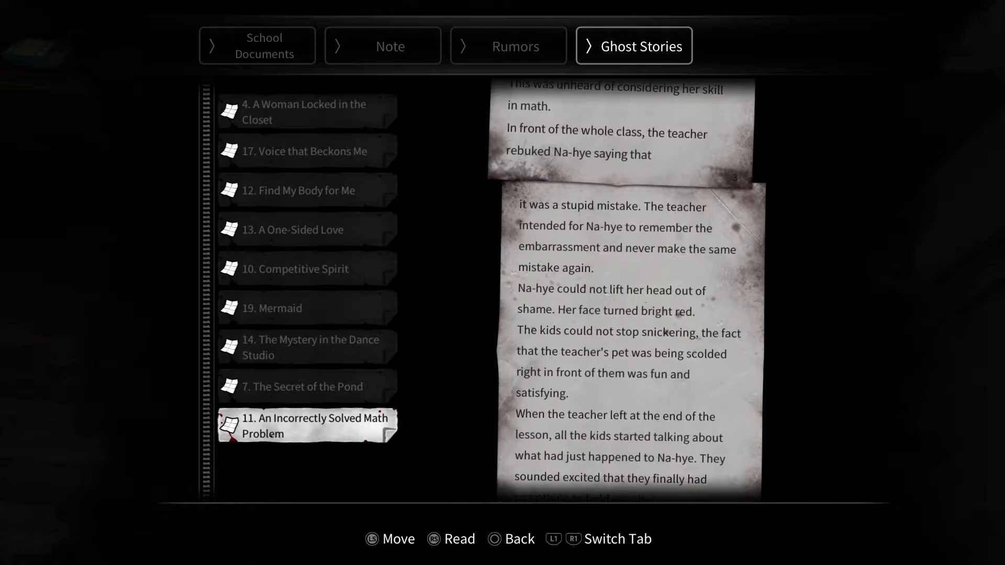
{"action": "scroll", "scroll_direction": "down", "scroll_amount": 3}
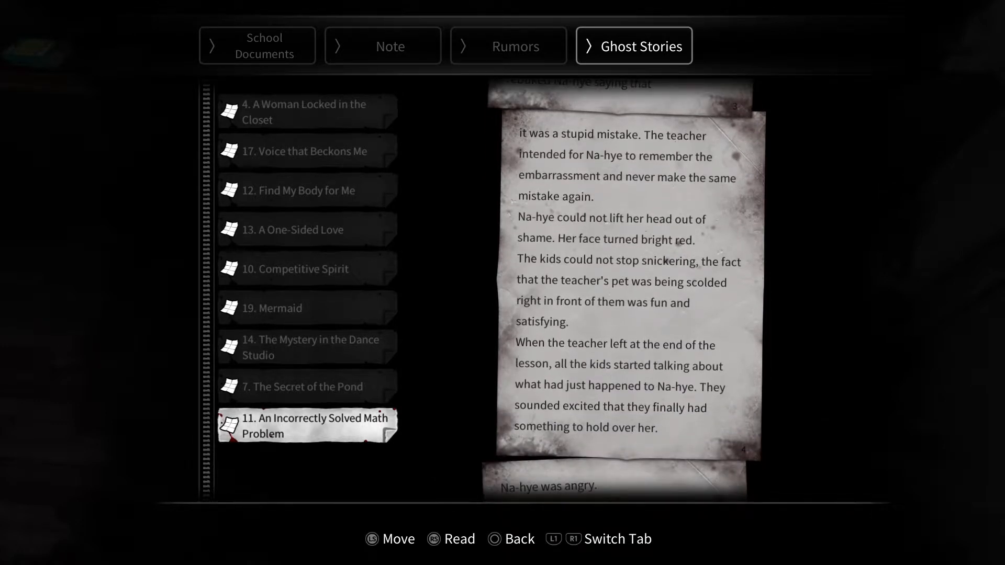
Read the remaining pages of An Incorrectly Solved Math Problem to its ending.
{"action": "scroll", "scroll_direction": "down", "scroll_amount": 3}
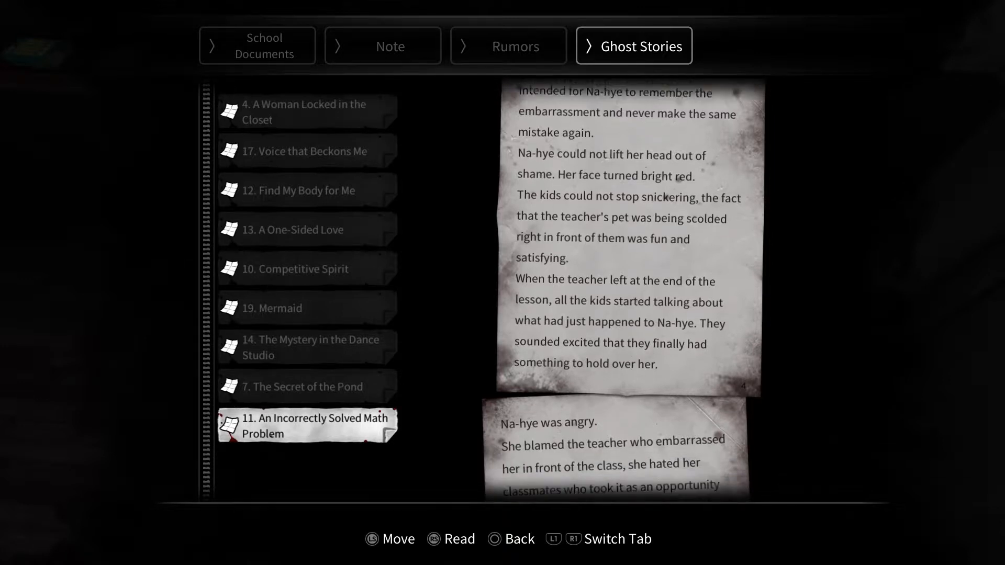
{"action": "scroll", "scroll_direction": "down", "scroll_amount": 3}
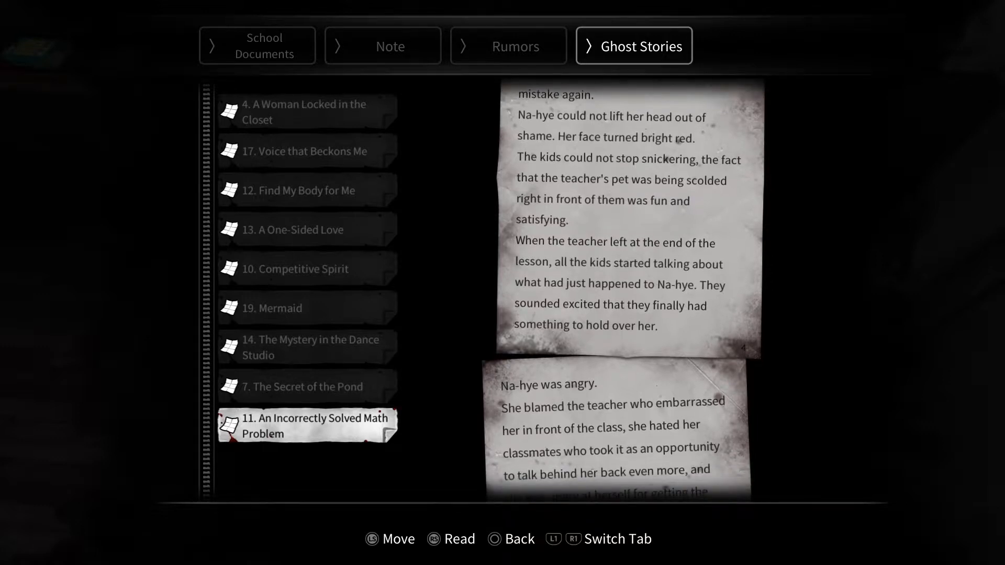
{"action": "scroll", "scroll_direction": "down", "scroll_amount": 3}
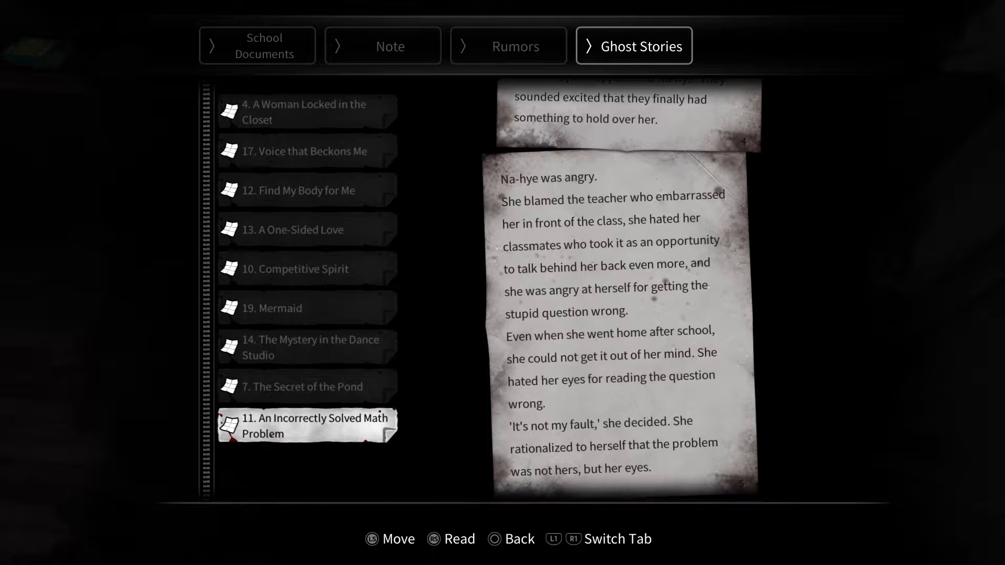
{"action": "scroll", "scroll_direction": "down", "scroll_amount": 3}
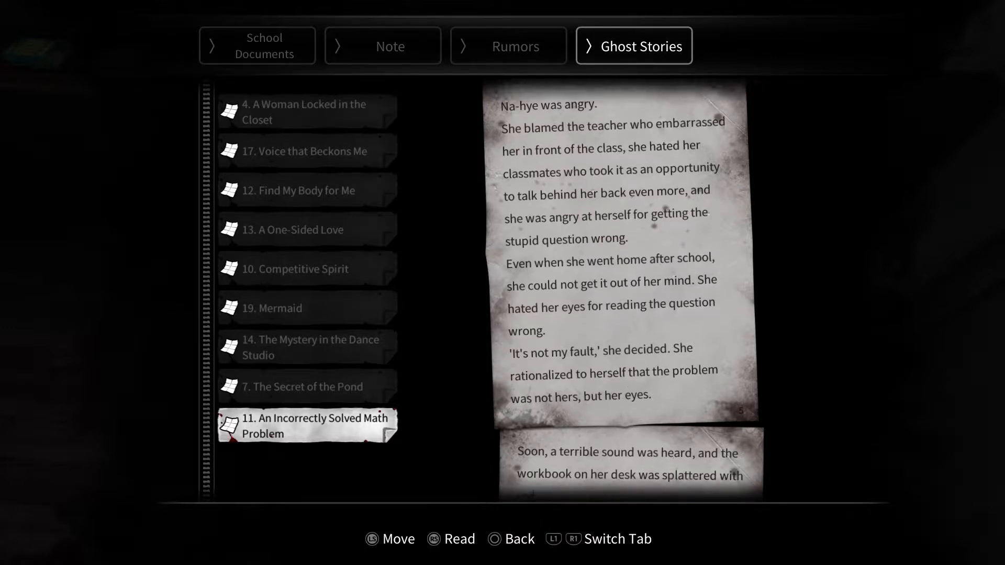
{"action": "scroll", "scroll_direction": "down", "scroll_amount": 3}
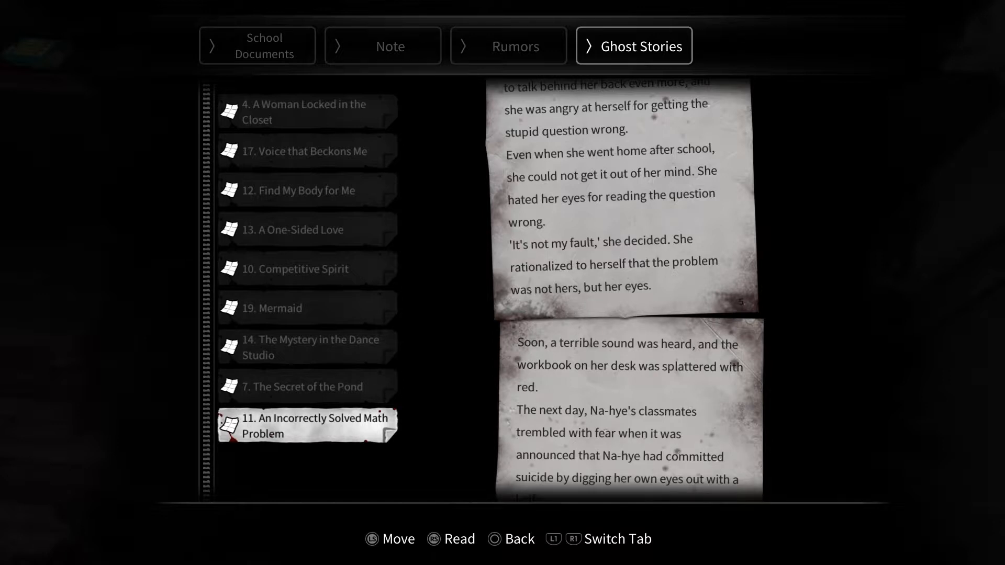
{"action": "scroll", "scroll_direction": "down", "scroll_amount": 3}
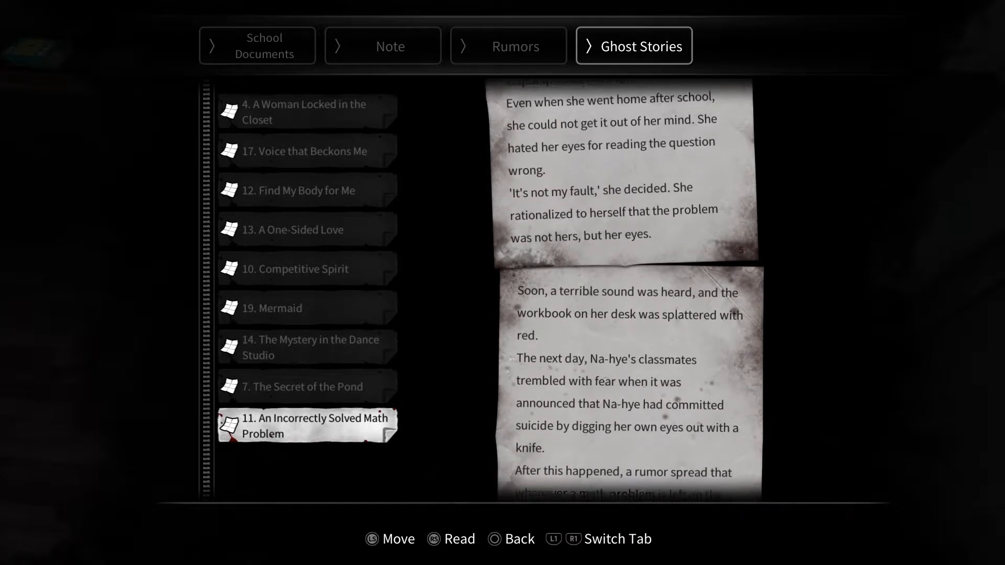
{"action": "scroll", "scroll_direction": "down", "scroll_amount": 3}
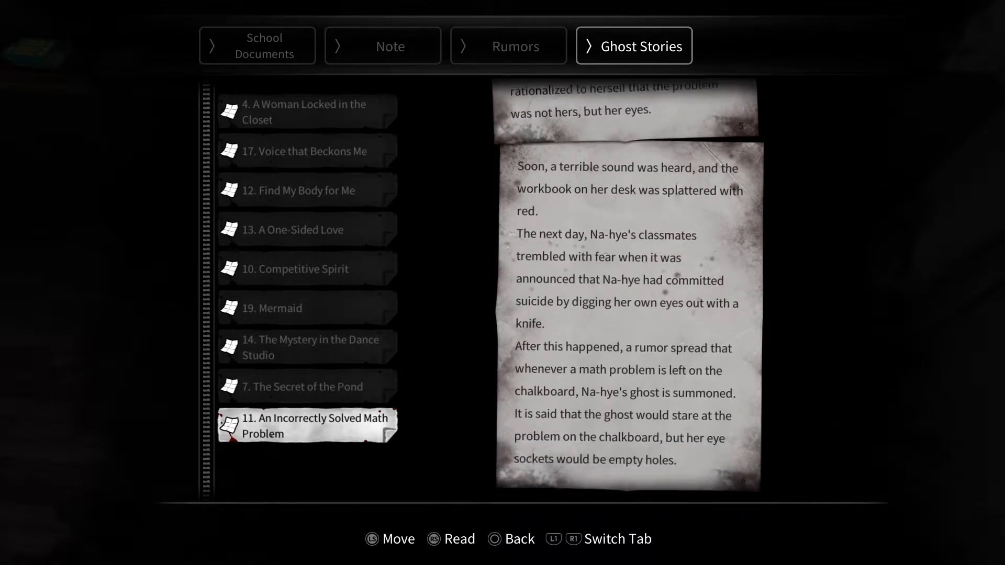
{"action": "scroll", "scroll_direction": "down", "scroll_amount": 3}
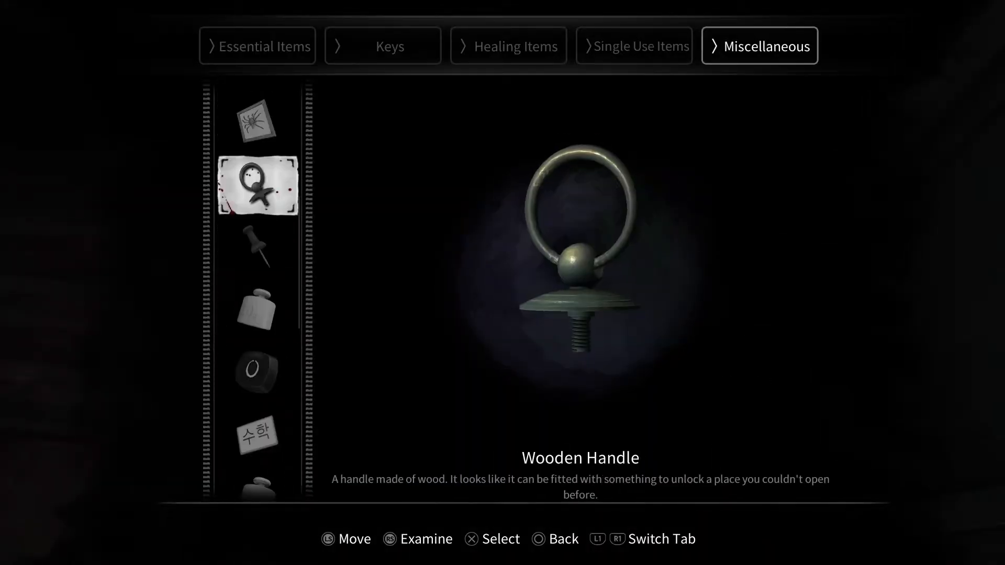
Back out of the journal and highlight the Wooden Handle in Miscellaneous.
{"action": "scroll", "scroll_direction": "down", "scroll_amount": 3}
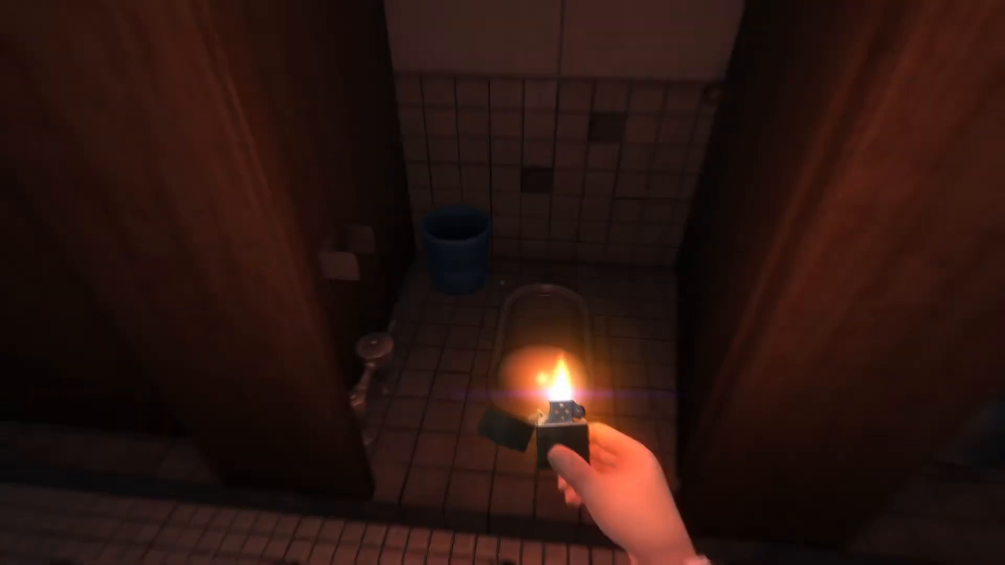
Close the menu and check each restroom stall with the lighter lit.
{"action": "key", "text": "Tab"}
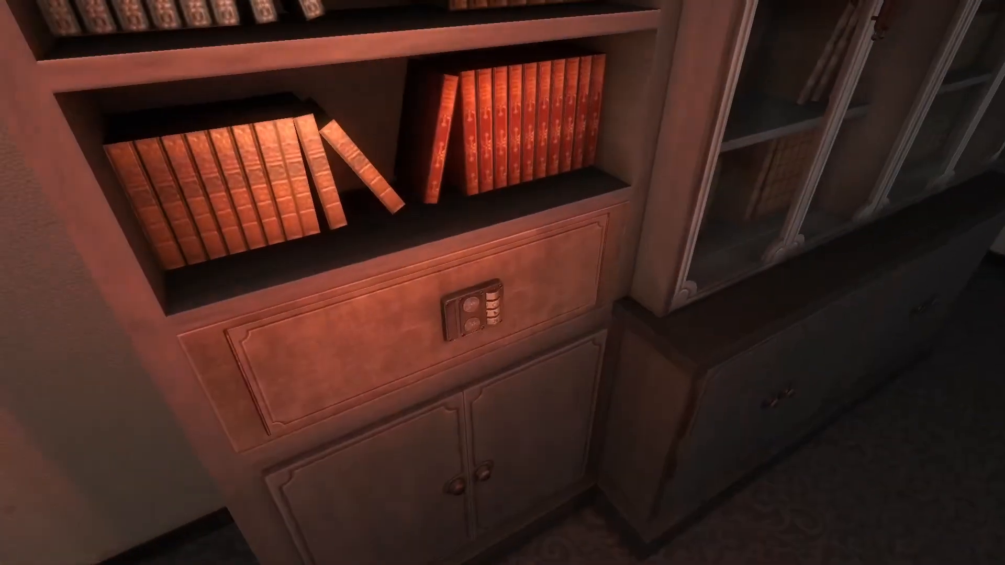
Unlock the bookshelf drawer's combination dials and take The Impassable Bridge document inside.
{"action": "left_click", "coordinate": [475, 314]}
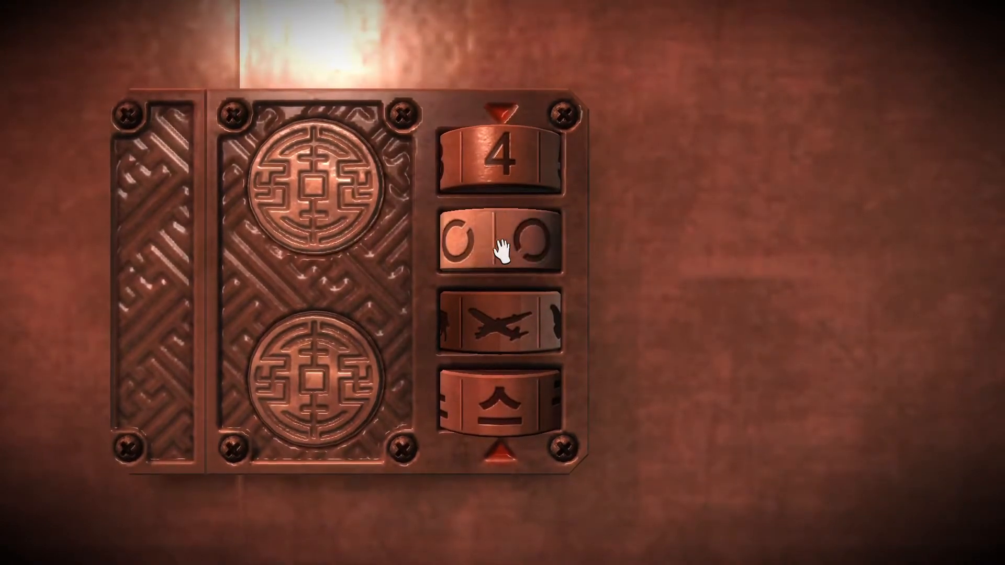
{"action": "left_click", "coordinate": [503, 250]}
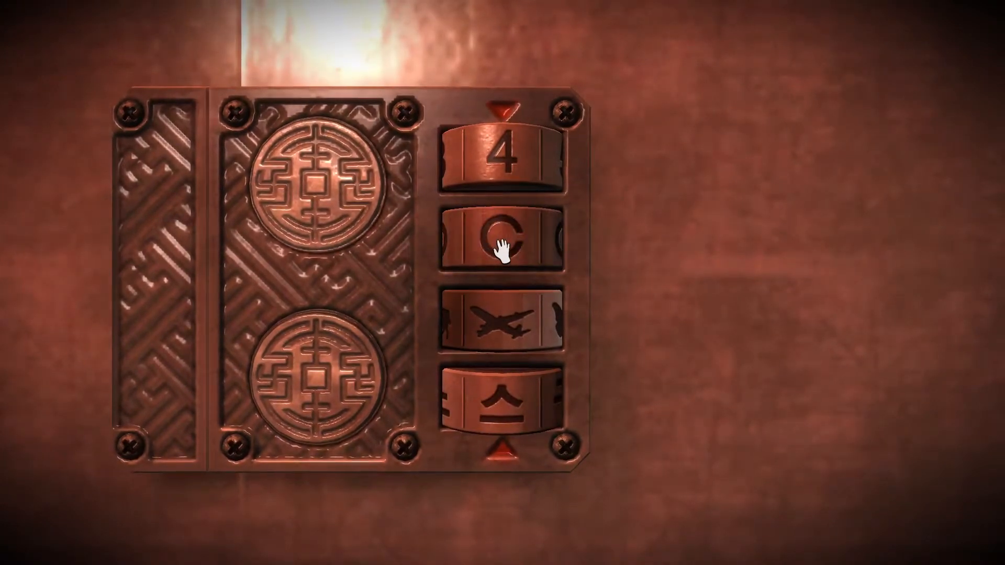
{"action": "left_click", "coordinate": [500, 246]}
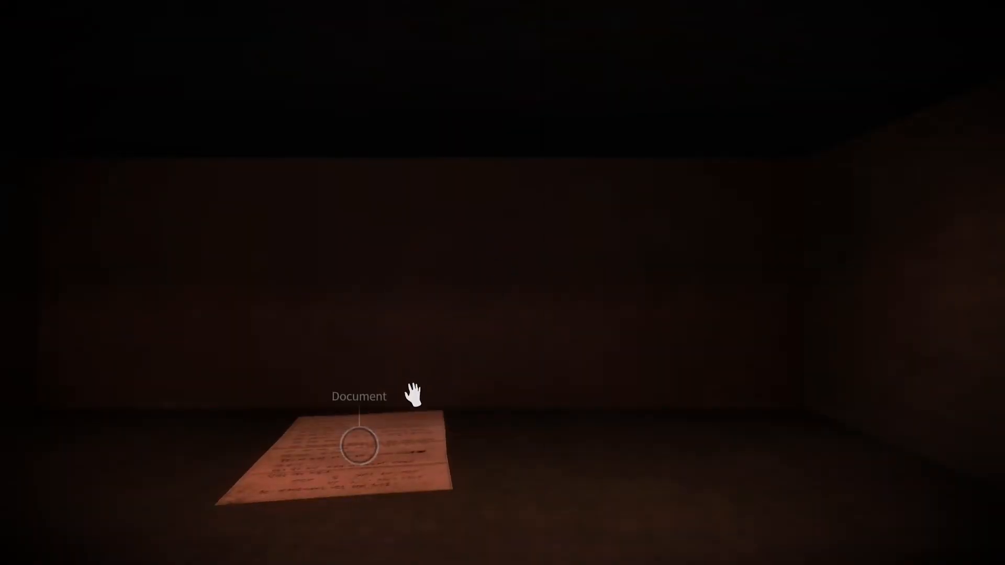
{"action": "left_click", "coordinate": [360, 448]}
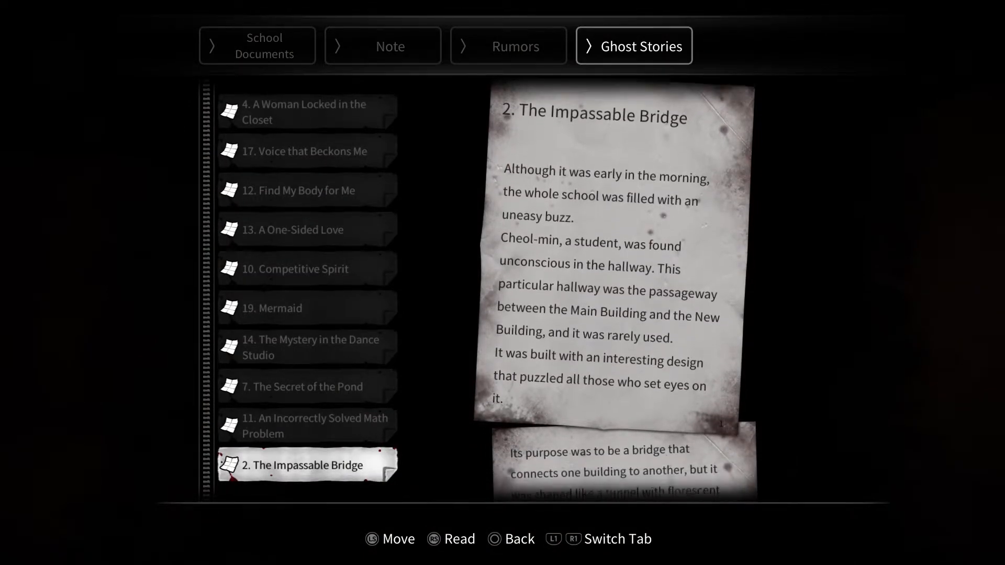
Scroll The Impassable Bridge to its final page, returning to the dim lounge.
{"action": "scroll", "scroll_direction": "down", "scroll_amount": 3}
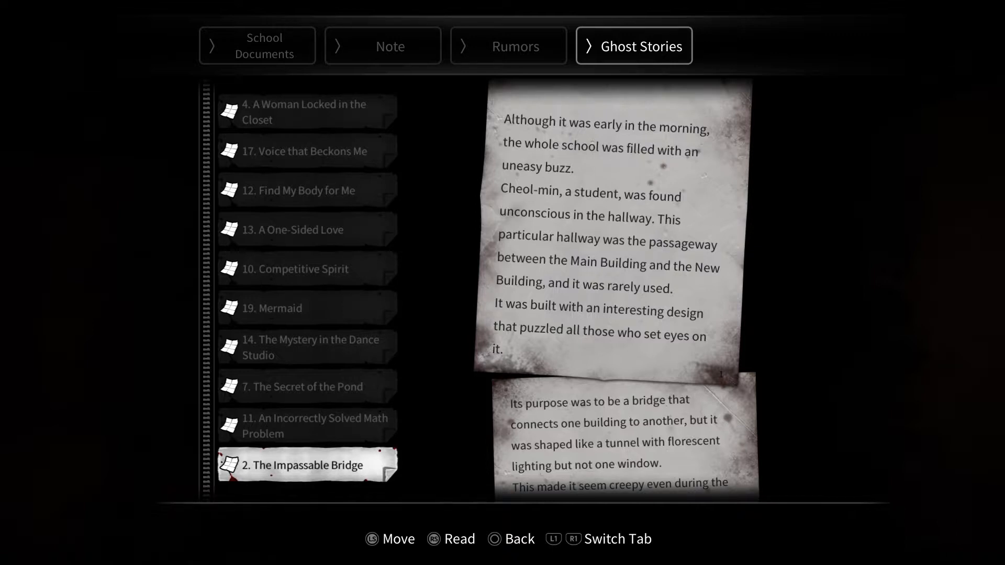
{"action": "scroll", "scroll_direction": "down", "scroll_amount": 3}
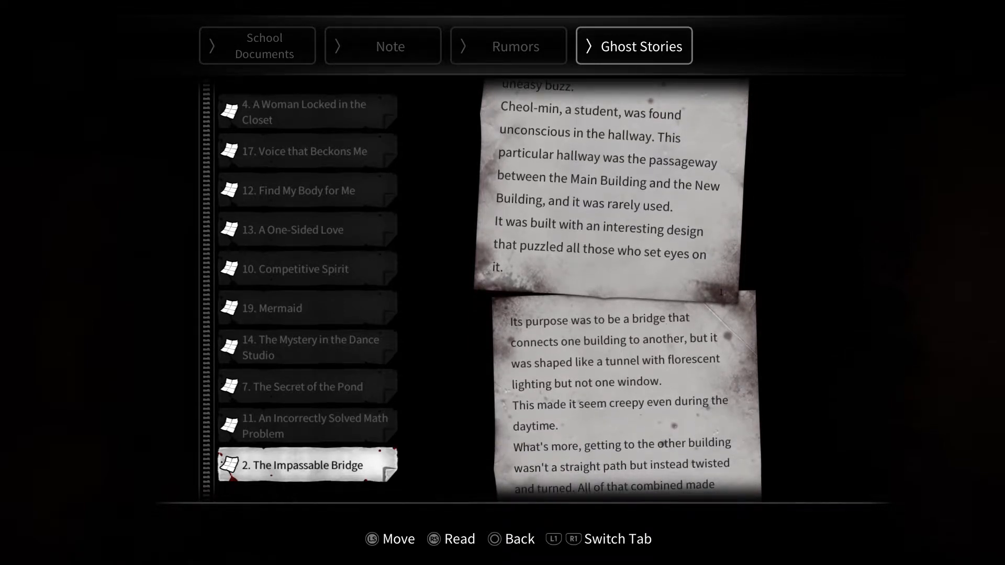
{"action": "scroll", "scroll_direction": "down", "scroll_amount": 3}
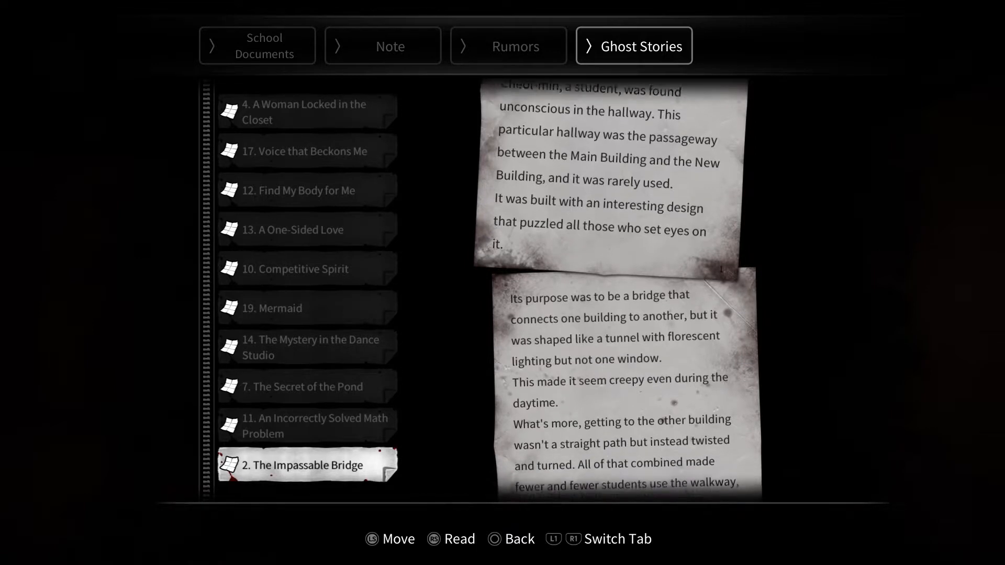
{"action": "scroll", "scroll_direction": "down", "scroll_amount": 3}
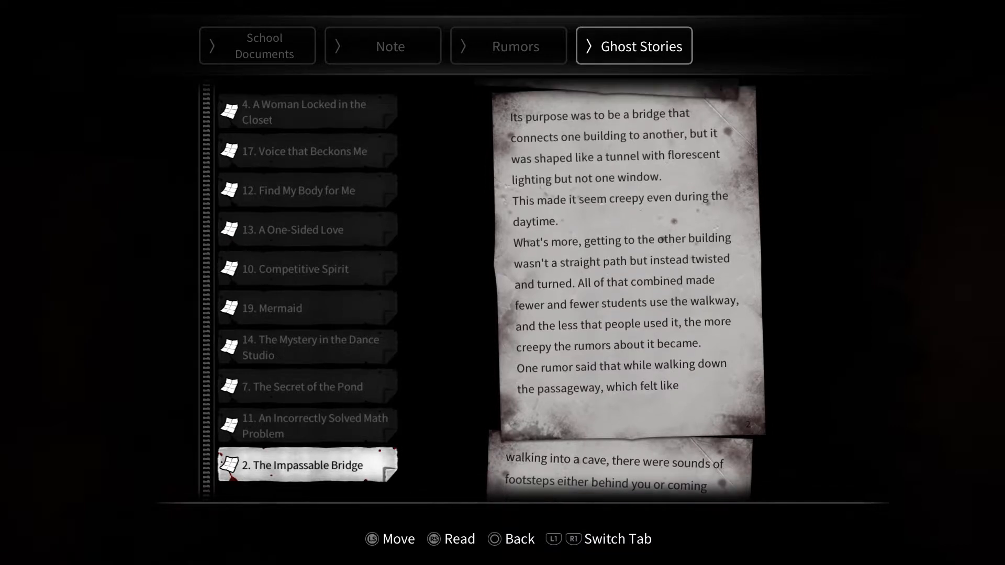
{"action": "scroll", "scroll_direction": "down", "scroll_amount": 3}
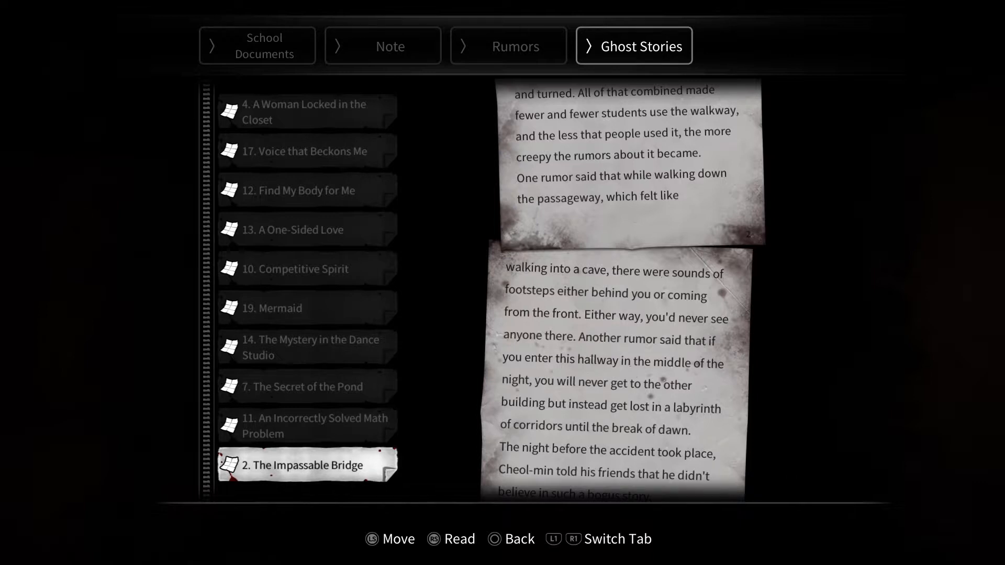
{"action": "scroll", "scroll_direction": "down", "scroll_amount": 3}
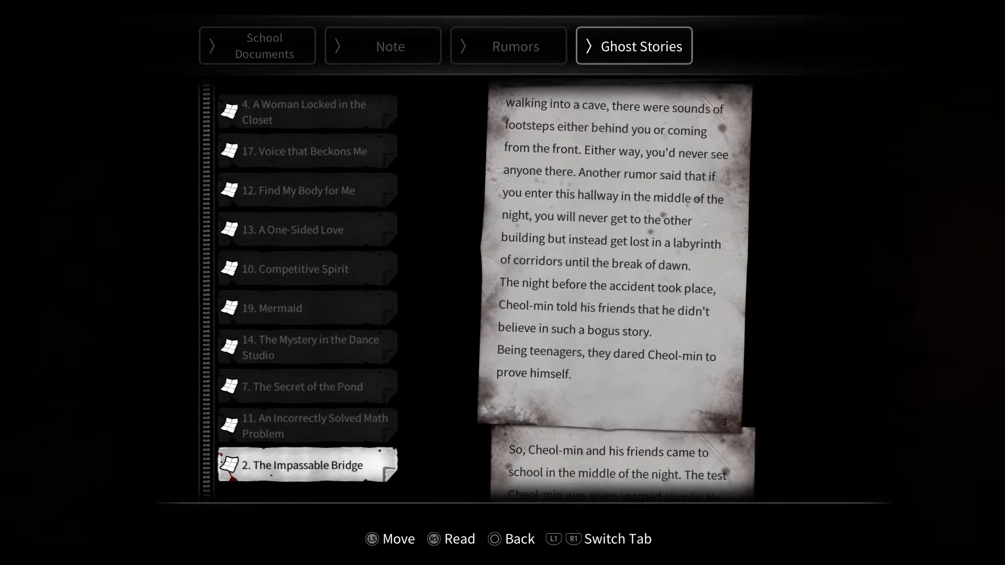
{"action": "scroll", "scroll_direction": "down", "scroll_amount": 3}
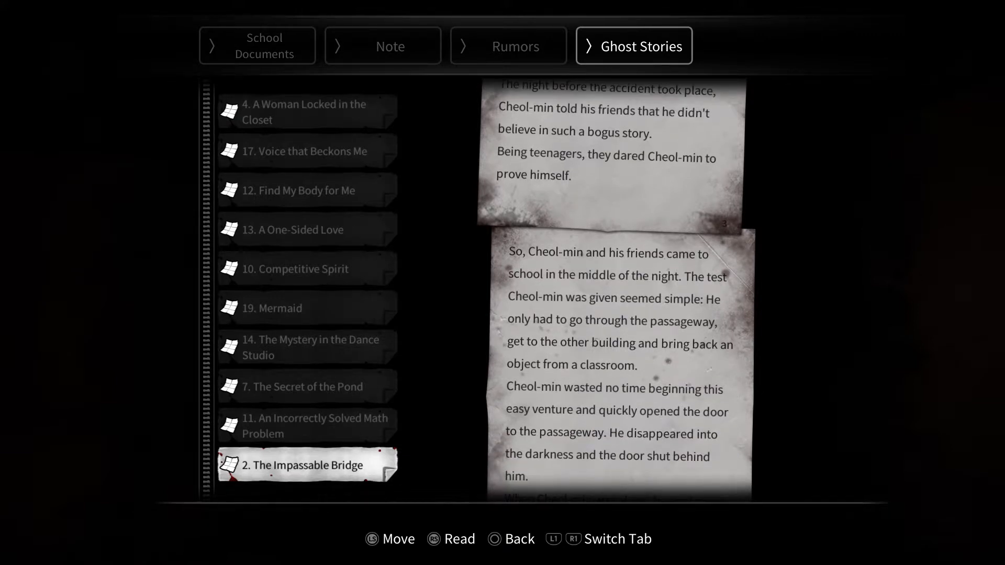
{"action": "scroll", "scroll_direction": "down", "scroll_amount": 3}
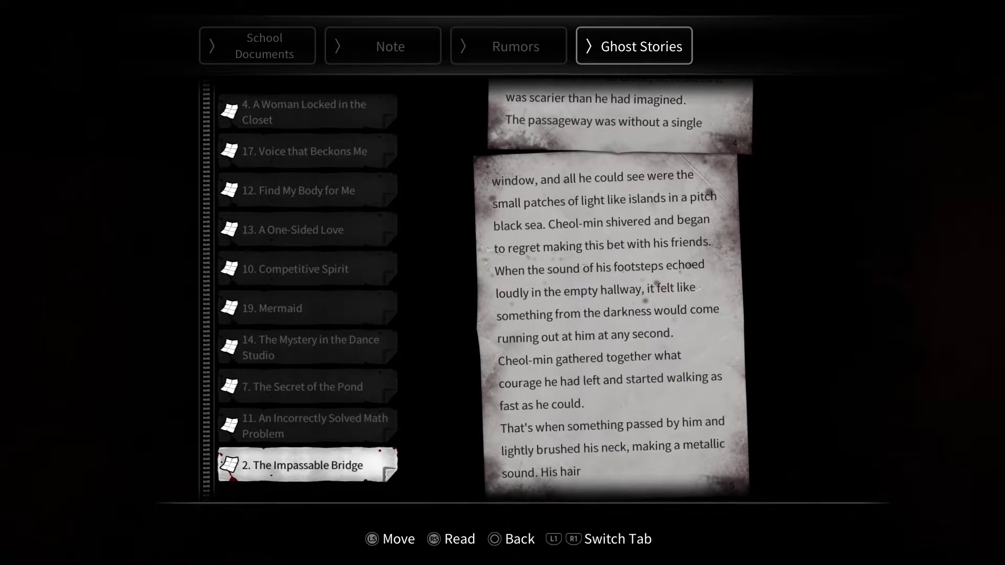
{"action": "scroll", "scroll_direction": "down", "scroll_amount": 3}
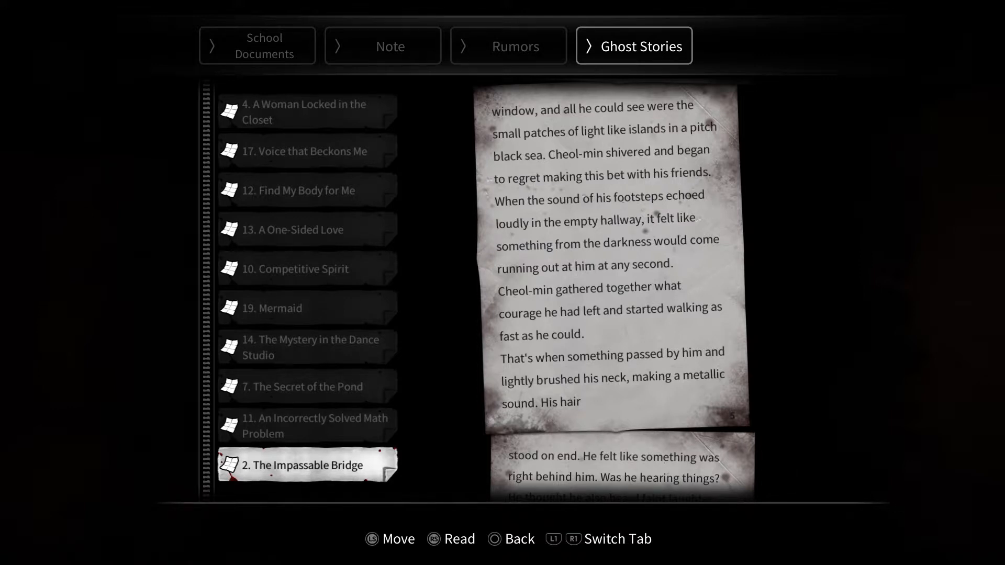
{"action": "scroll", "scroll_direction": "down", "scroll_amount": 3}
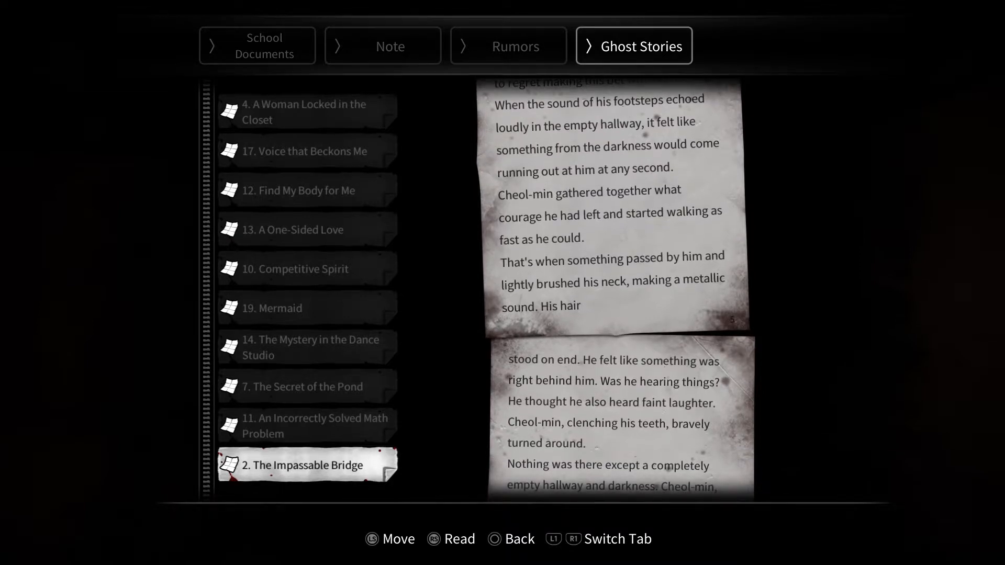
{"action": "scroll", "scroll_direction": "down", "scroll_amount": 3}
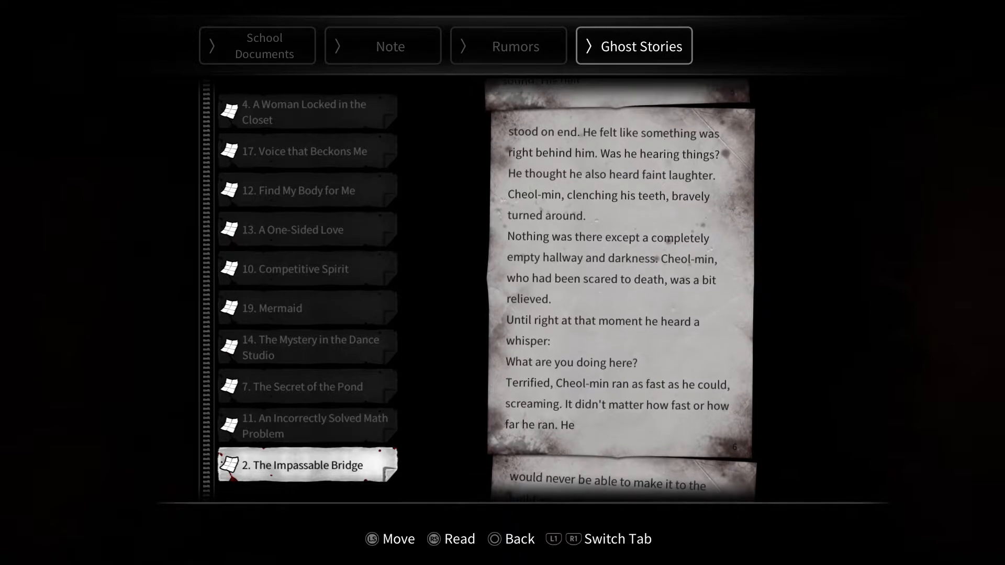
{"action": "scroll", "scroll_direction": "down", "scroll_amount": 3}
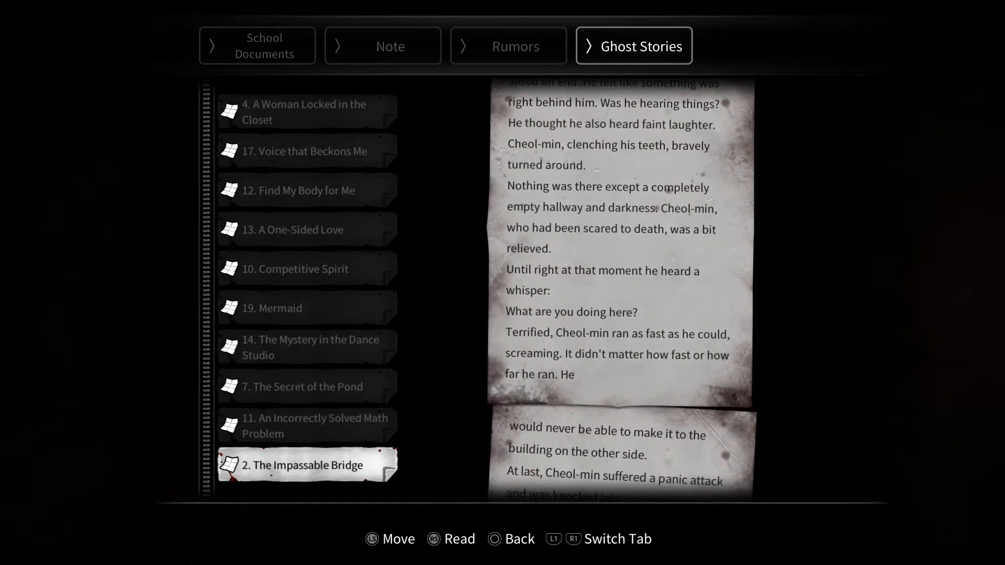
{"action": "scroll", "scroll_direction": "down", "scroll_amount": 3}
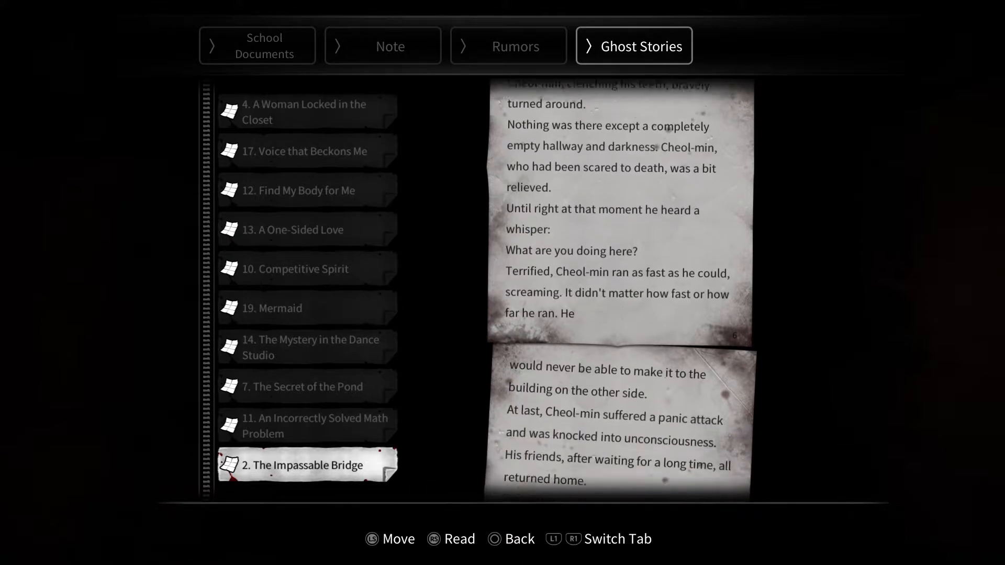
{"action": "scroll", "scroll_direction": "down", "scroll_amount": 3}
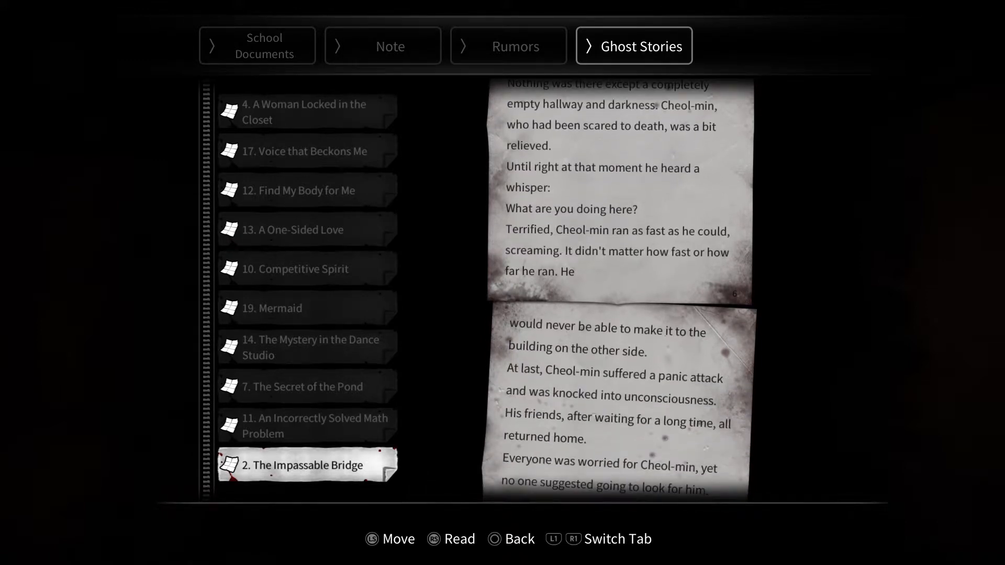
{"action": "scroll", "scroll_direction": "down", "scroll_amount": 3}
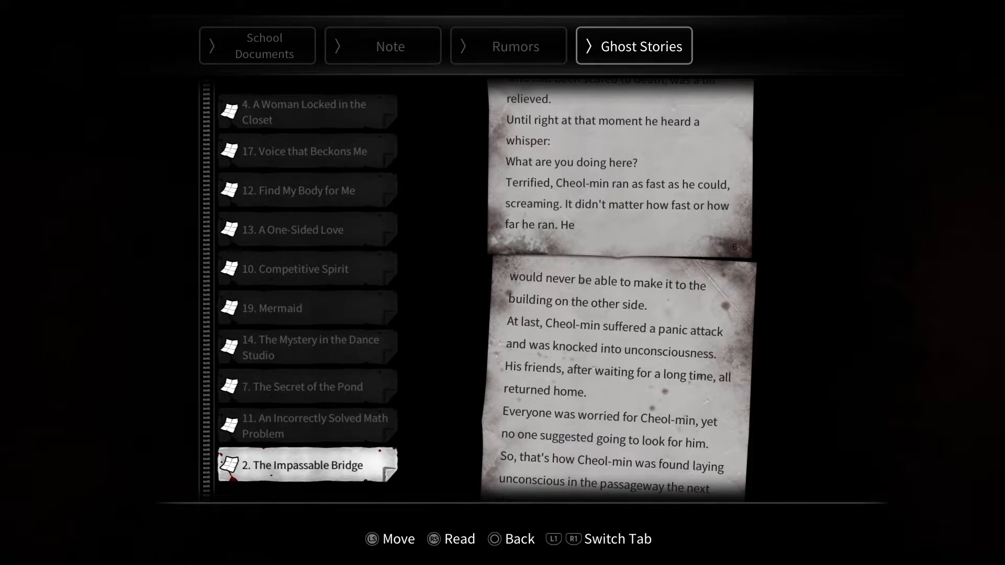
{"action": "scroll", "scroll_direction": "down", "scroll_amount": 3}
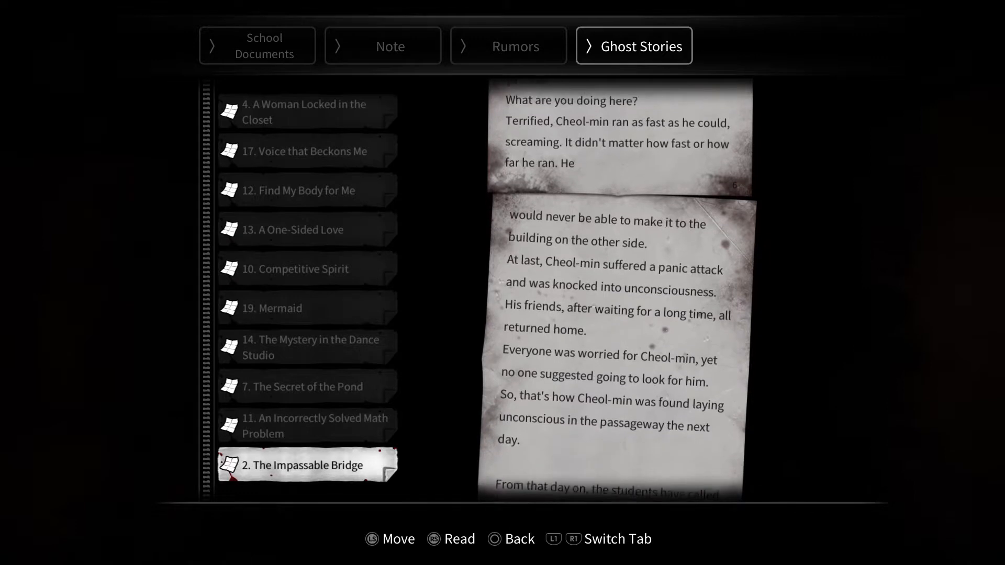
{"action": "scroll", "scroll_direction": "down", "scroll_amount": 3}
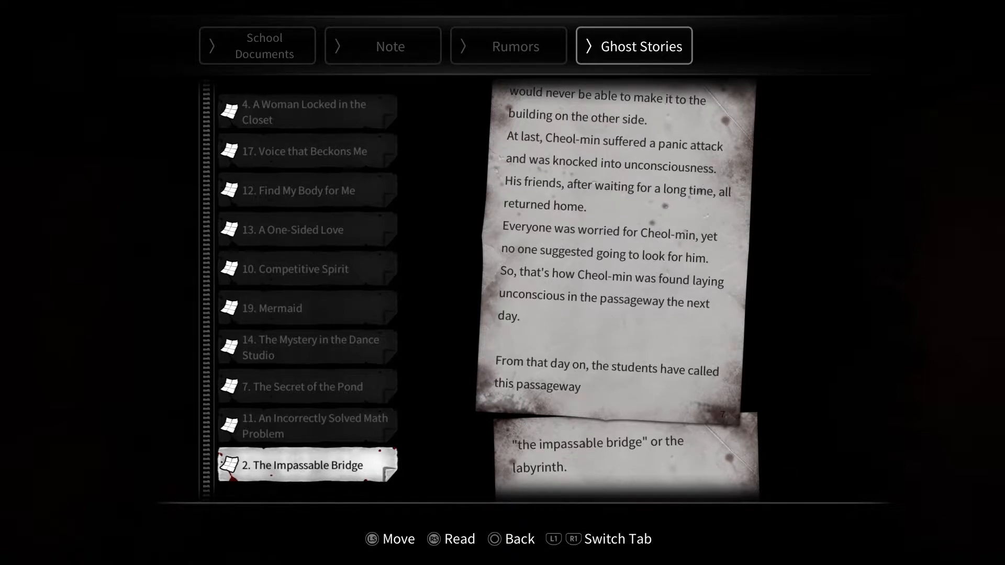
{"action": "scroll", "scroll_direction": "down", "scroll_amount": 3}
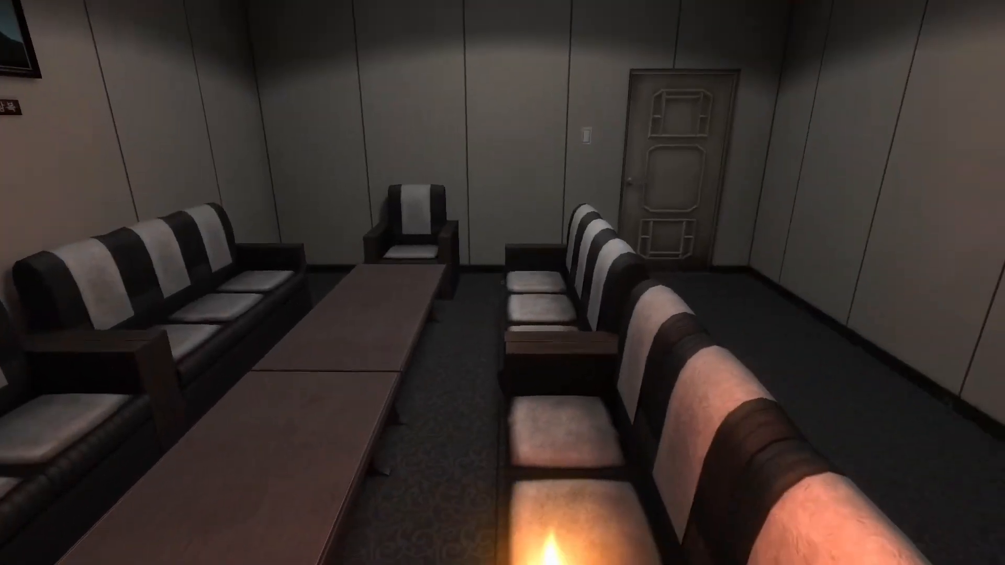
Leave the journal and walk from the lounge to the small table beside the radiator.
{"action": "key", "text": "Escape"}
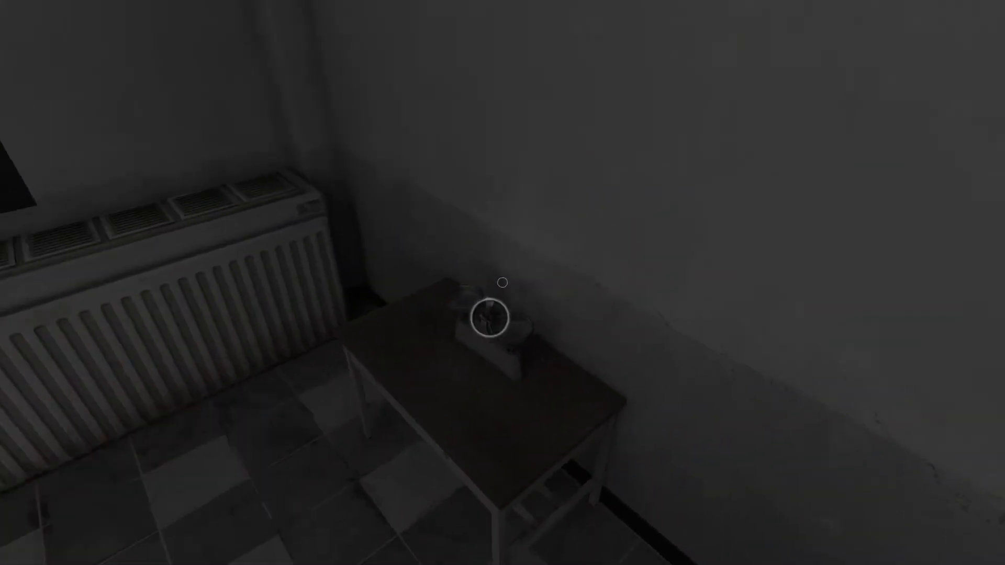
Examine the item on the radiator-side table and pick up The Kid in the Corner document.
{"action": "left_click", "coordinate": [487, 323]}
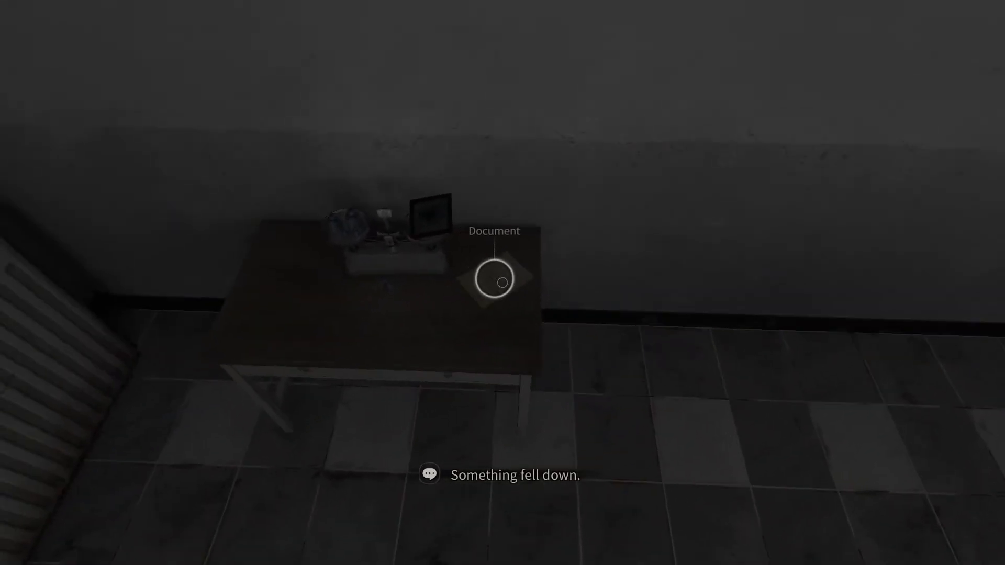
{"action": "left_click", "coordinate": [491, 281]}
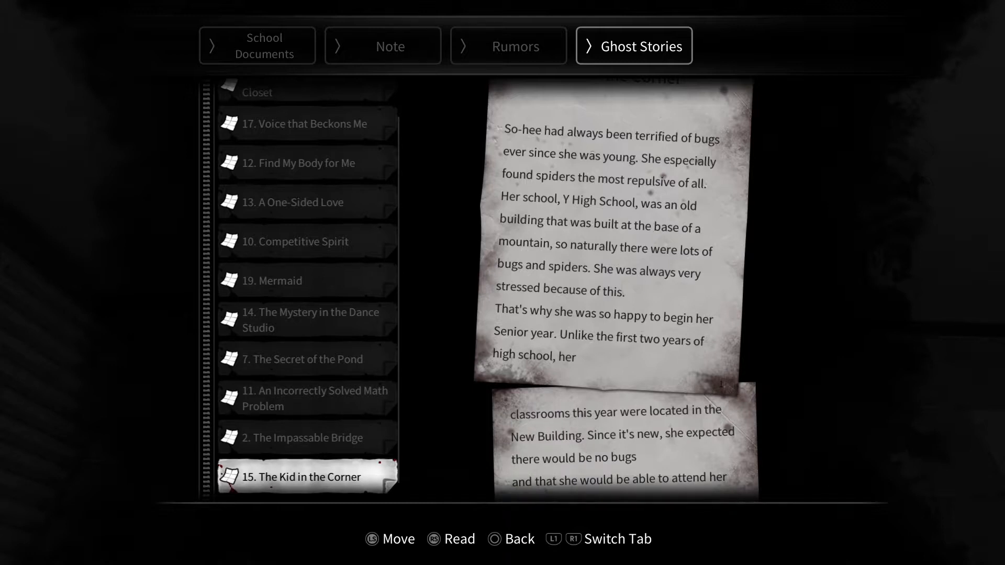
Scroll The Kid in the Corner to where So-hee returns to school.
{"action": "scroll", "scroll_direction": "down", "scroll_amount": 3}
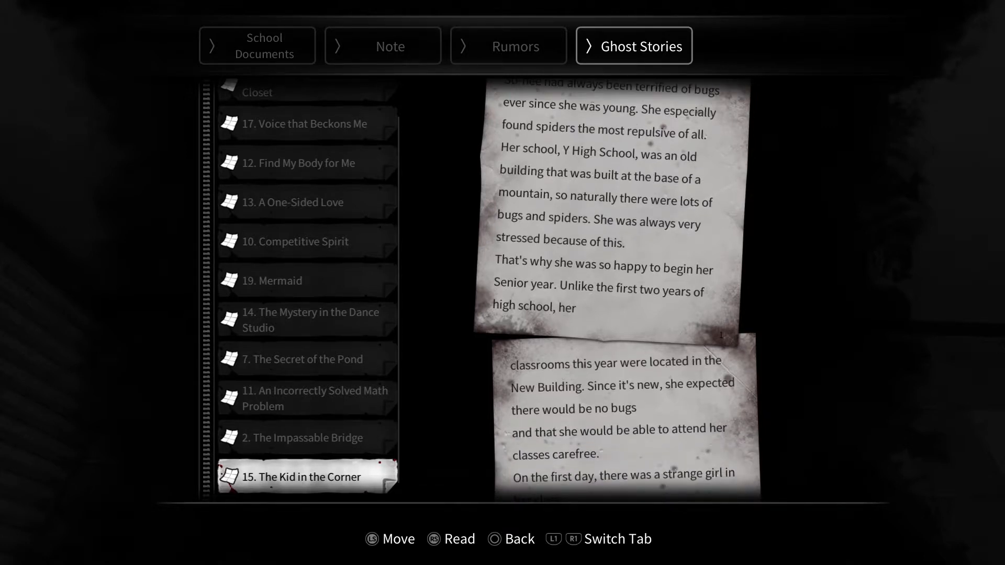
{"action": "scroll", "scroll_direction": "down", "scroll_amount": 3}
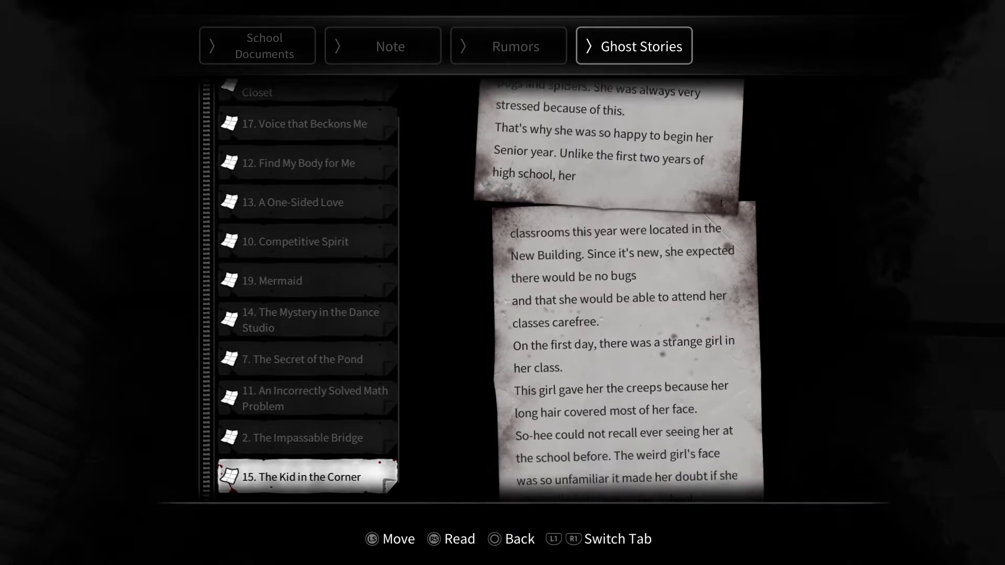
{"action": "scroll", "scroll_direction": "down", "scroll_amount": 3}
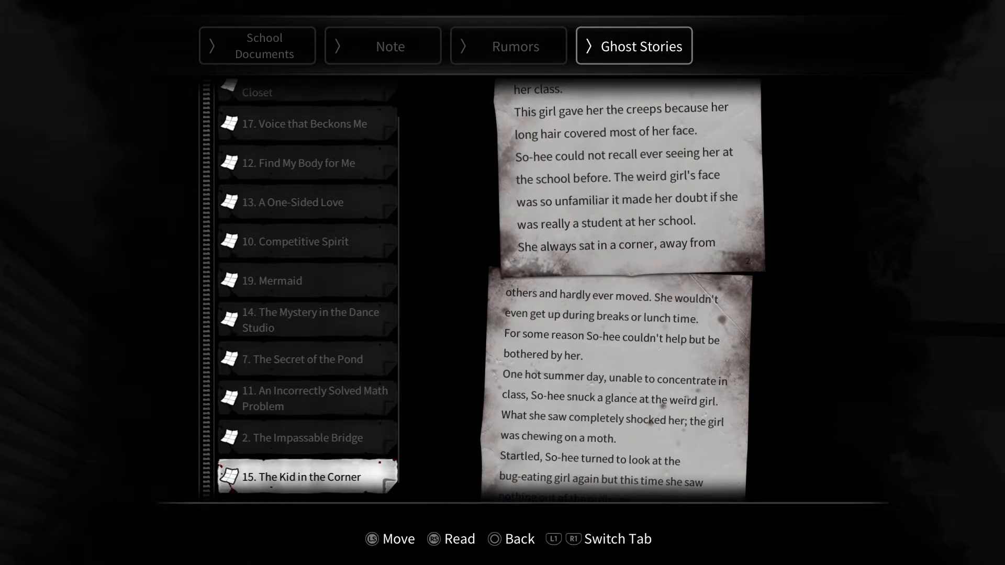
{"action": "scroll", "scroll_direction": "down", "scroll_amount": 3}
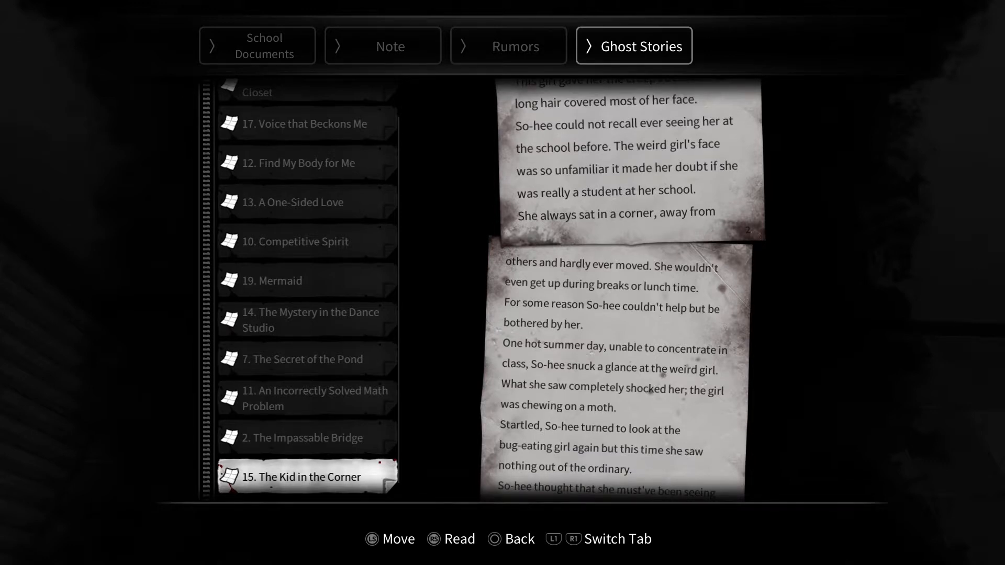
{"action": "scroll", "scroll_direction": "down", "scroll_amount": 3}
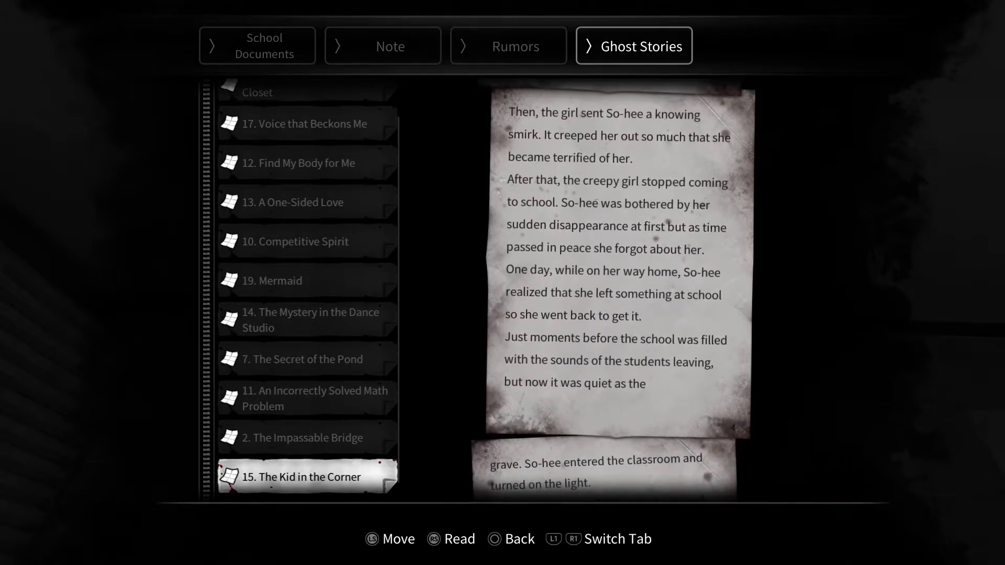
Scroll The Kid in the Corner to its ending, reaching Tragedy Brought by Jealousy.
{"action": "scroll", "scroll_direction": "down", "scroll_amount": 3}
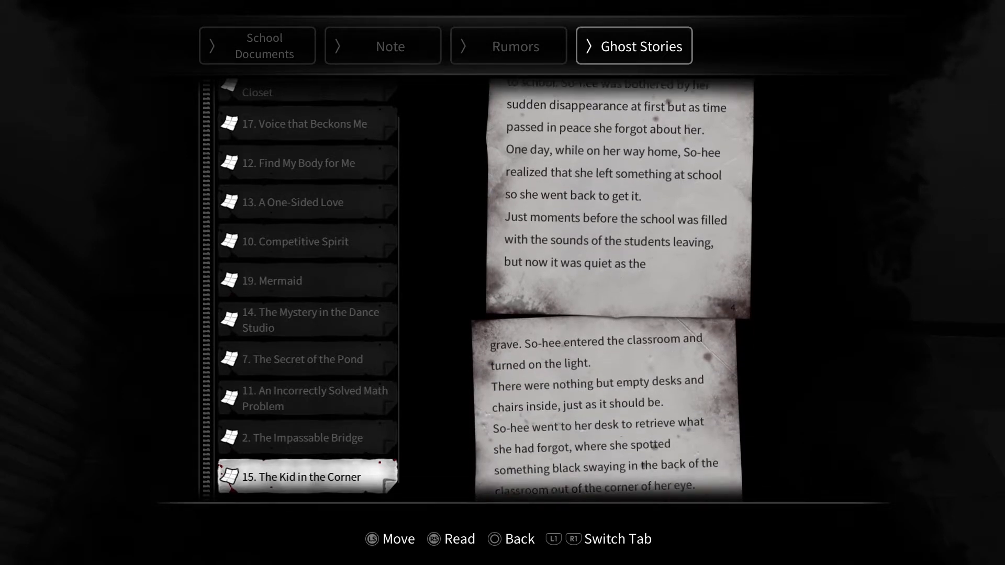
{"action": "scroll", "scroll_direction": "down", "scroll_amount": 3}
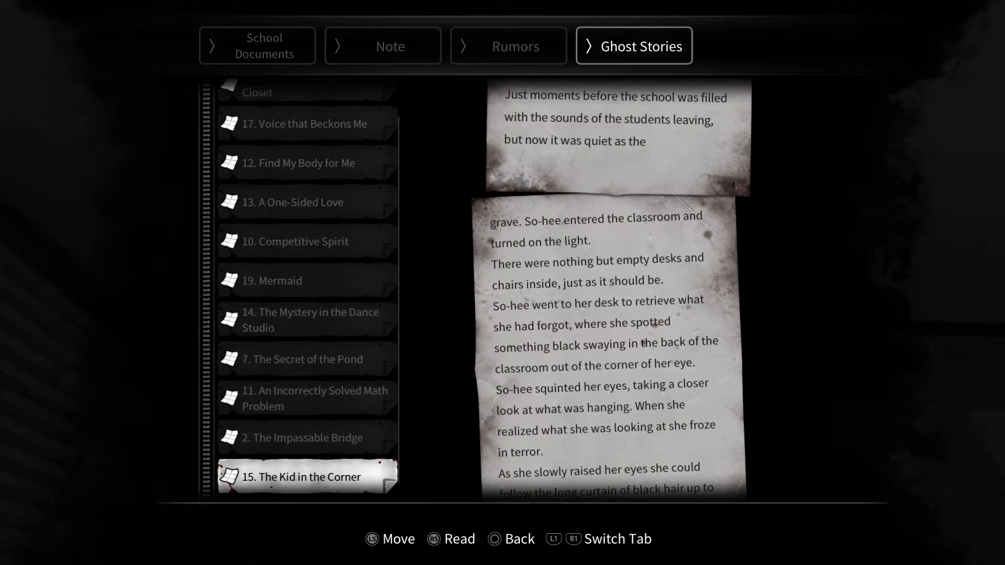
{"action": "scroll", "scroll_direction": "down", "scroll_amount": 3}
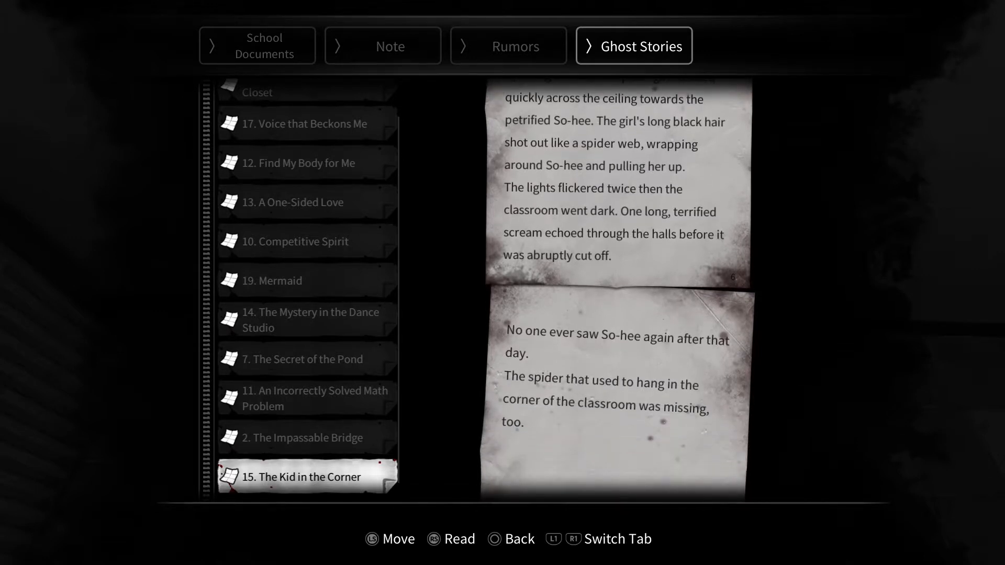
{"action": "scroll", "scroll_direction": "down", "scroll_amount": 3}
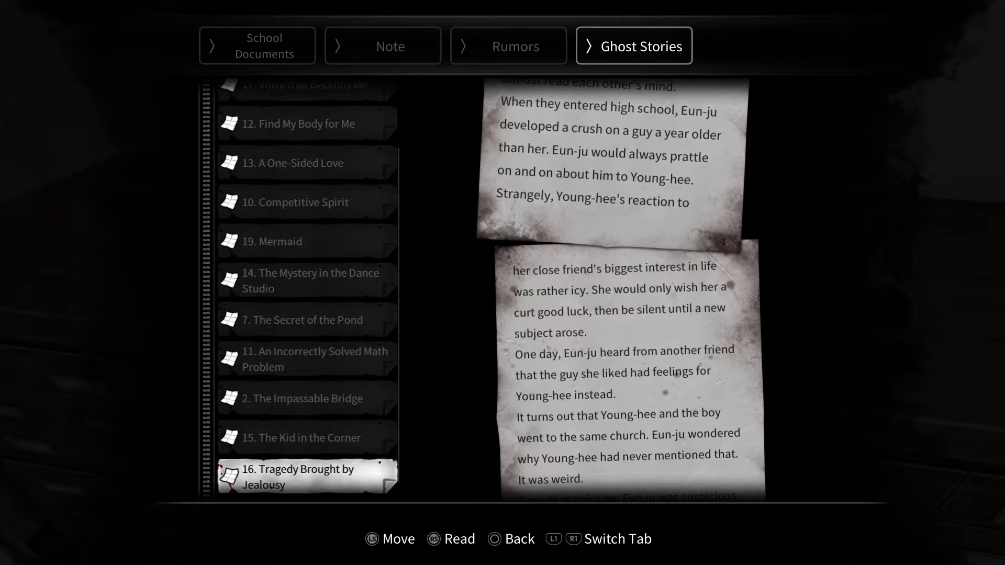
Page through Tragedy Brought by Jealousy to its end, reaching The Wailing from the Art Room.
{"action": "scroll", "scroll_direction": "down", "scroll_amount": 3}
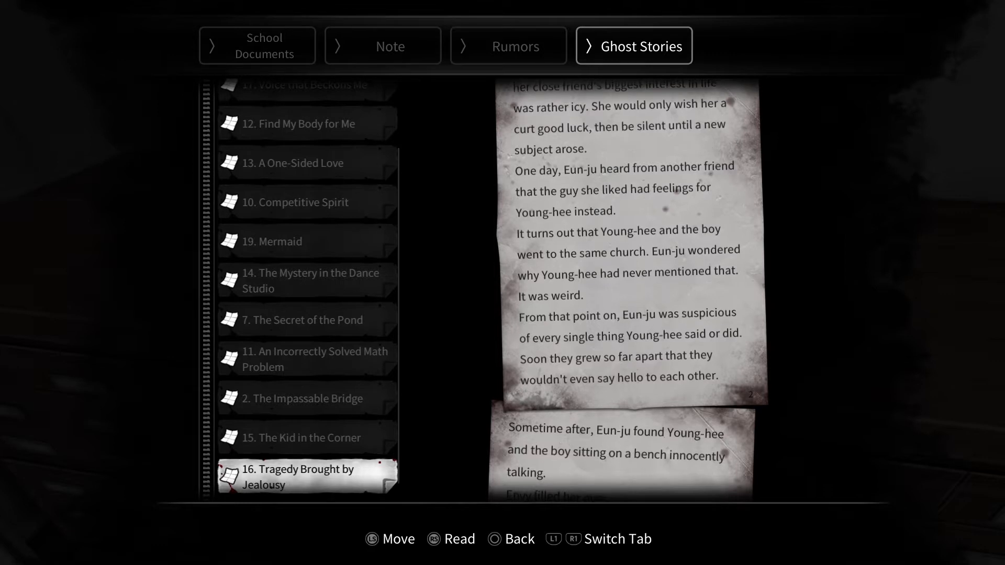
{"action": "scroll", "scroll_direction": "down", "scroll_amount": 3}
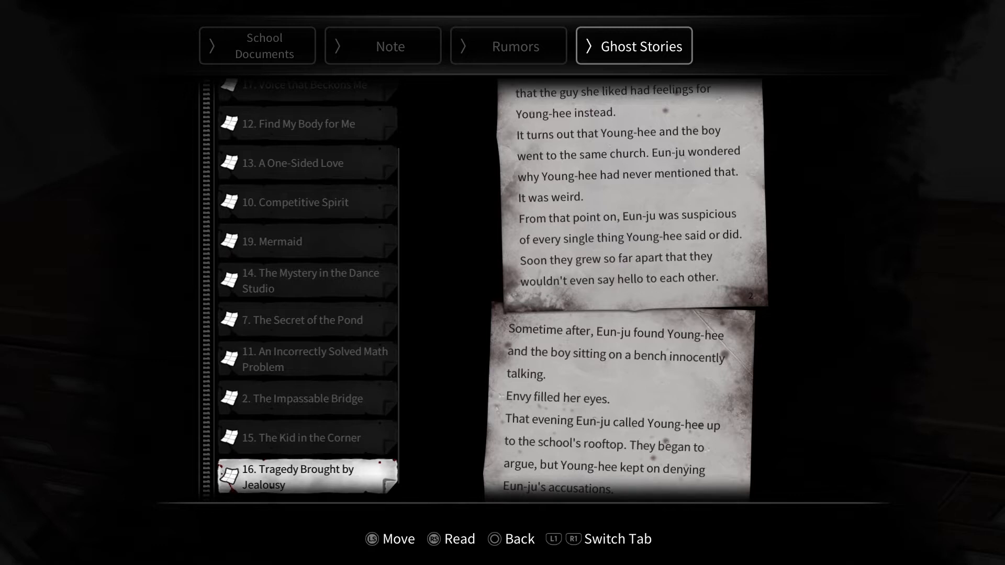
{"action": "scroll", "scroll_direction": "down", "scroll_amount": 3}
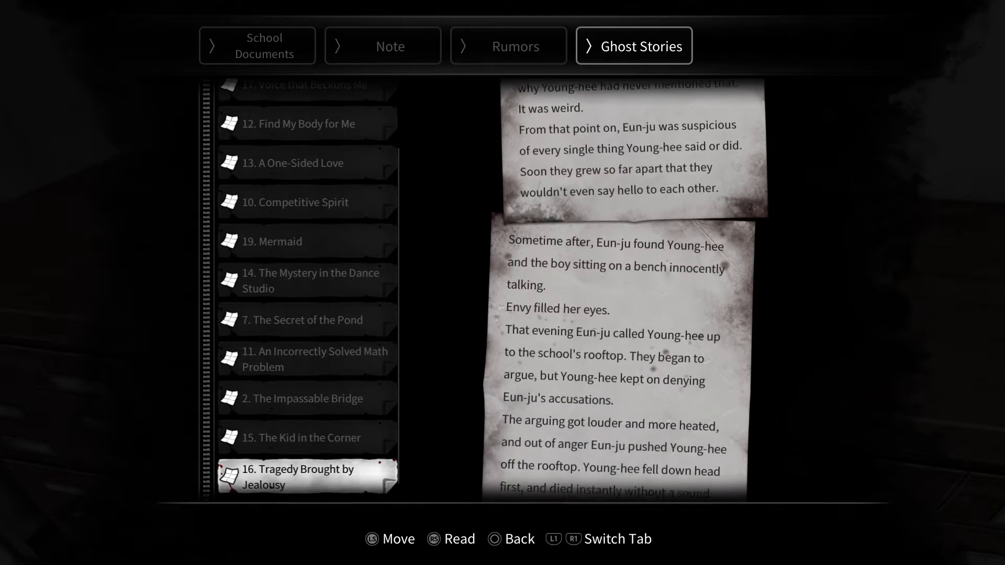
{"action": "scroll", "scroll_direction": "down", "scroll_amount": 3}
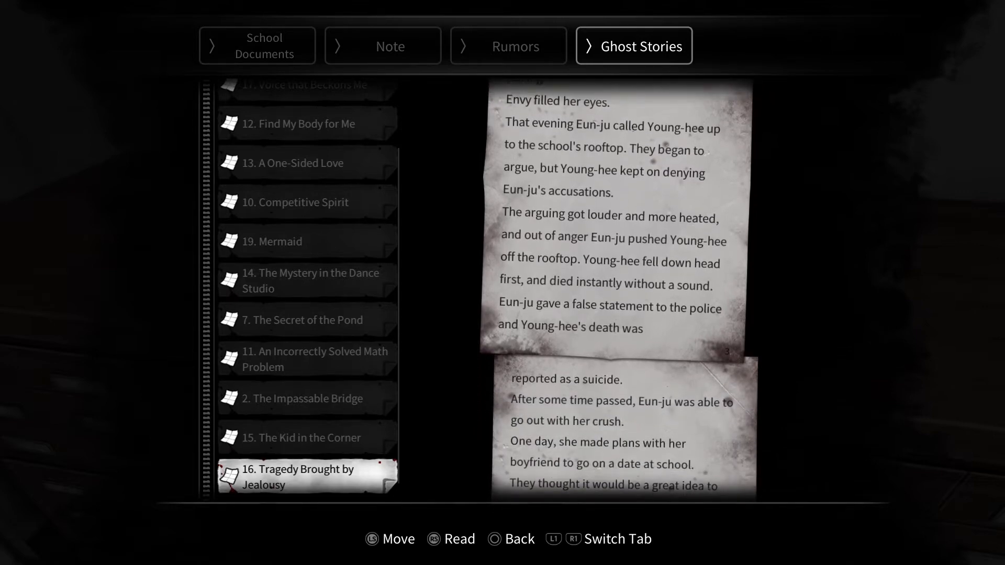
{"action": "scroll", "scroll_direction": "down", "scroll_amount": 3}
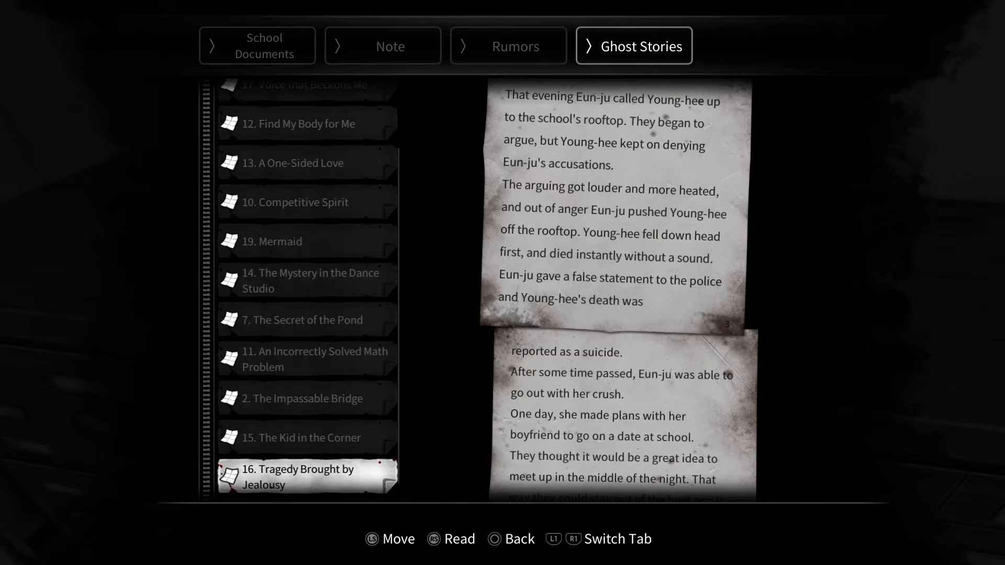
{"action": "scroll", "scroll_direction": "down", "scroll_amount": 3}
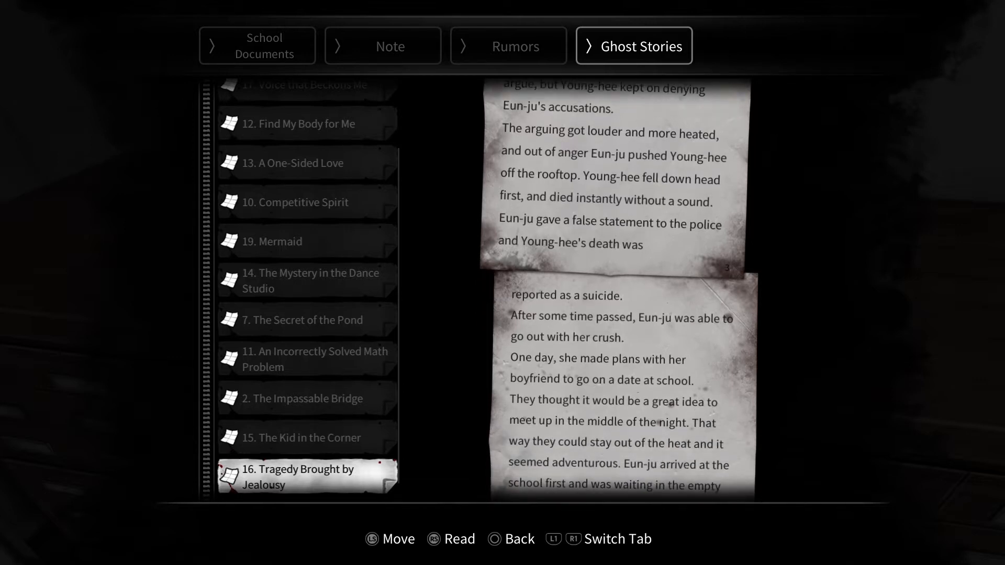
{"action": "scroll", "scroll_direction": "down", "scroll_amount": 3}
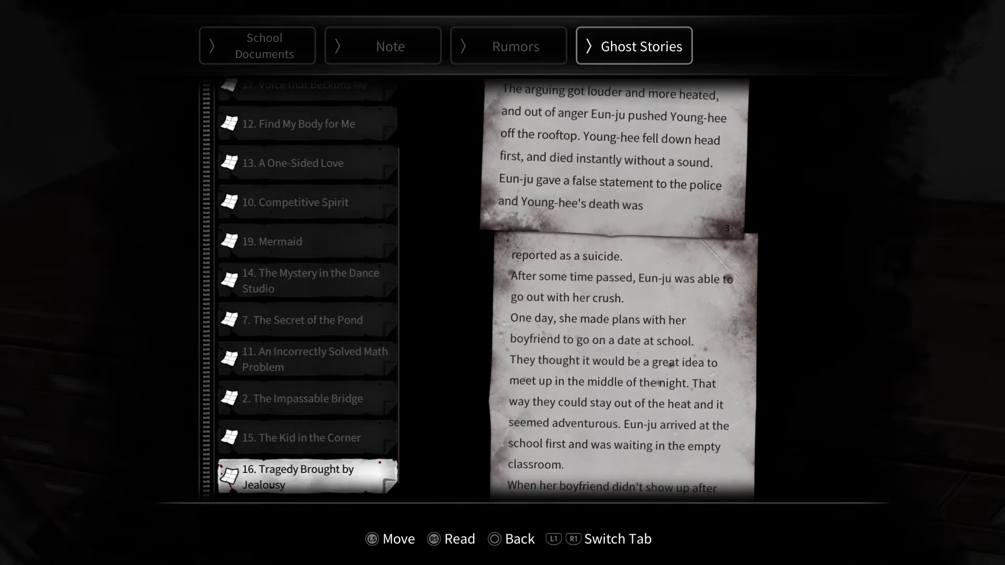
{"action": "scroll", "scroll_direction": "down", "scroll_amount": 3}
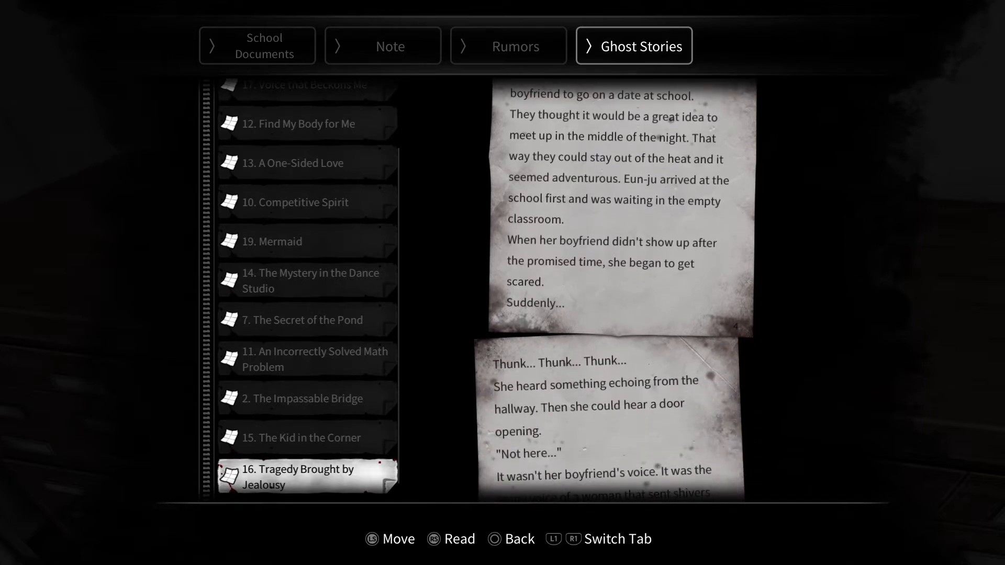
{"action": "scroll", "scroll_direction": "down", "scroll_amount": 3}
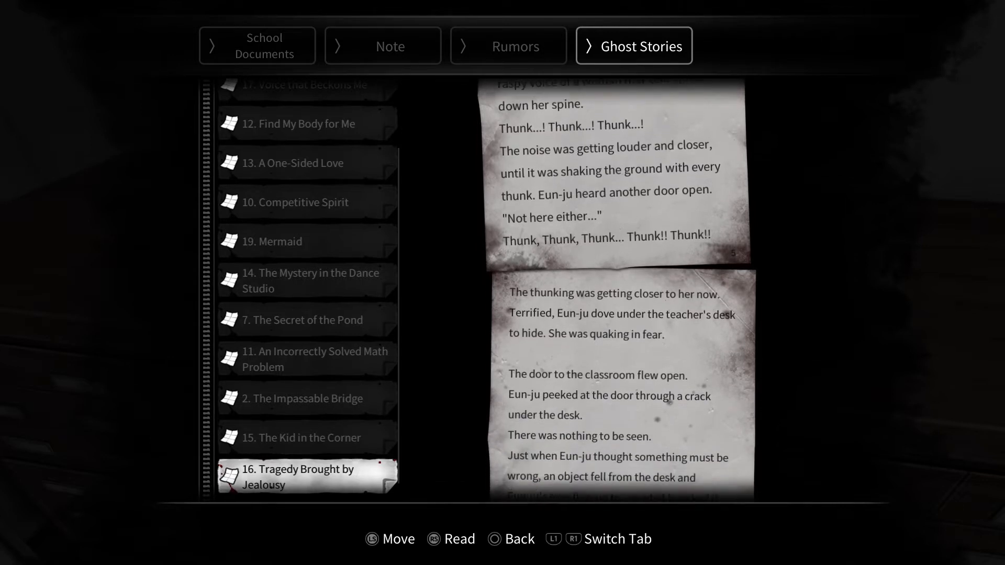
{"action": "scroll", "scroll_direction": "down", "scroll_amount": 3}
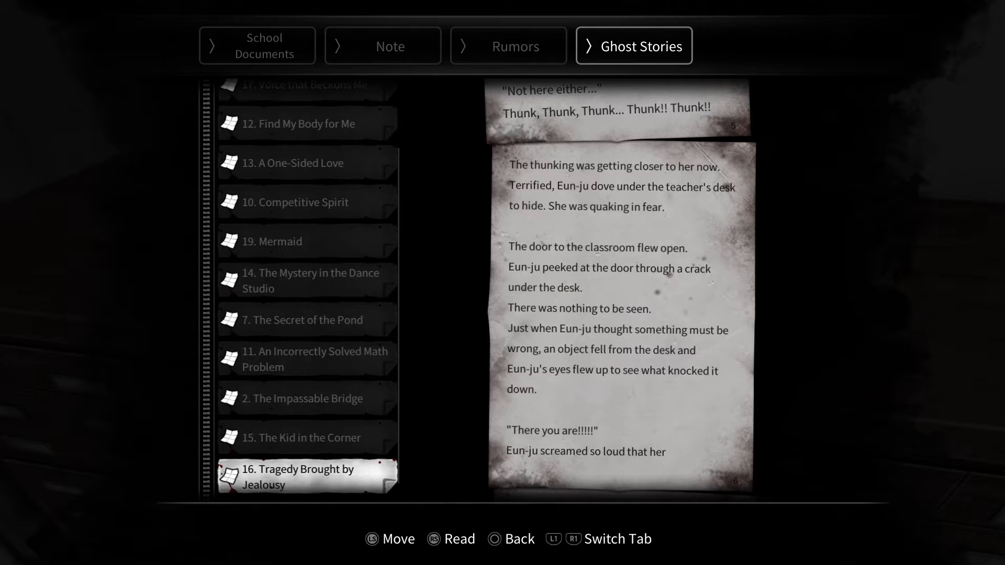
{"action": "scroll", "scroll_direction": "down", "scroll_amount": 3}
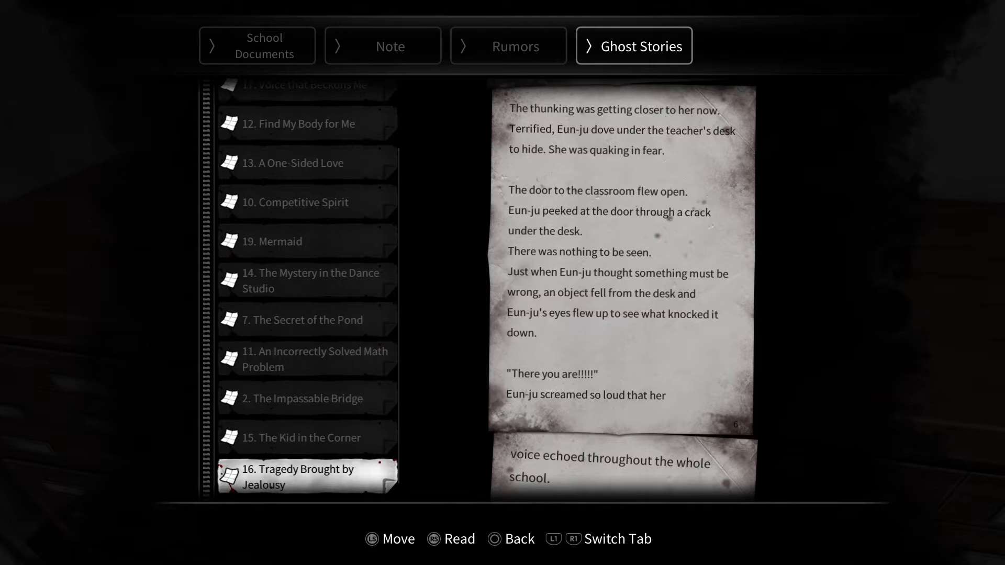
{"action": "scroll", "scroll_direction": "down", "scroll_amount": 3}
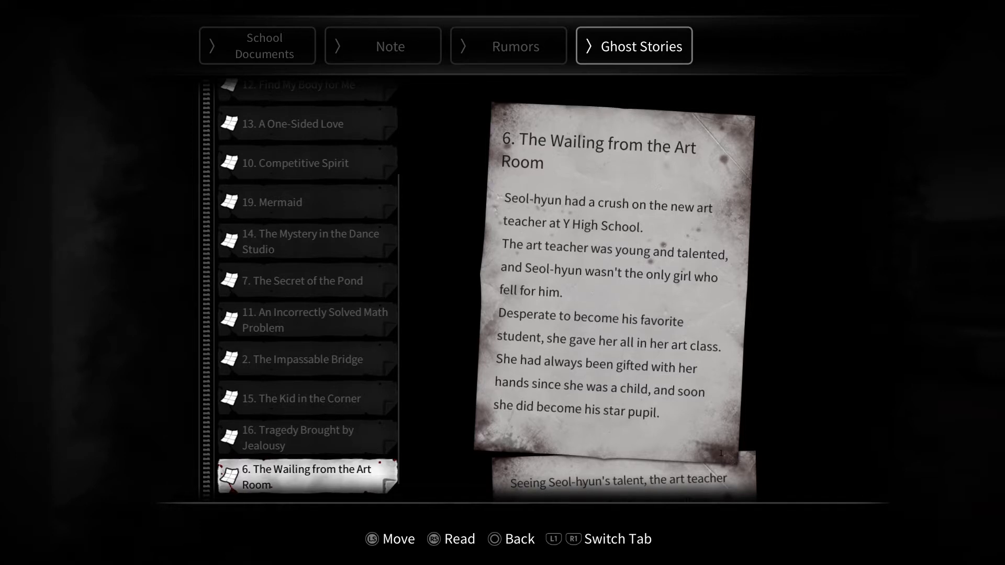
Scroll The Wailing from the Art Room to the discovery of the female student's body.
{"action": "scroll", "scroll_direction": "down", "scroll_amount": 3}
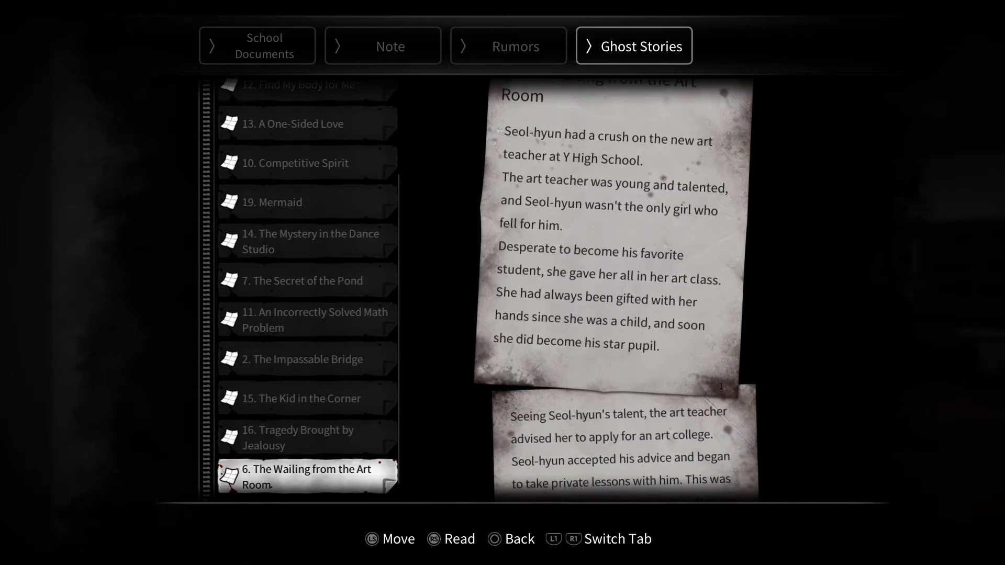
{"action": "scroll", "scroll_direction": "down", "scroll_amount": 3}
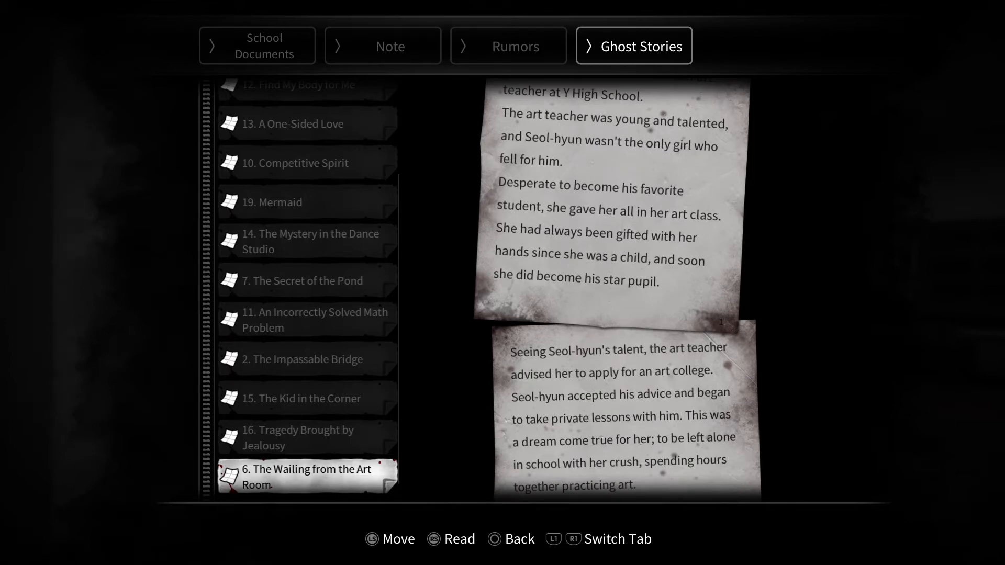
{"action": "scroll", "scroll_direction": "down", "scroll_amount": 3}
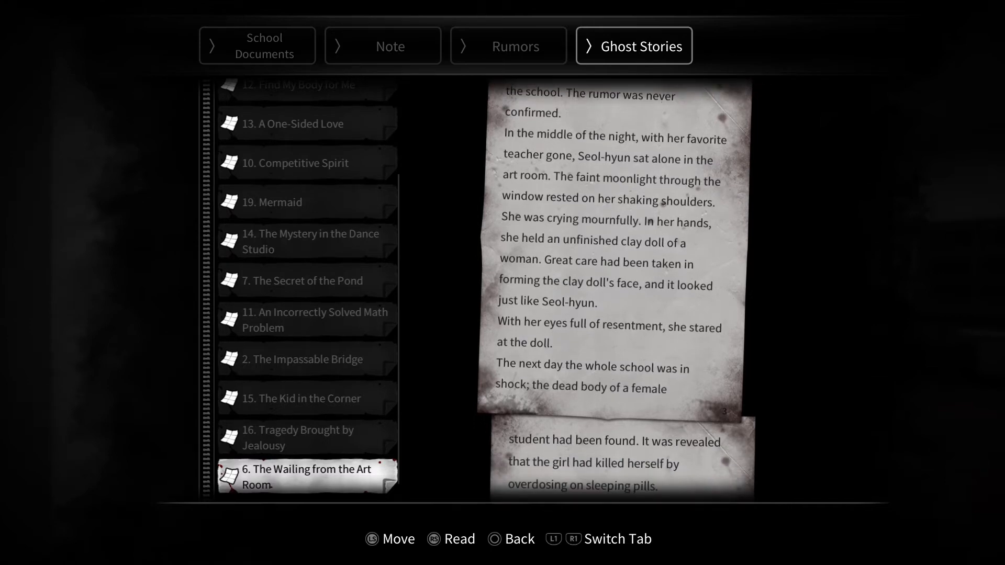
Scroll The Wailing from the Art Room through the baby-ghost ending to Dying Message.
{"action": "scroll", "scroll_direction": "down", "scroll_amount": 3}
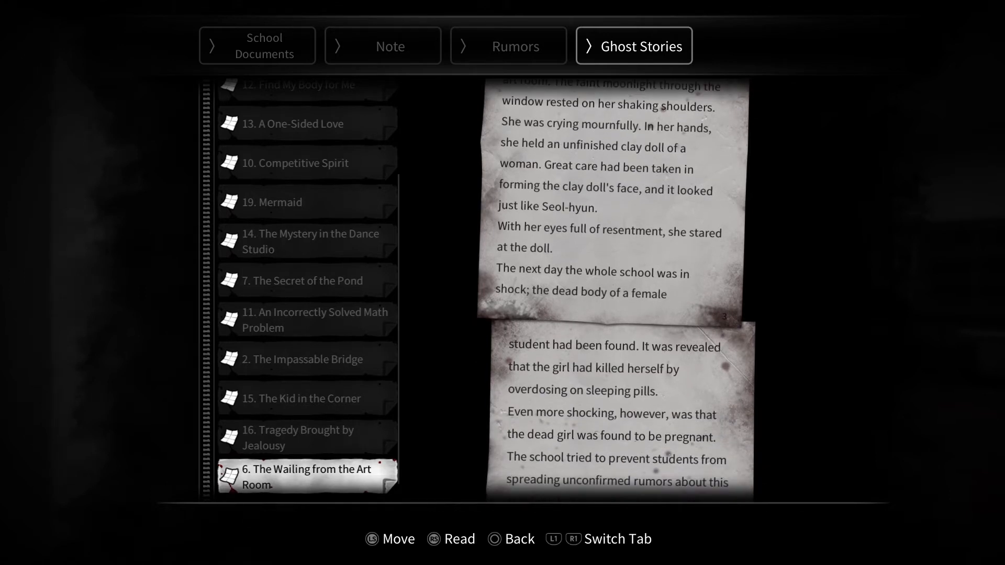
{"action": "scroll", "scroll_direction": "down", "scroll_amount": 3}
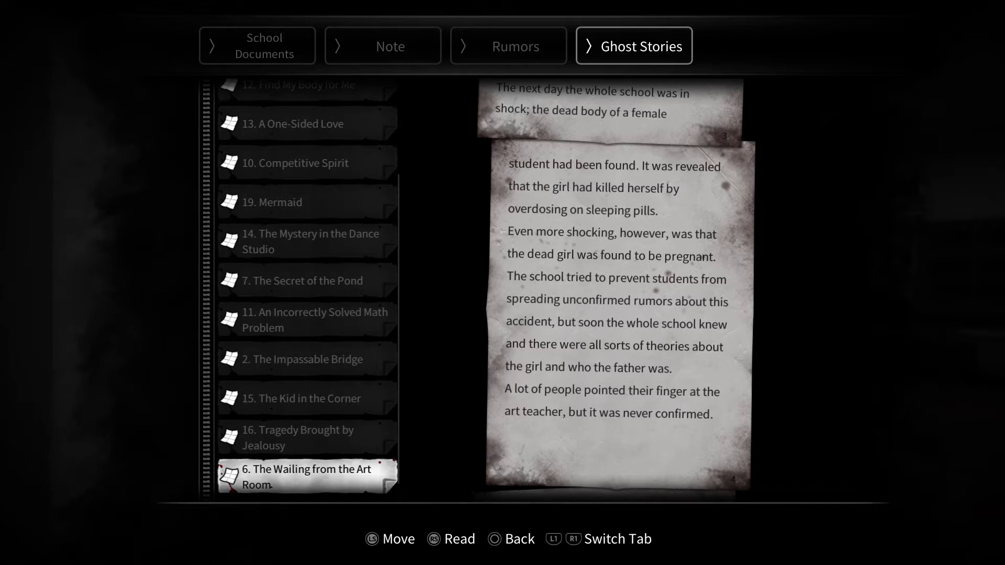
{"action": "scroll", "scroll_direction": "down", "scroll_amount": 3}
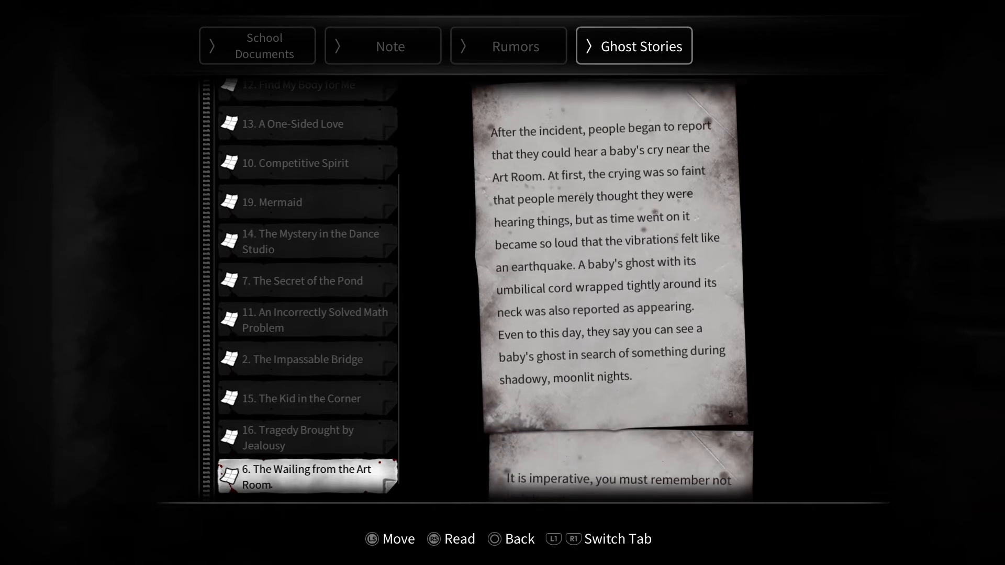
{"action": "scroll", "scroll_direction": "down", "scroll_amount": 3}
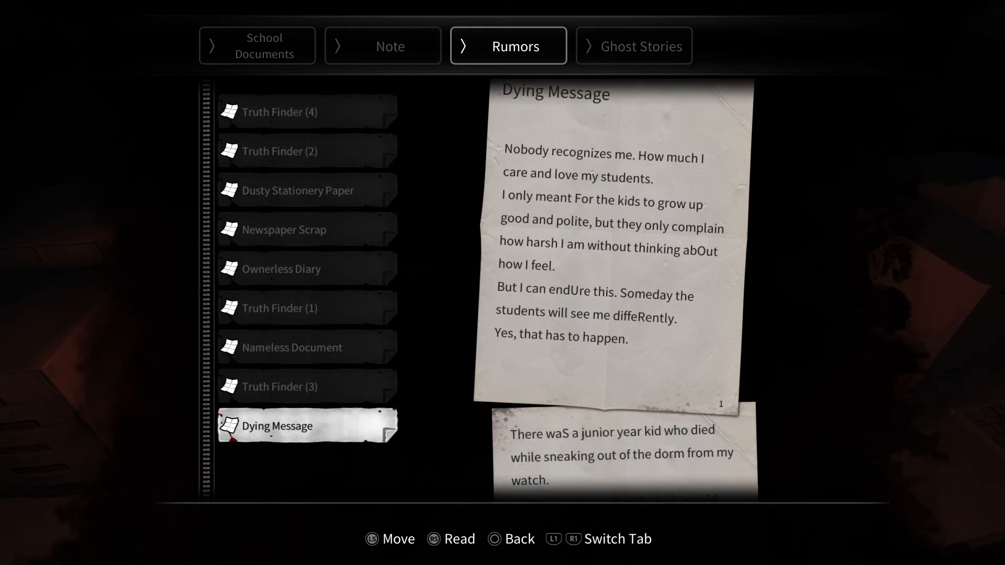
Scroll the Dying Message rumor to its fourth page, "I am sick of everything.".
{"action": "scroll", "scroll_direction": "down", "scroll_amount": 3}
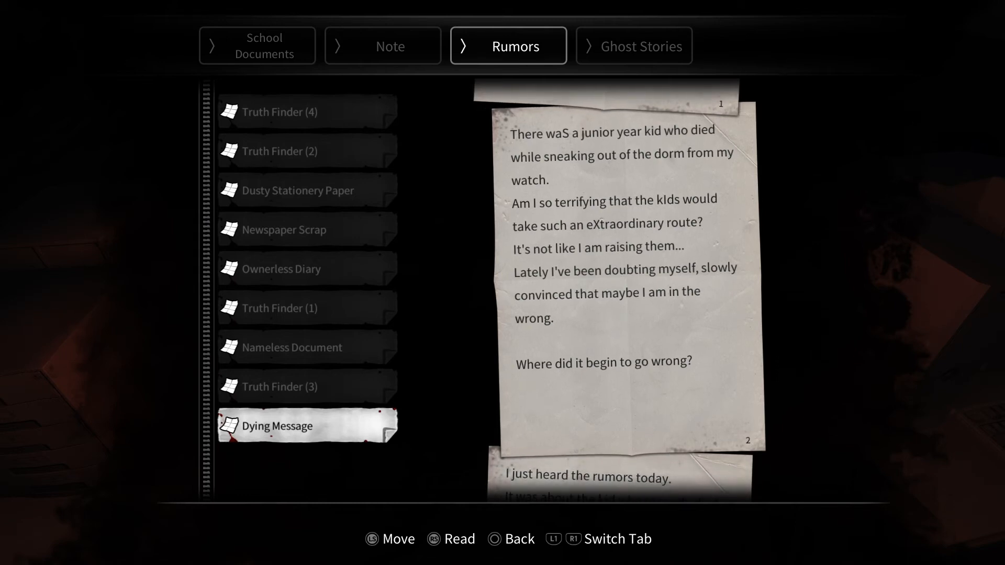
{"action": "scroll", "scroll_direction": "down", "scroll_amount": 3}
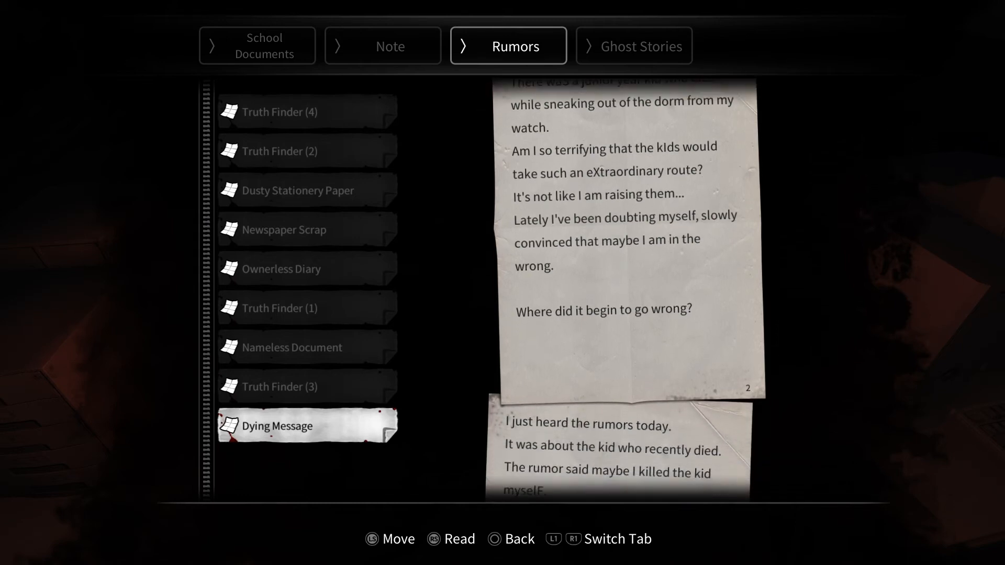
{"action": "scroll", "scroll_direction": "down", "scroll_amount": 3}
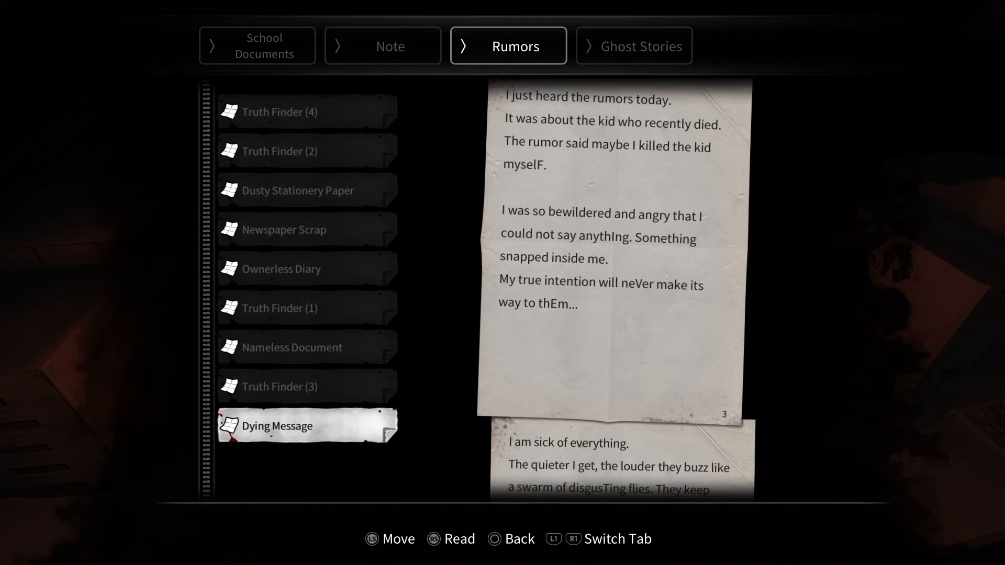
{"action": "scroll", "scroll_direction": "down", "scroll_amount": 3}
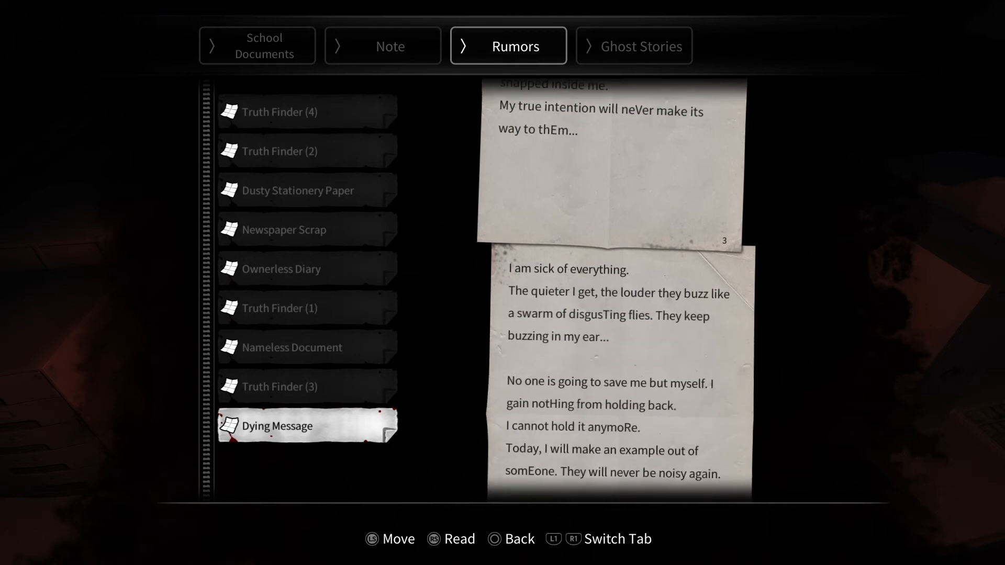
{"action": "scroll", "scroll_direction": "down", "scroll_amount": 3}
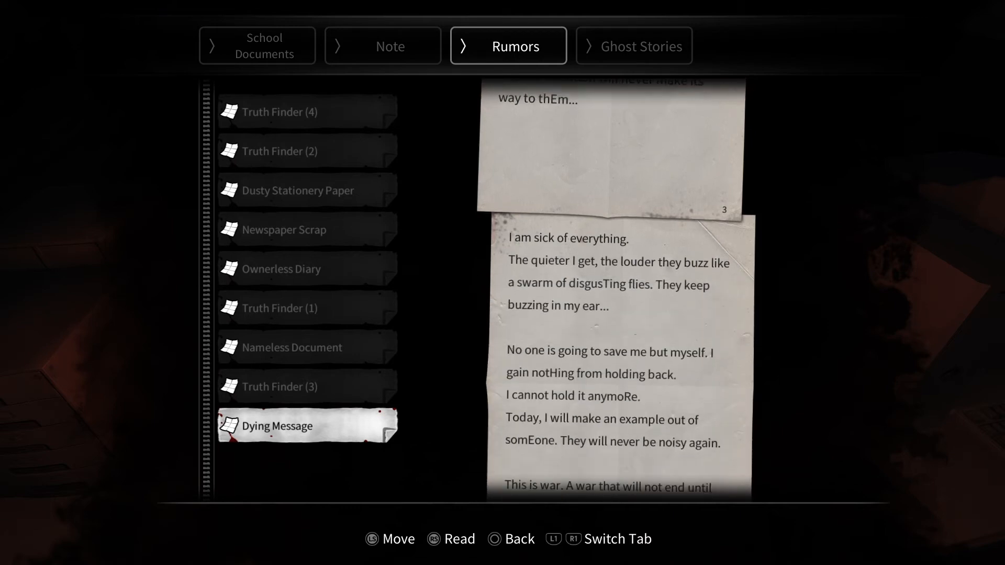